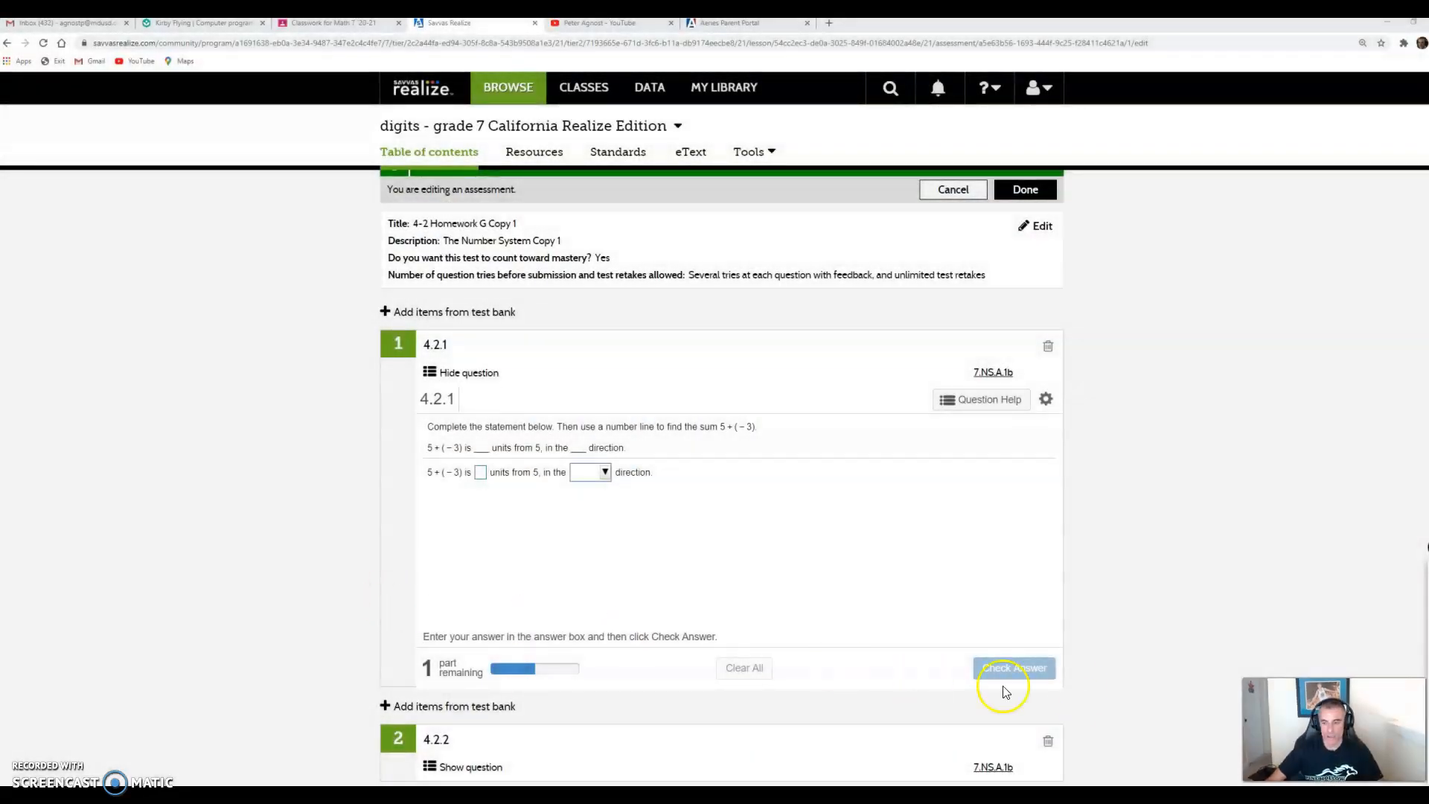
{"action": "mouse_move", "coordinate": [1207, 511]}
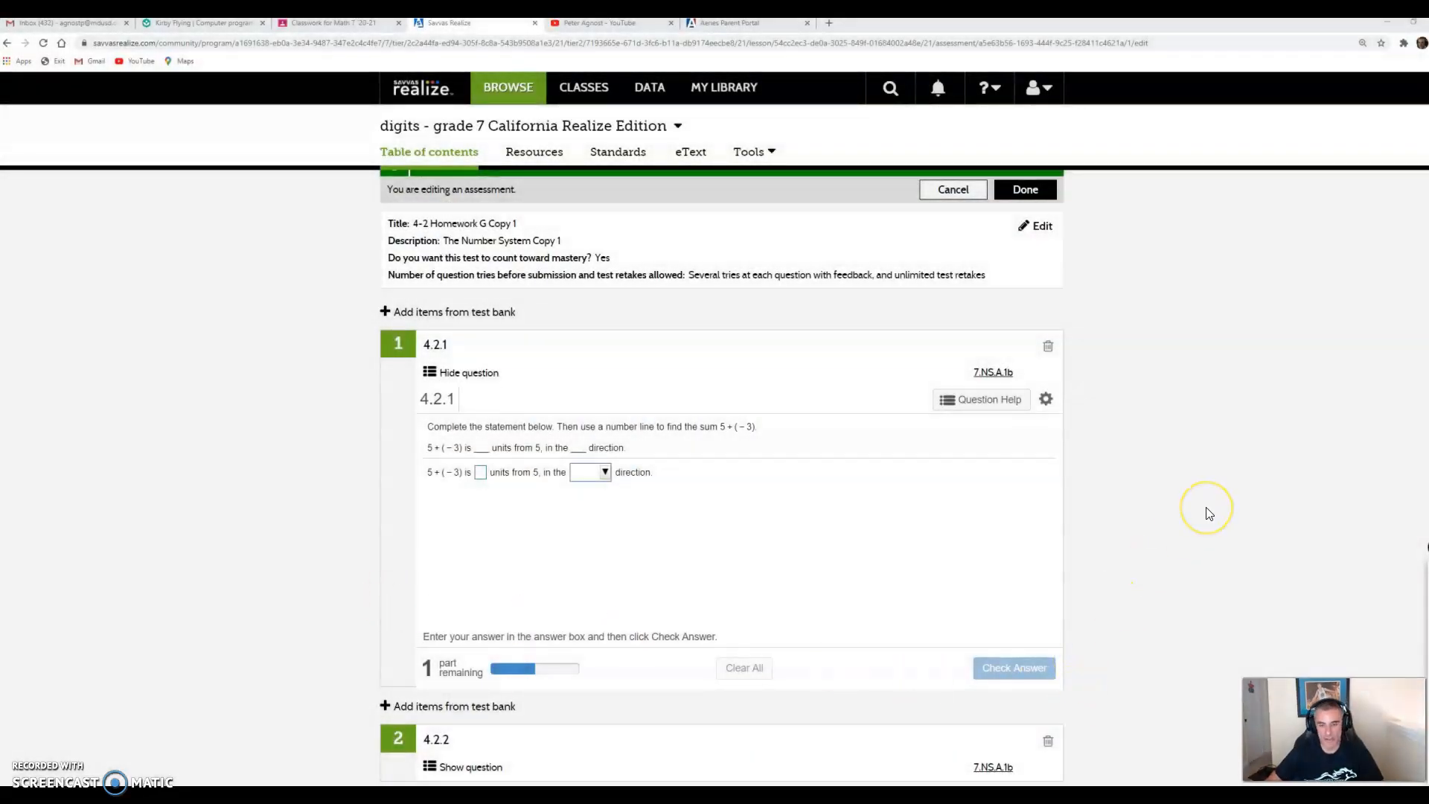
{"action": "mouse_move", "coordinate": [1207, 512]}
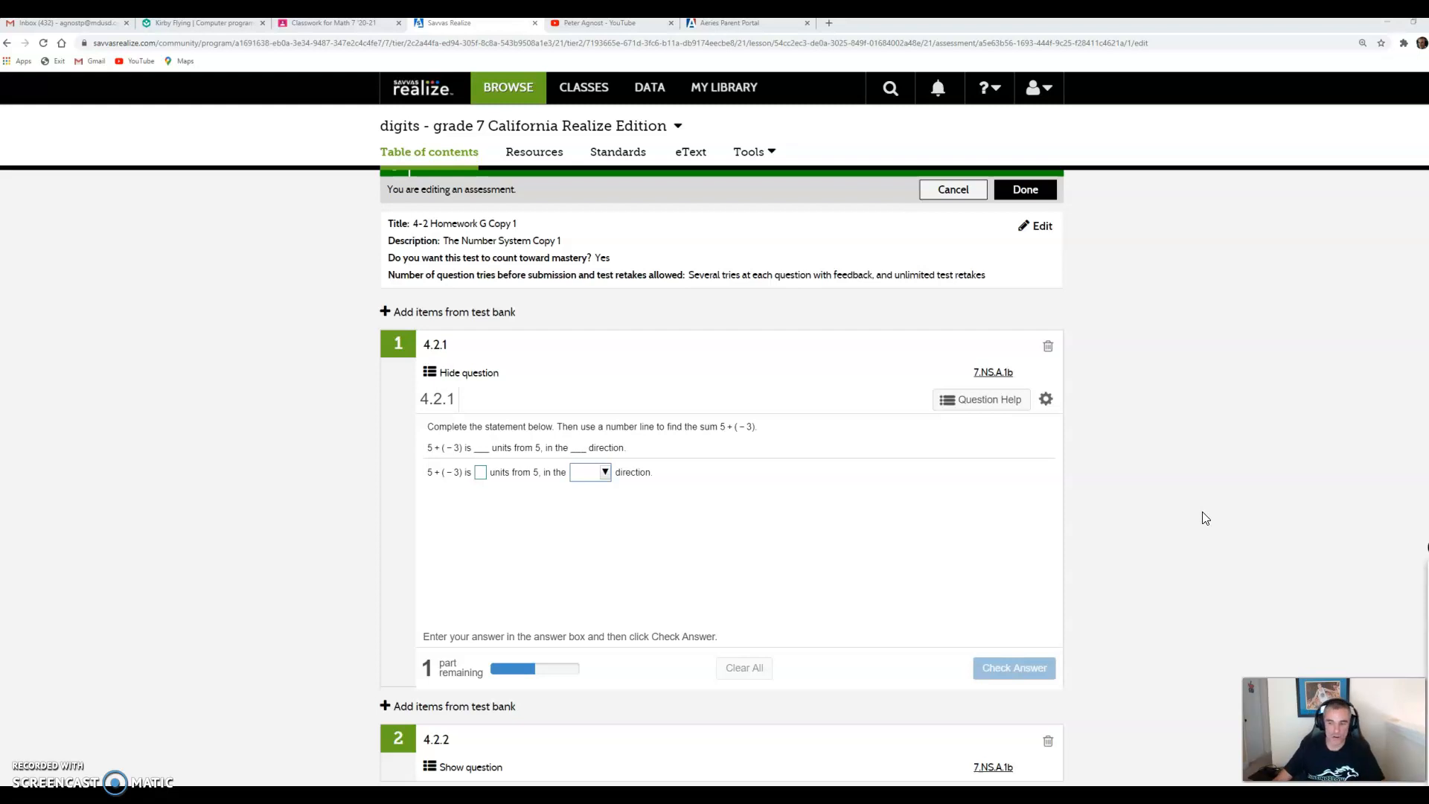
{"action": "mouse_move", "coordinate": [1219, 518]}
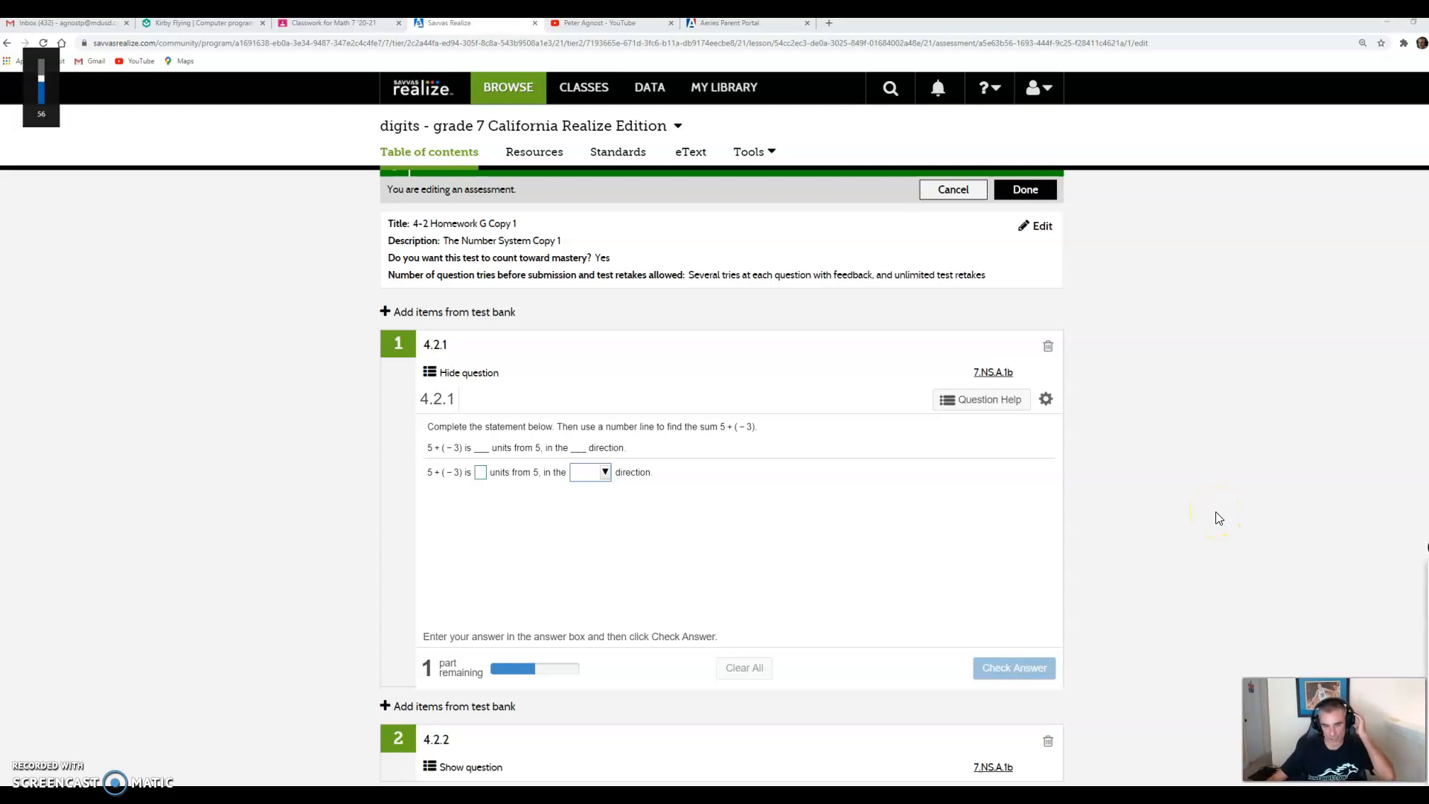
{"action": "mouse_move", "coordinate": [1048, 528]}
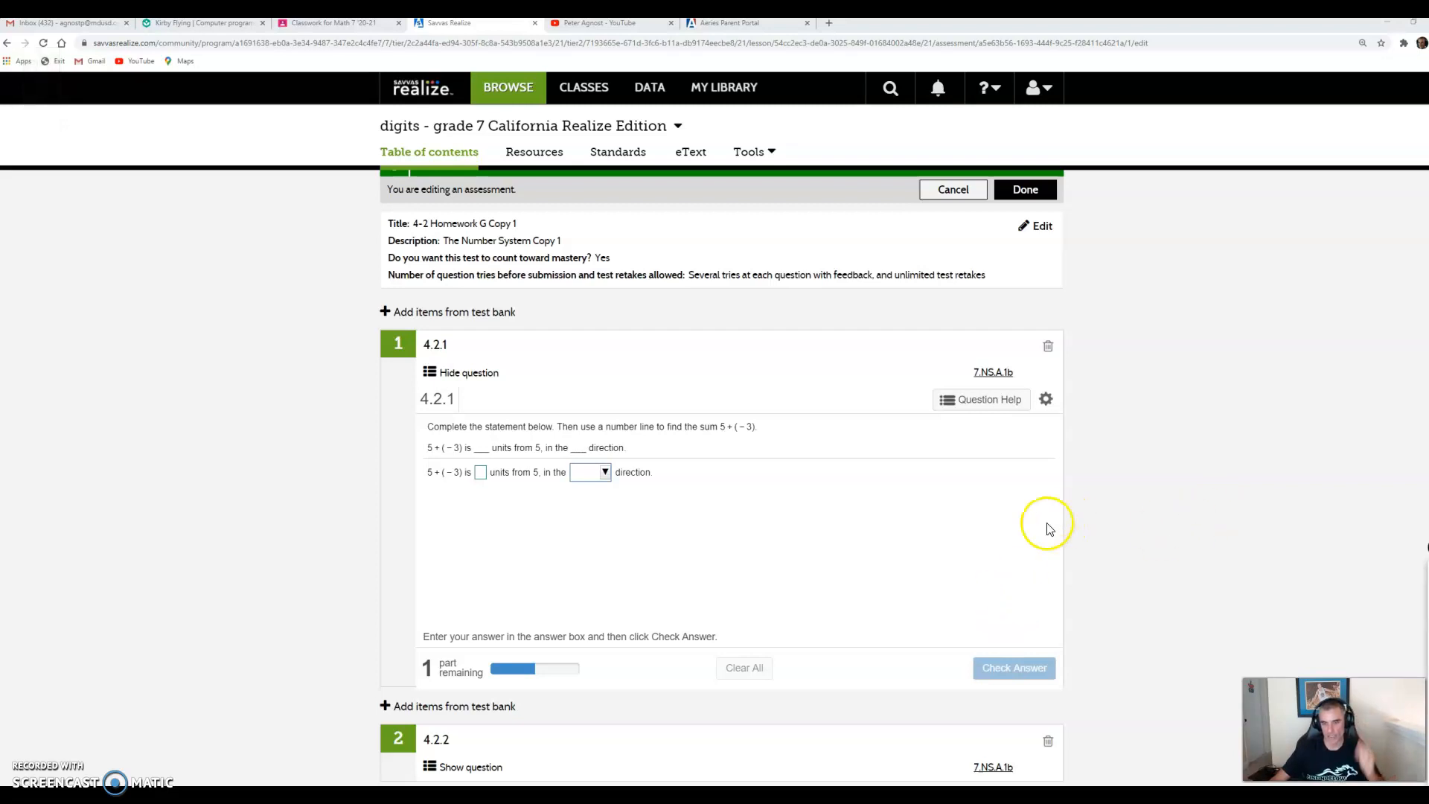
{"action": "mouse_move", "coordinate": [451, 524]}
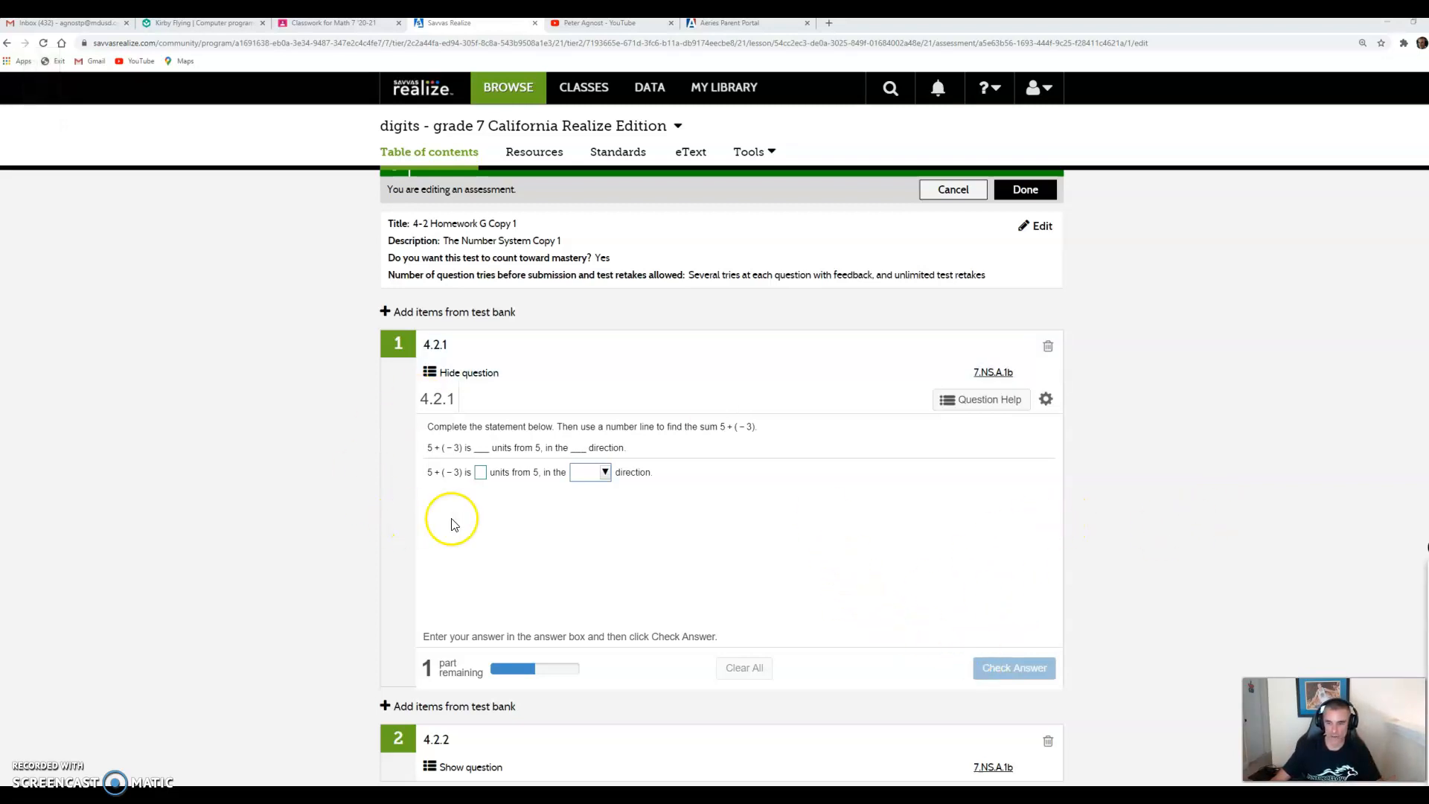
{"action": "mouse_move", "coordinate": [852, 410]}
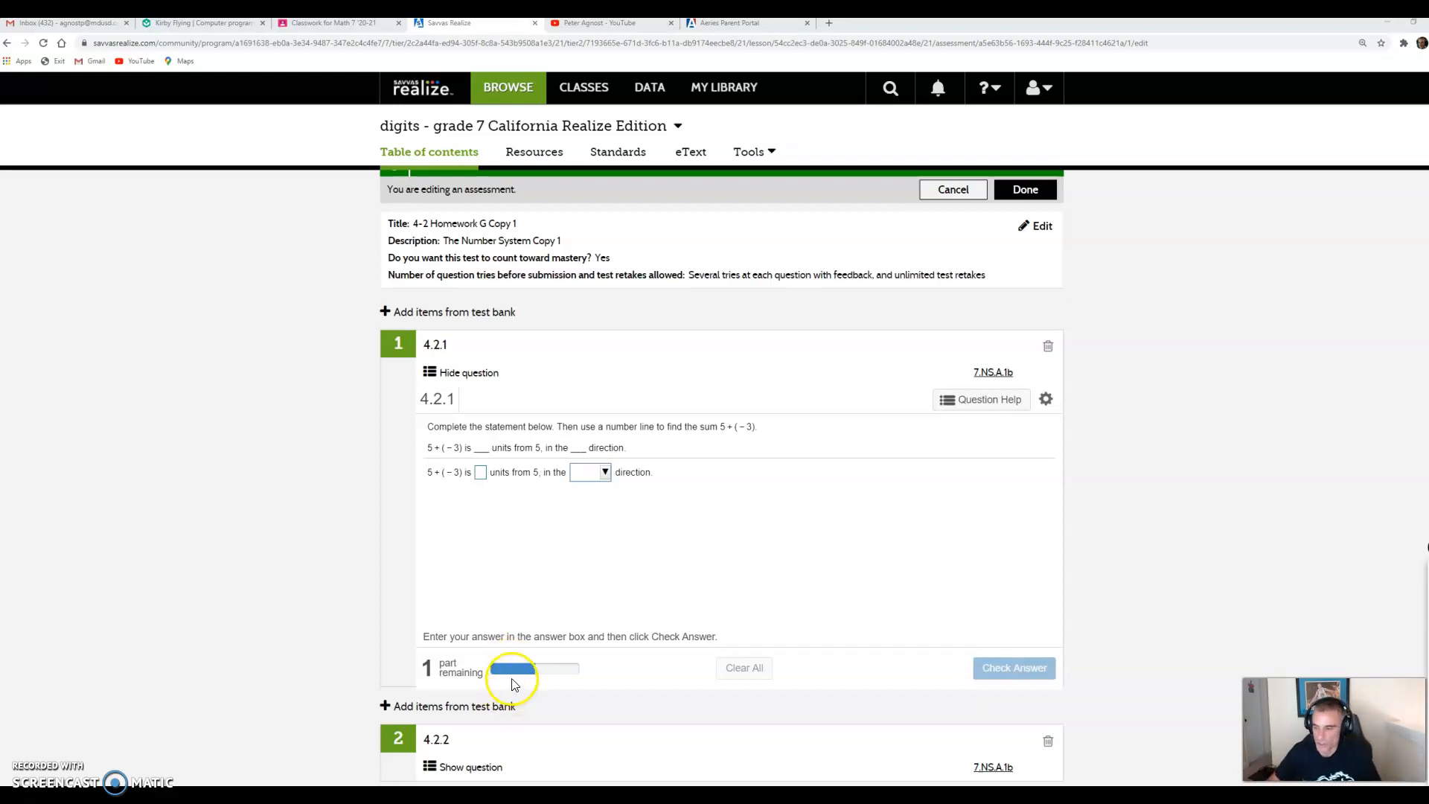
{"action": "mouse_move", "coordinate": [613, 442]}
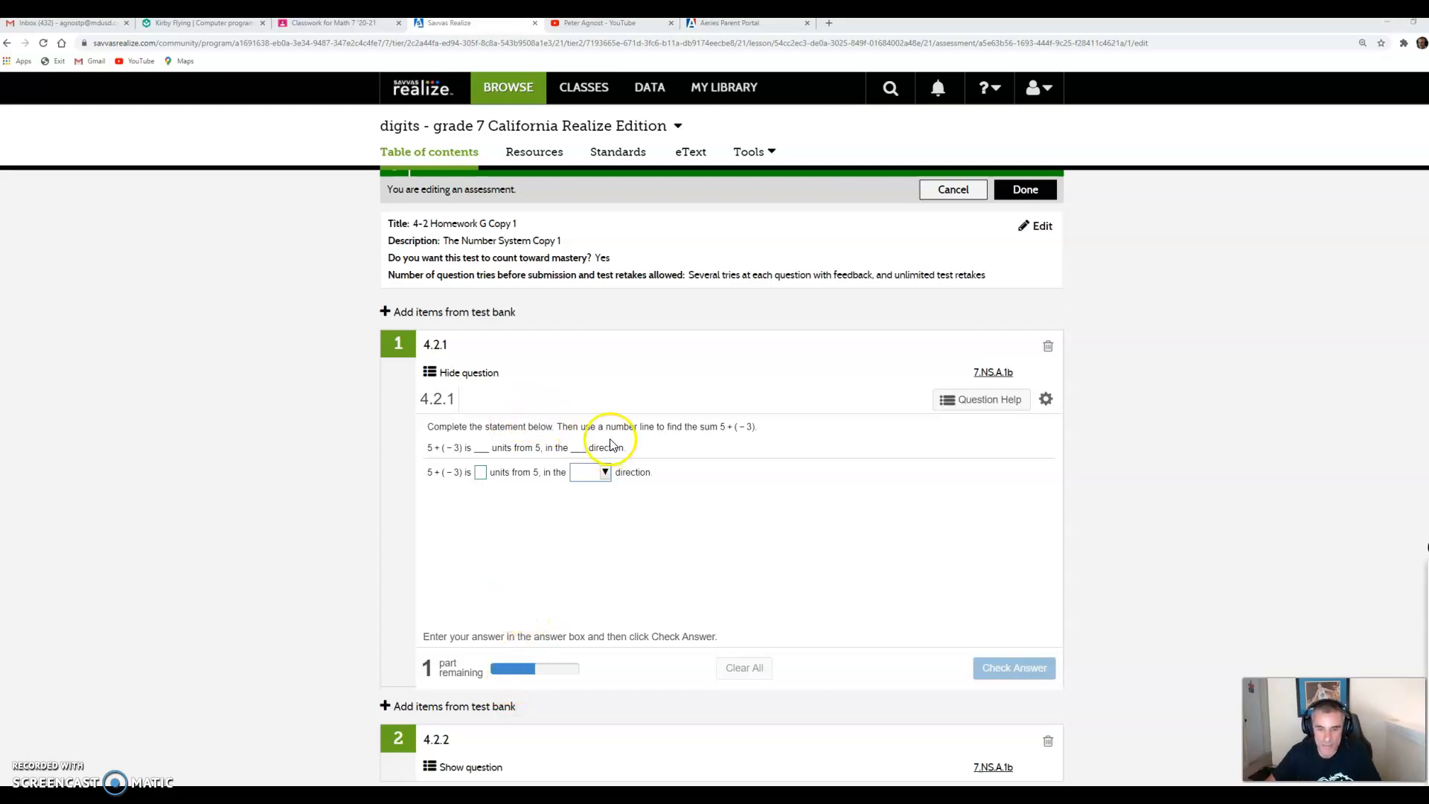
{"action": "mouse_move", "coordinate": [727, 442]}
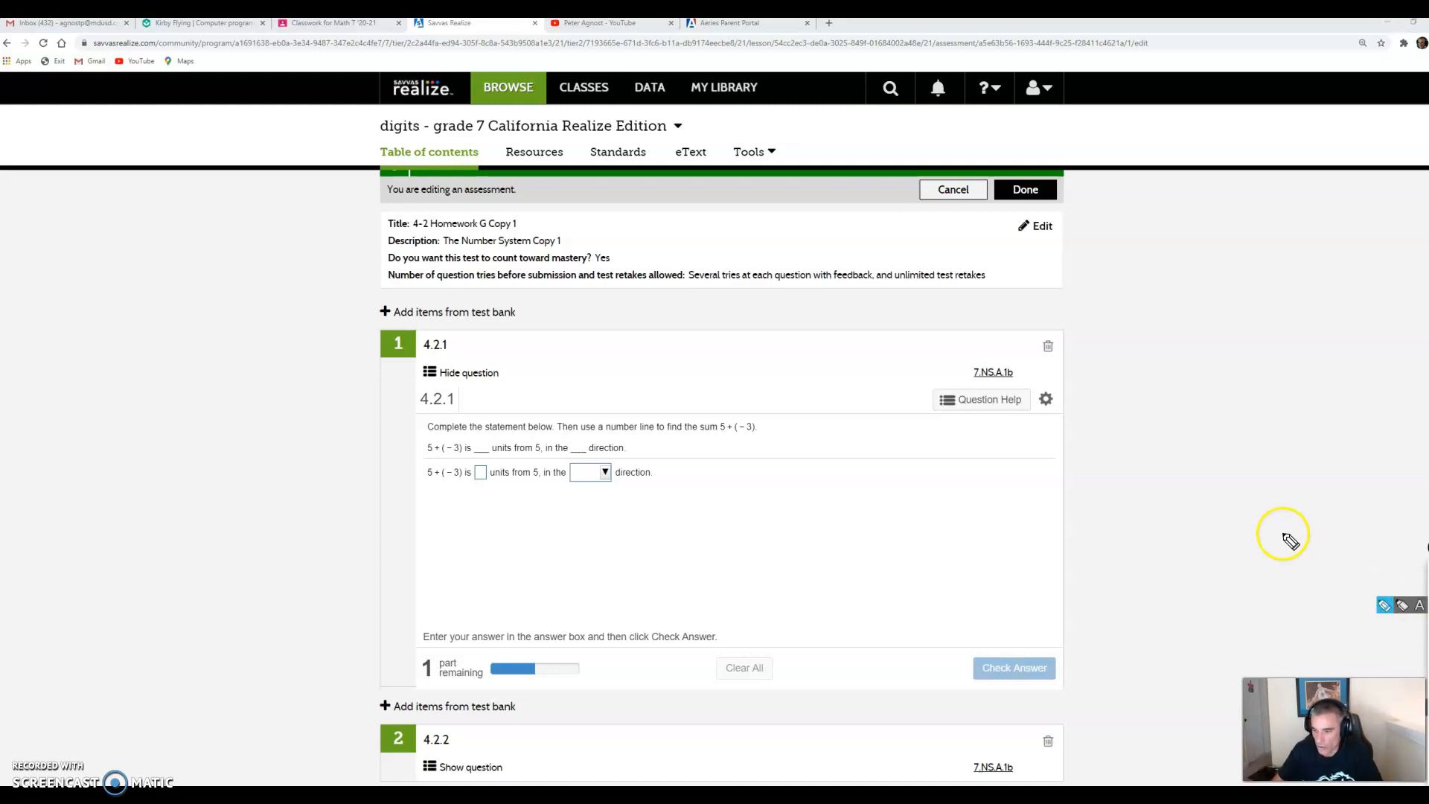
{"action": "mouse_move", "coordinate": [947, 442]}
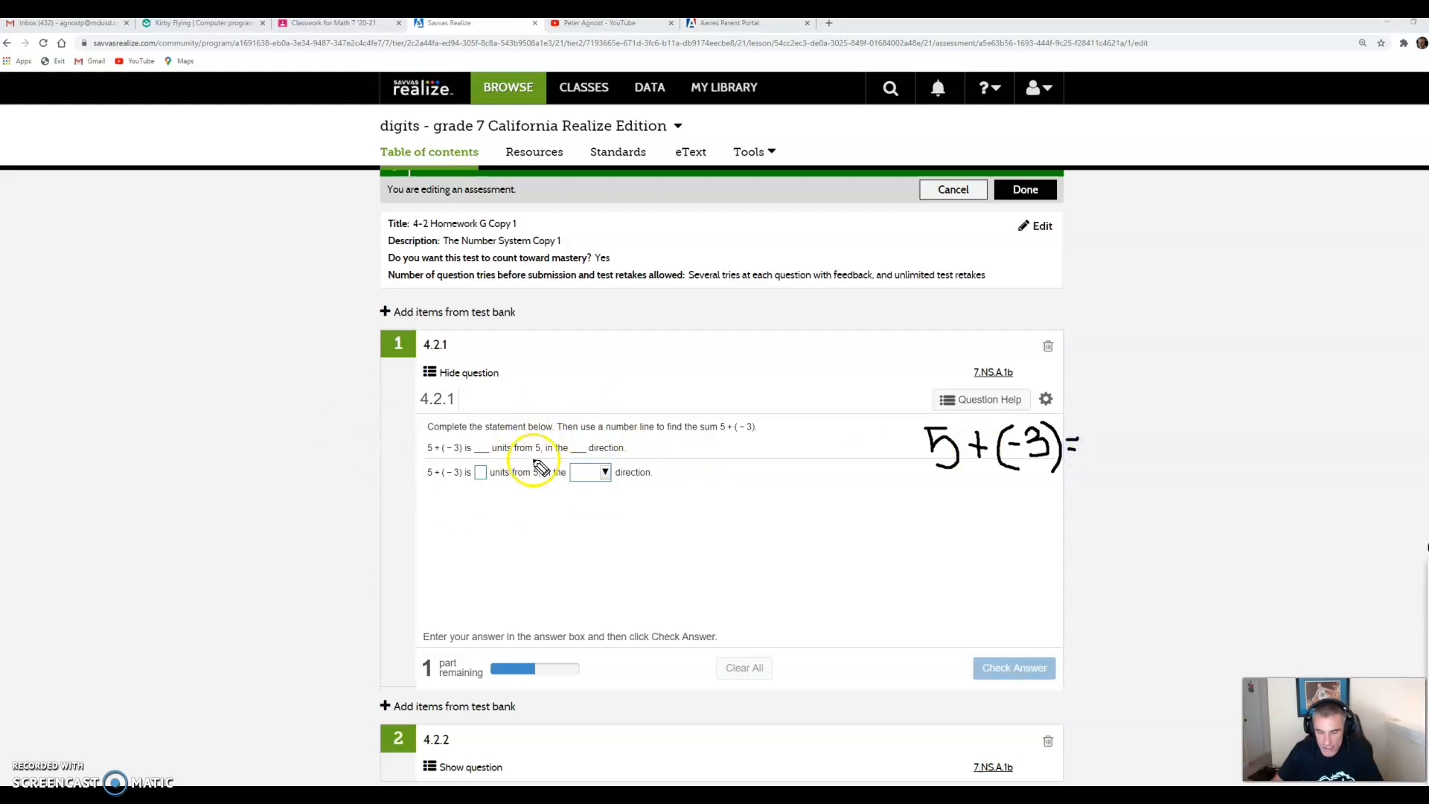
{"action": "mouse_move", "coordinate": [564, 500]}
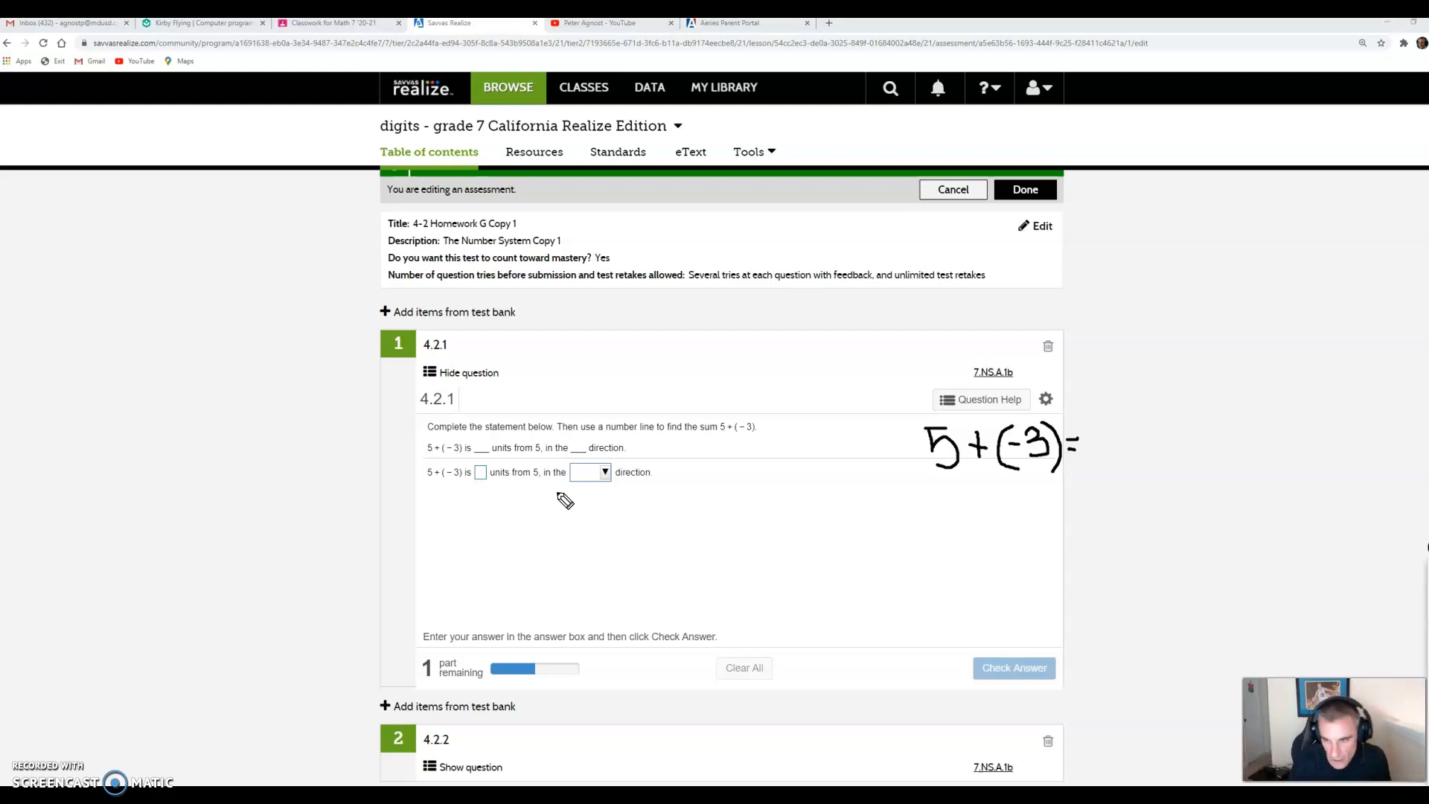
{"action": "mouse_move", "coordinate": [841, 676]}
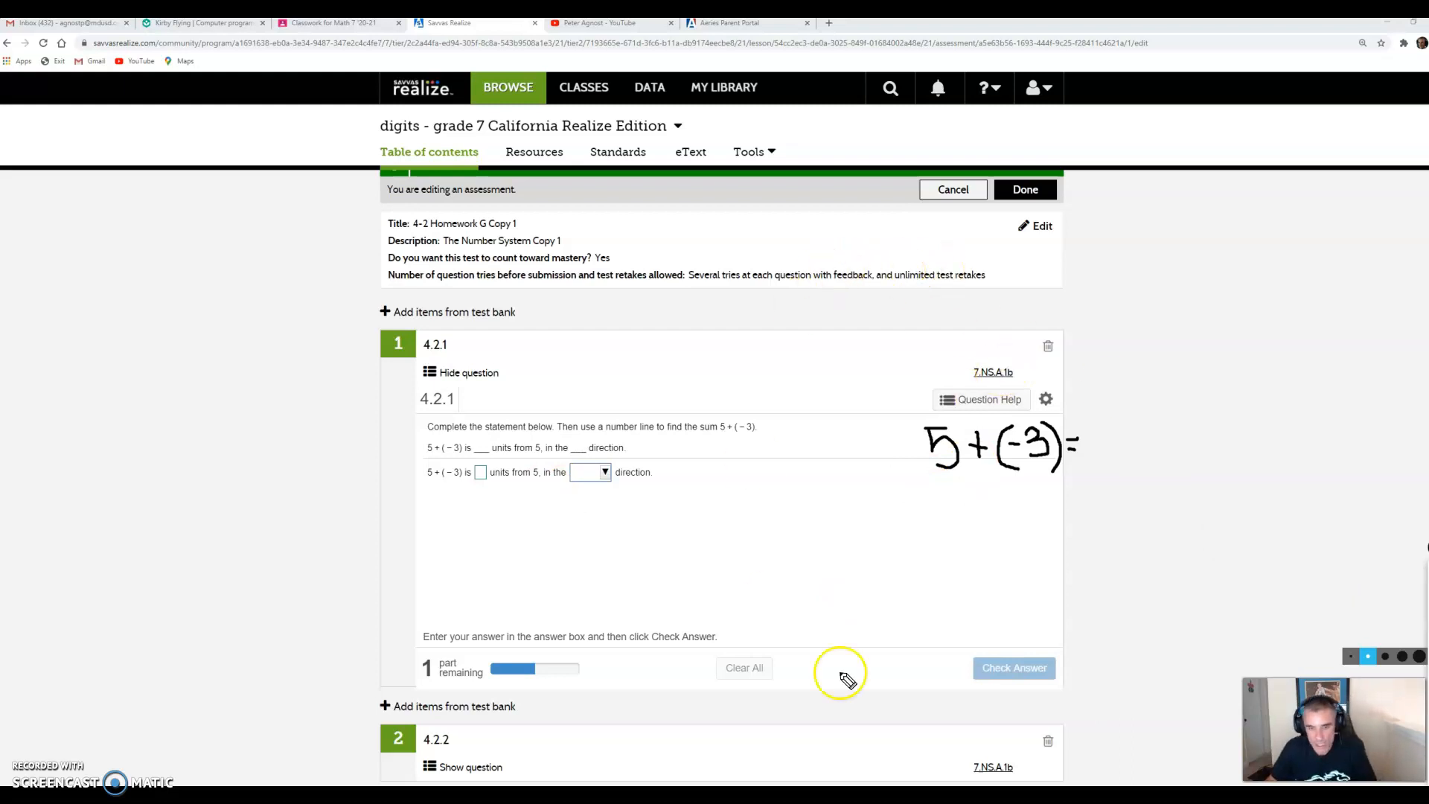
{"action": "mouse_move", "coordinate": [1296, 512]}
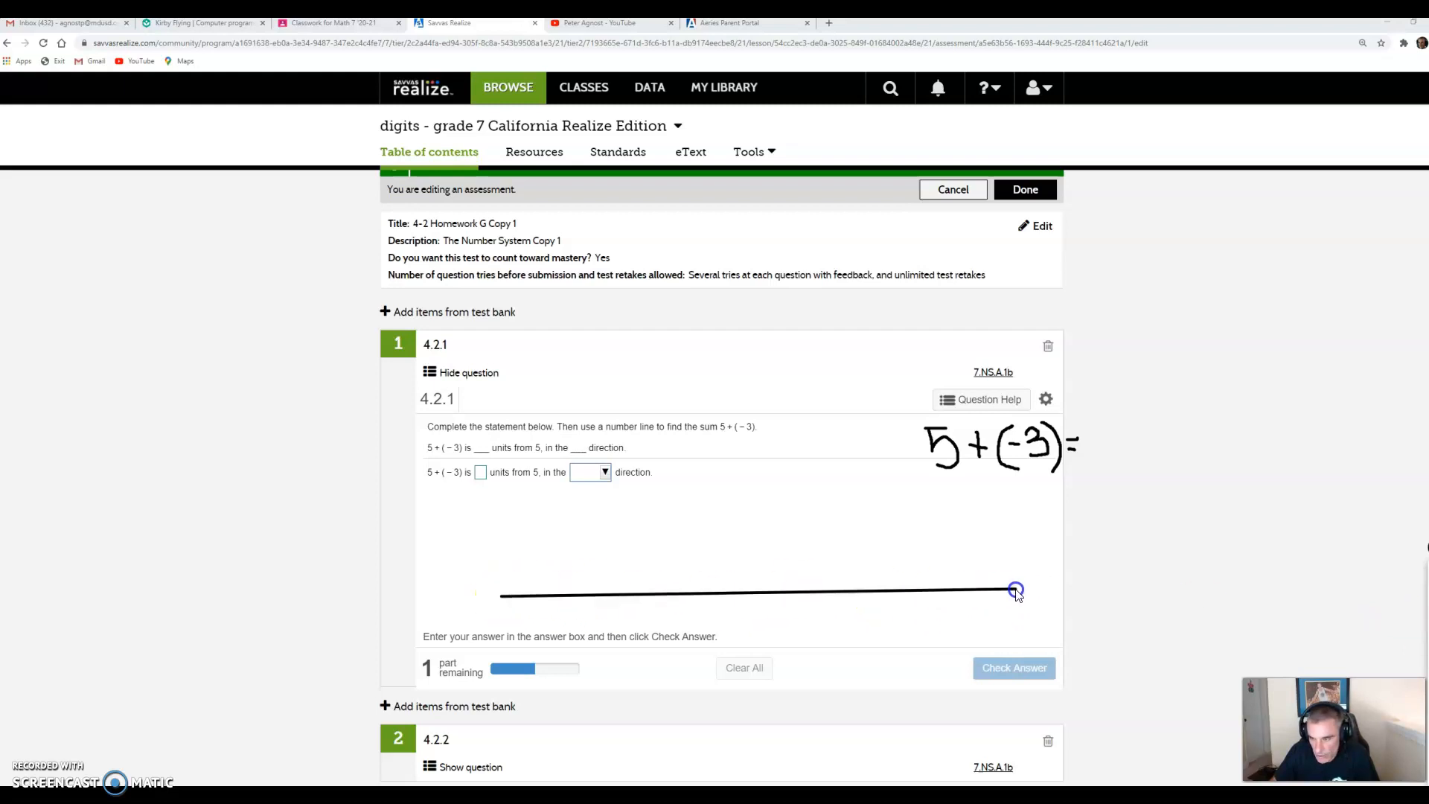
{"action": "mouse_move", "coordinate": [1404, 597]}
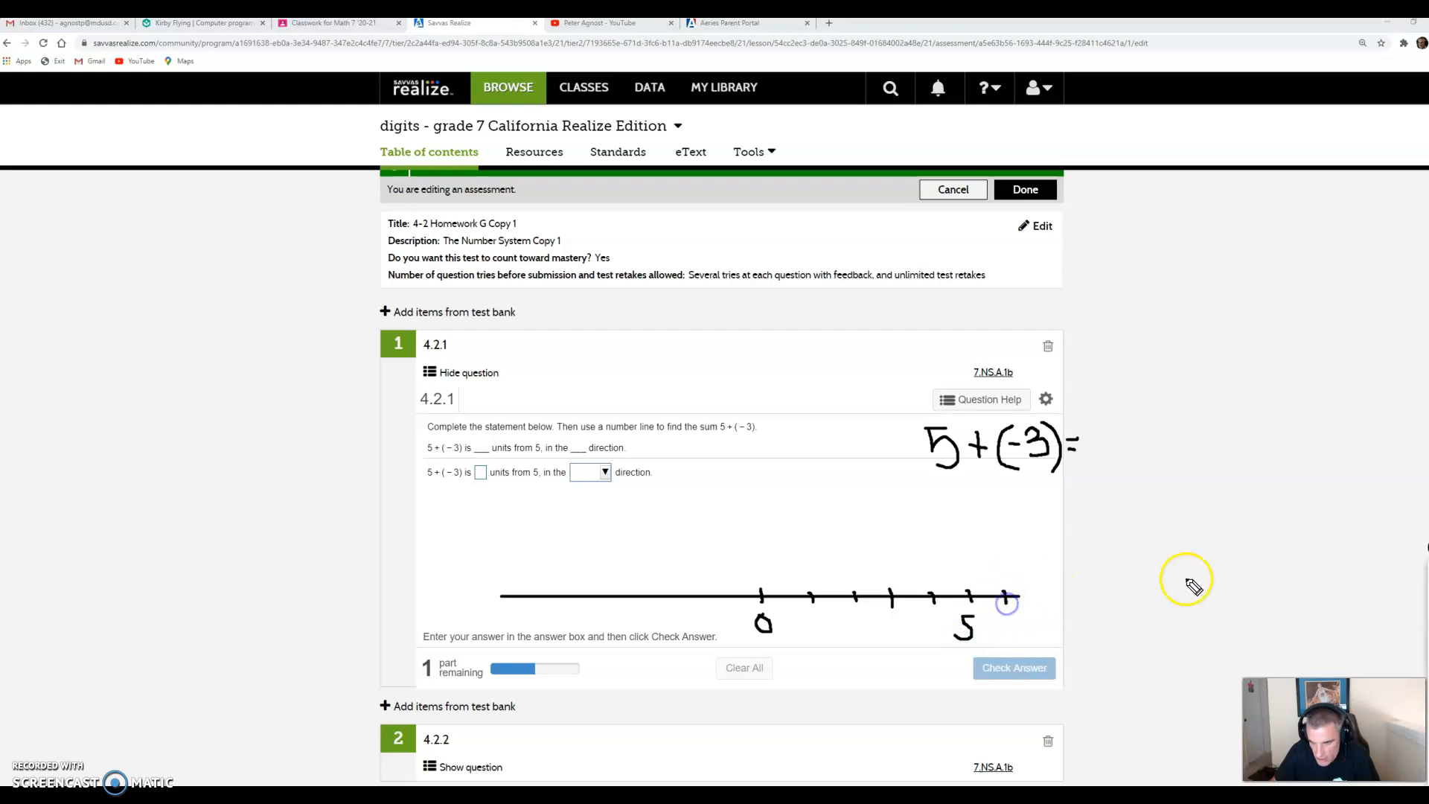
{"action": "mouse_move", "coordinate": [775, 611]}
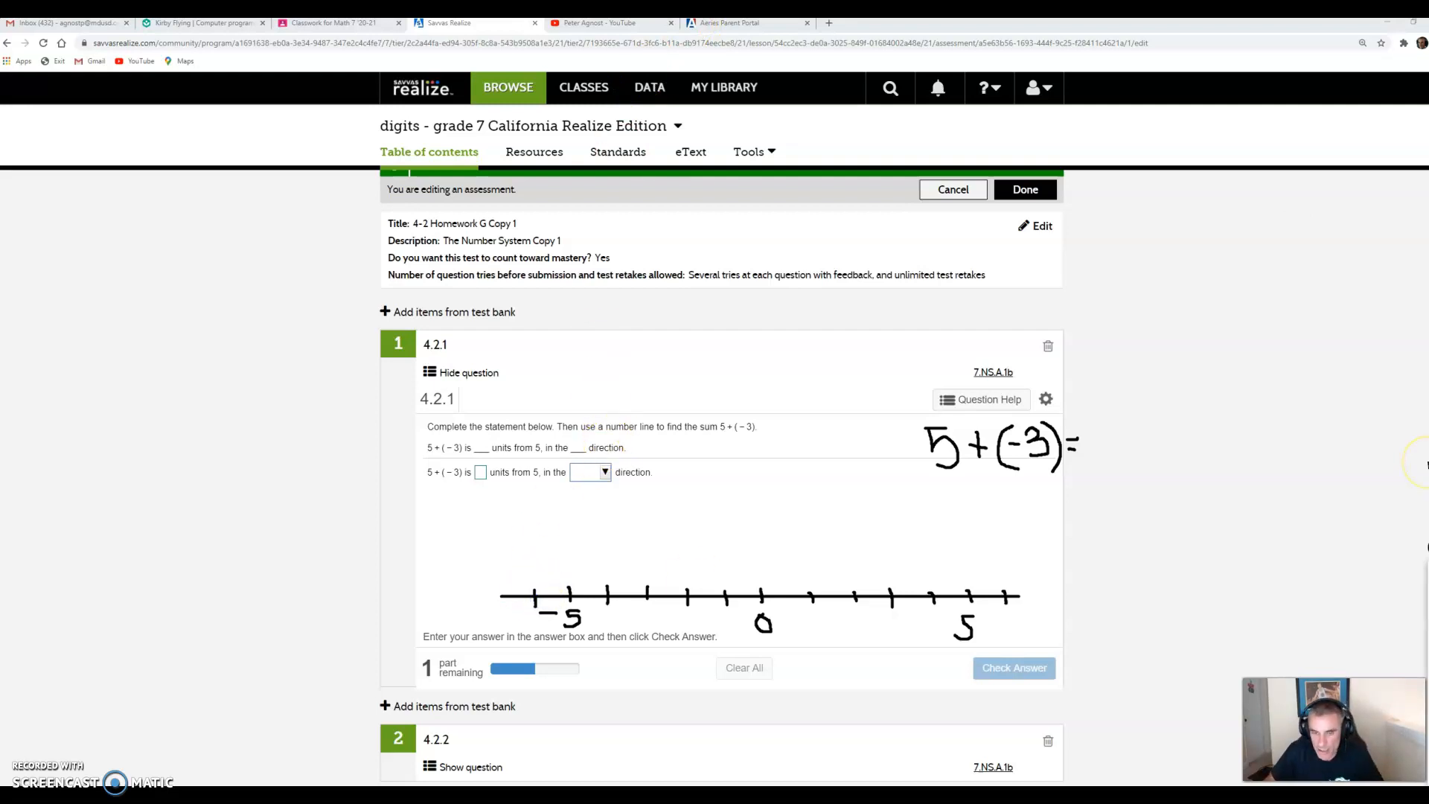
{"action": "mouse_move", "coordinate": [1353, 620]}
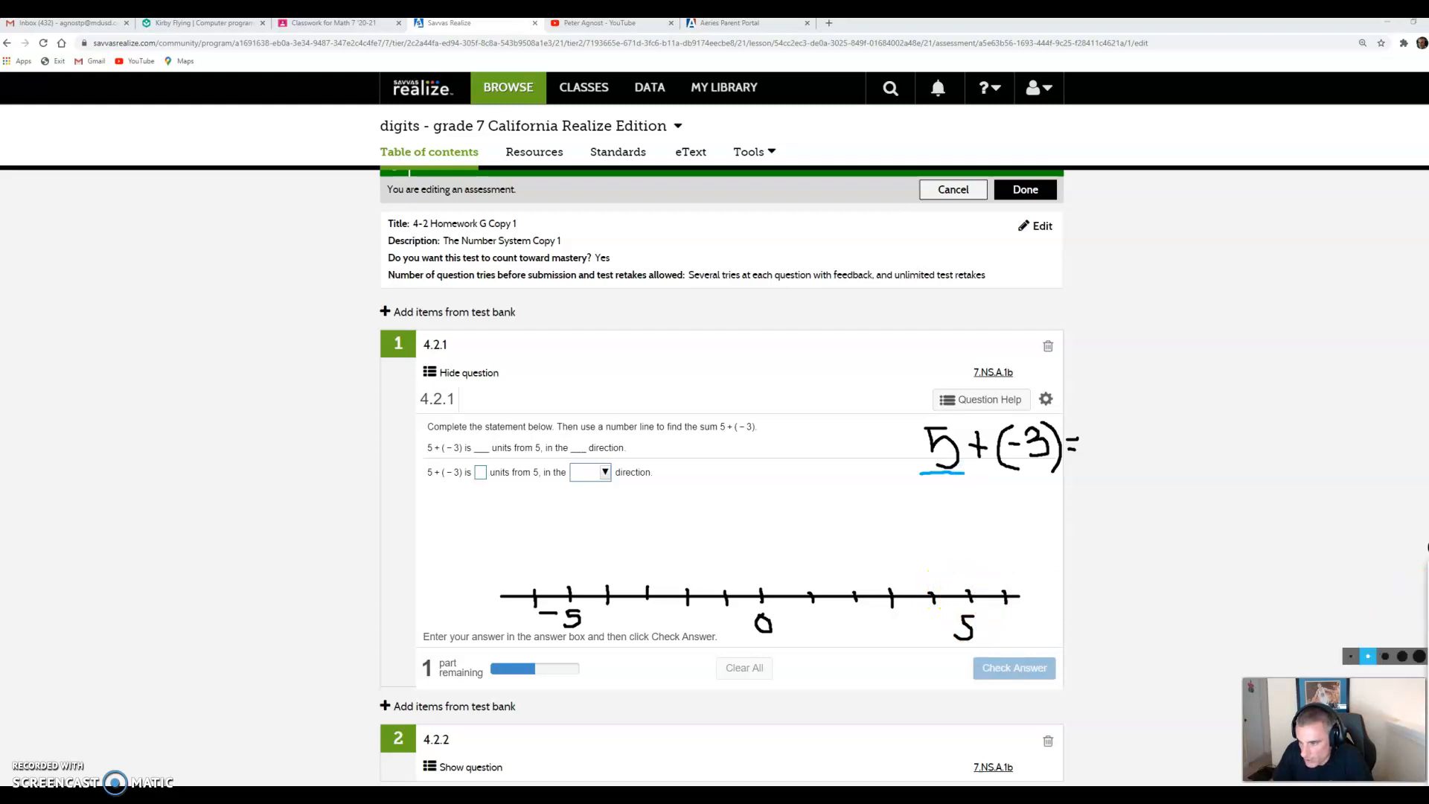
Pick up the blue pen to mark the starting point 5 on the number line.
{"action": "left_click", "coordinate": [966, 592]}
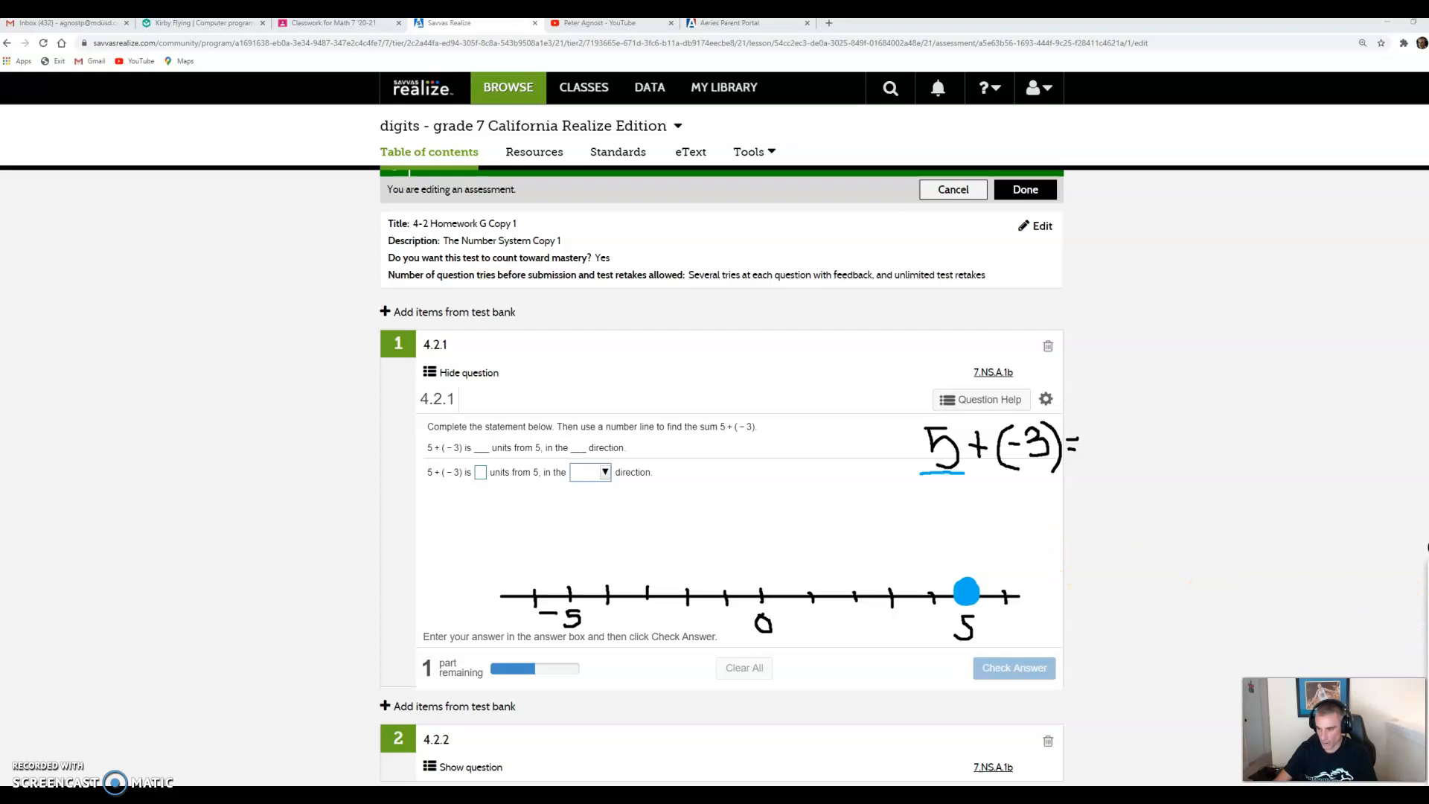
{"action": "mouse_move", "coordinate": [1397, 657]}
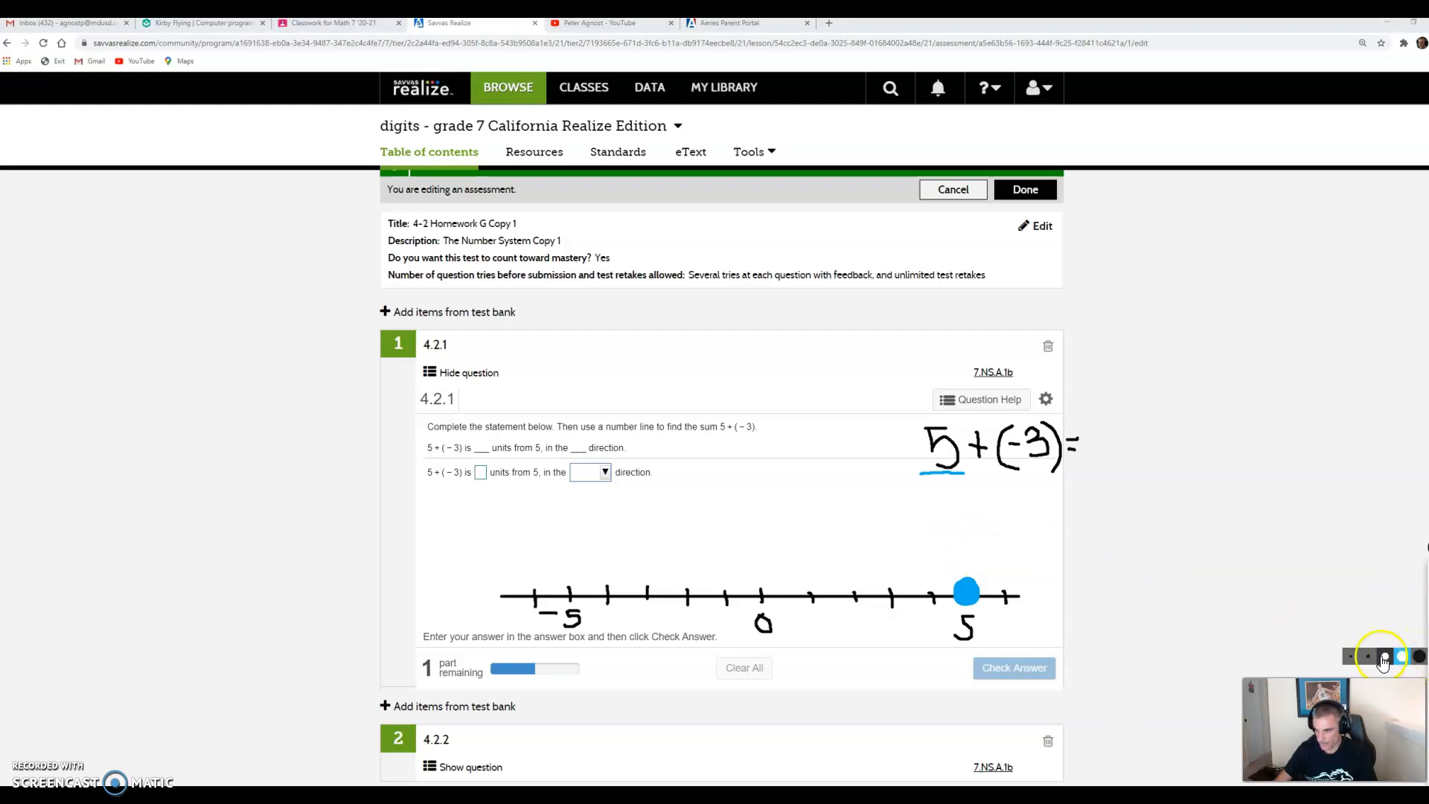
{"action": "mouse_move", "coordinate": [1351, 615]}
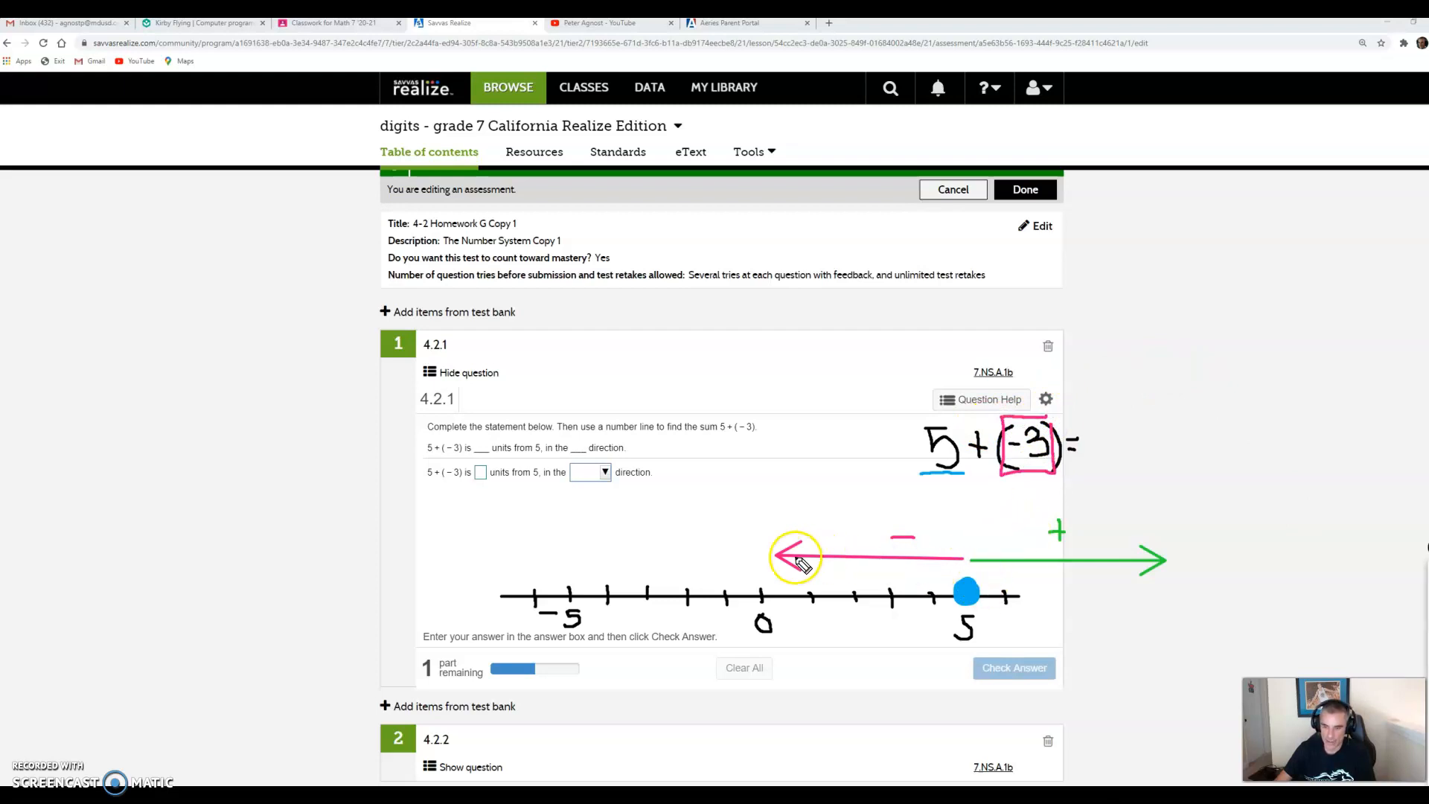
{"action": "mouse_move", "coordinate": [1030, 456]}
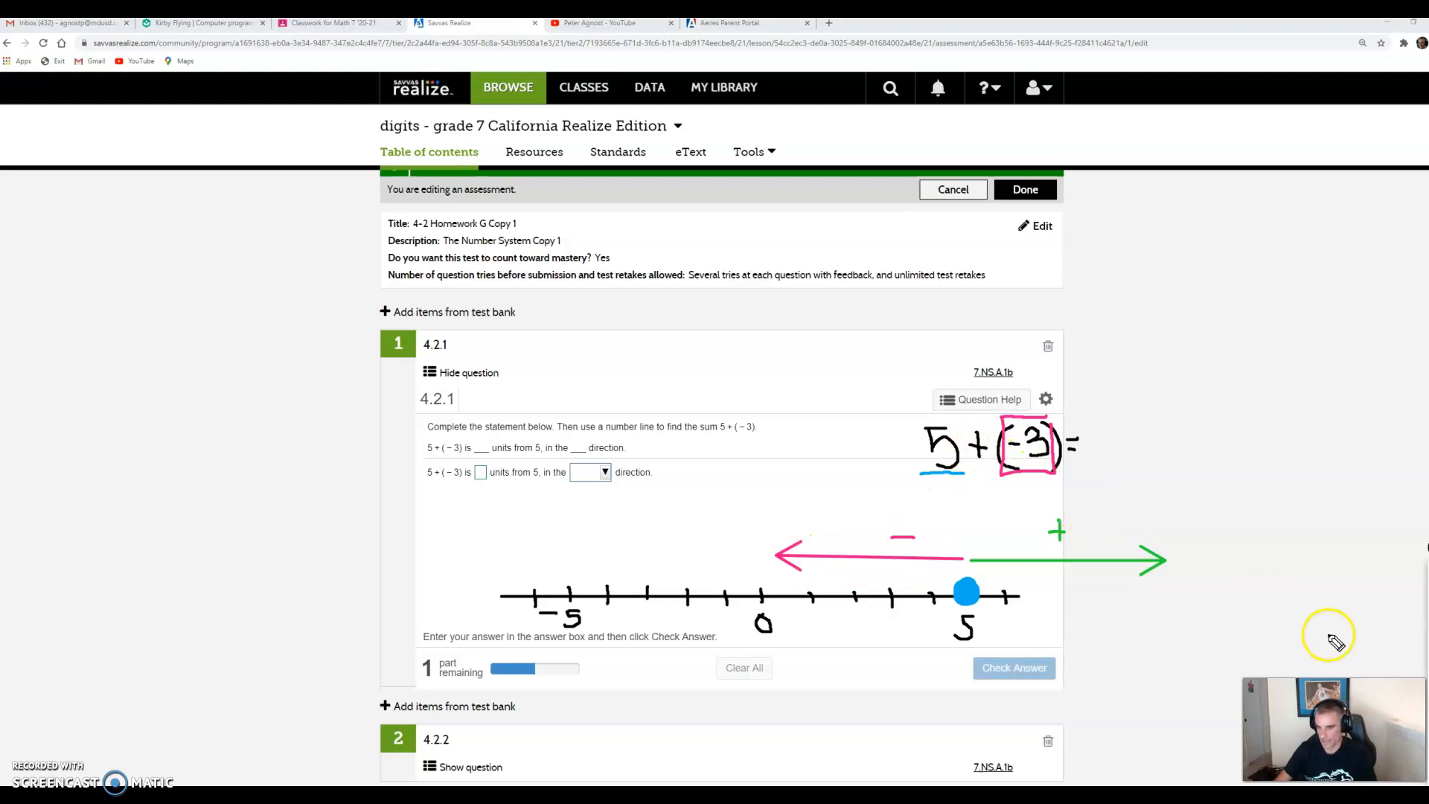
{"action": "mouse_move", "coordinate": [878, 562]}
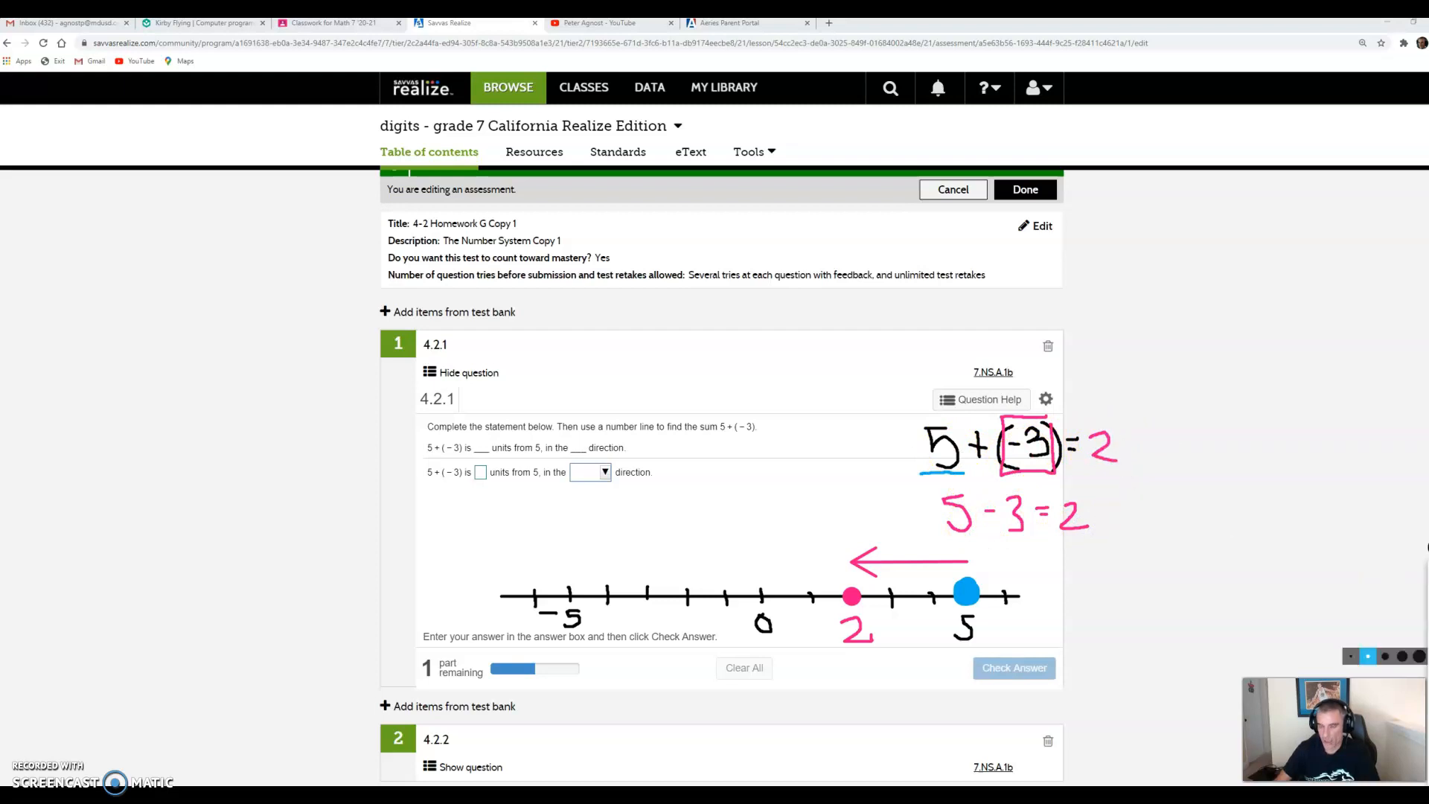
{"action": "mouse_move", "coordinate": [1071, 624]}
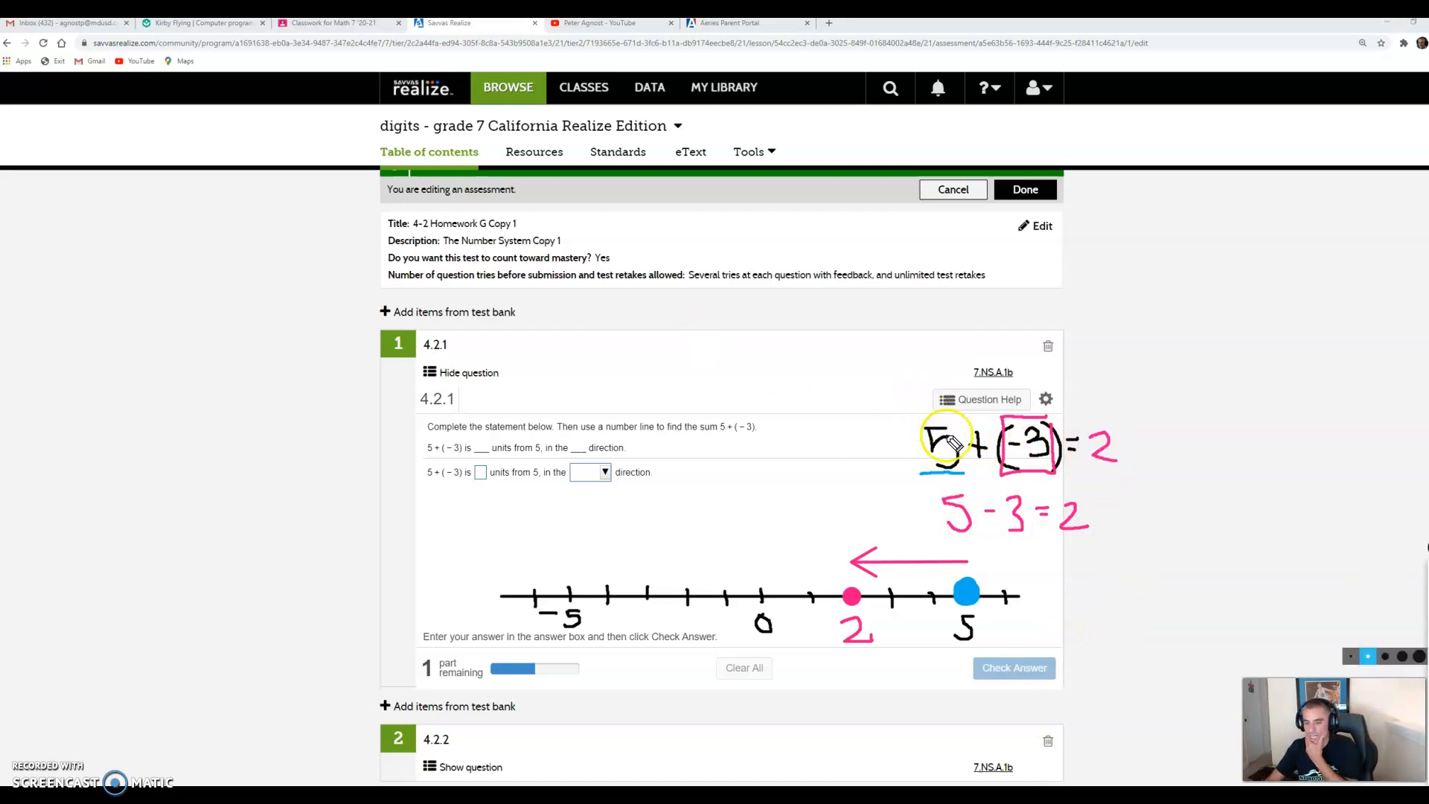
{"action": "mouse_move", "coordinate": [344, 543]}
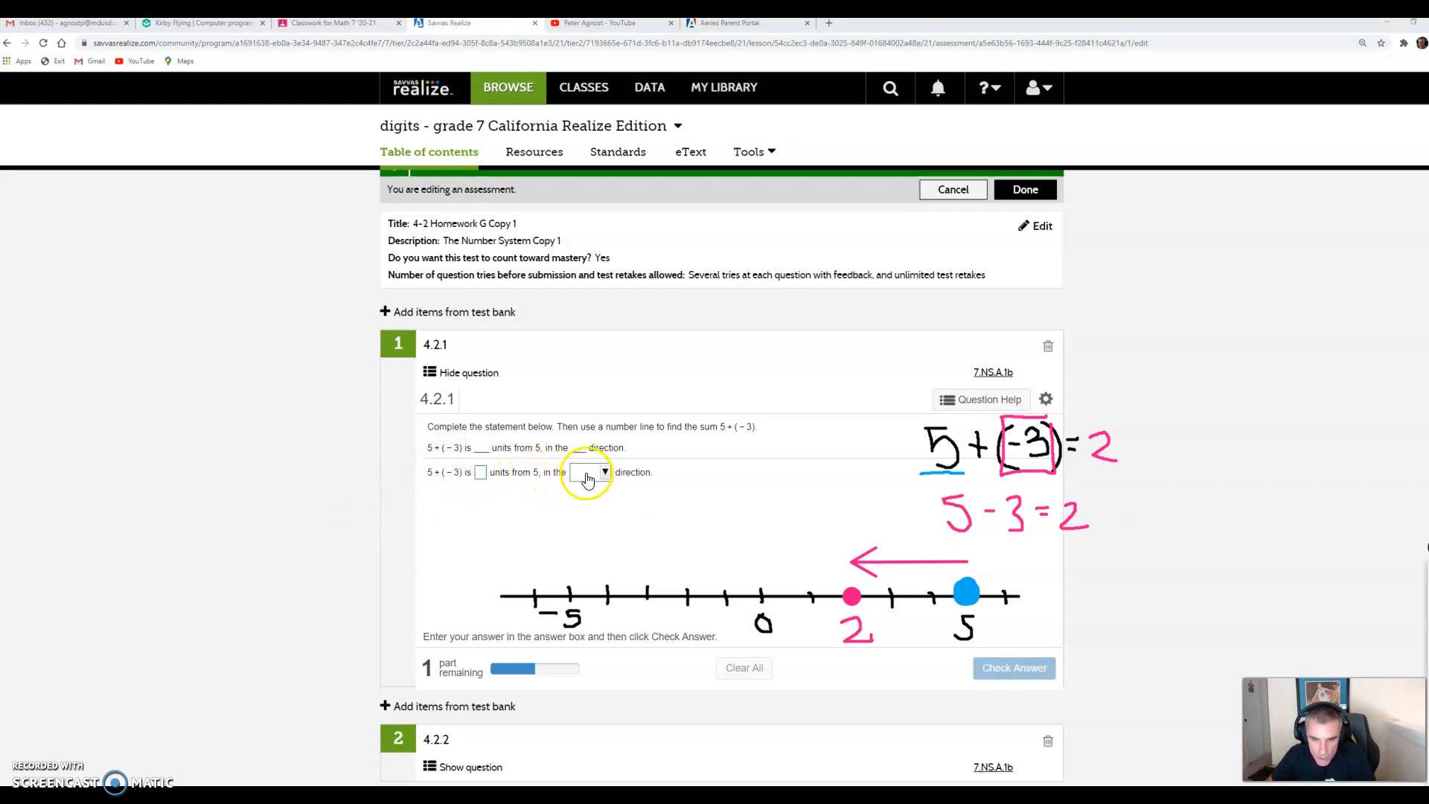
{"action": "mouse_move", "coordinate": [928, 579]}
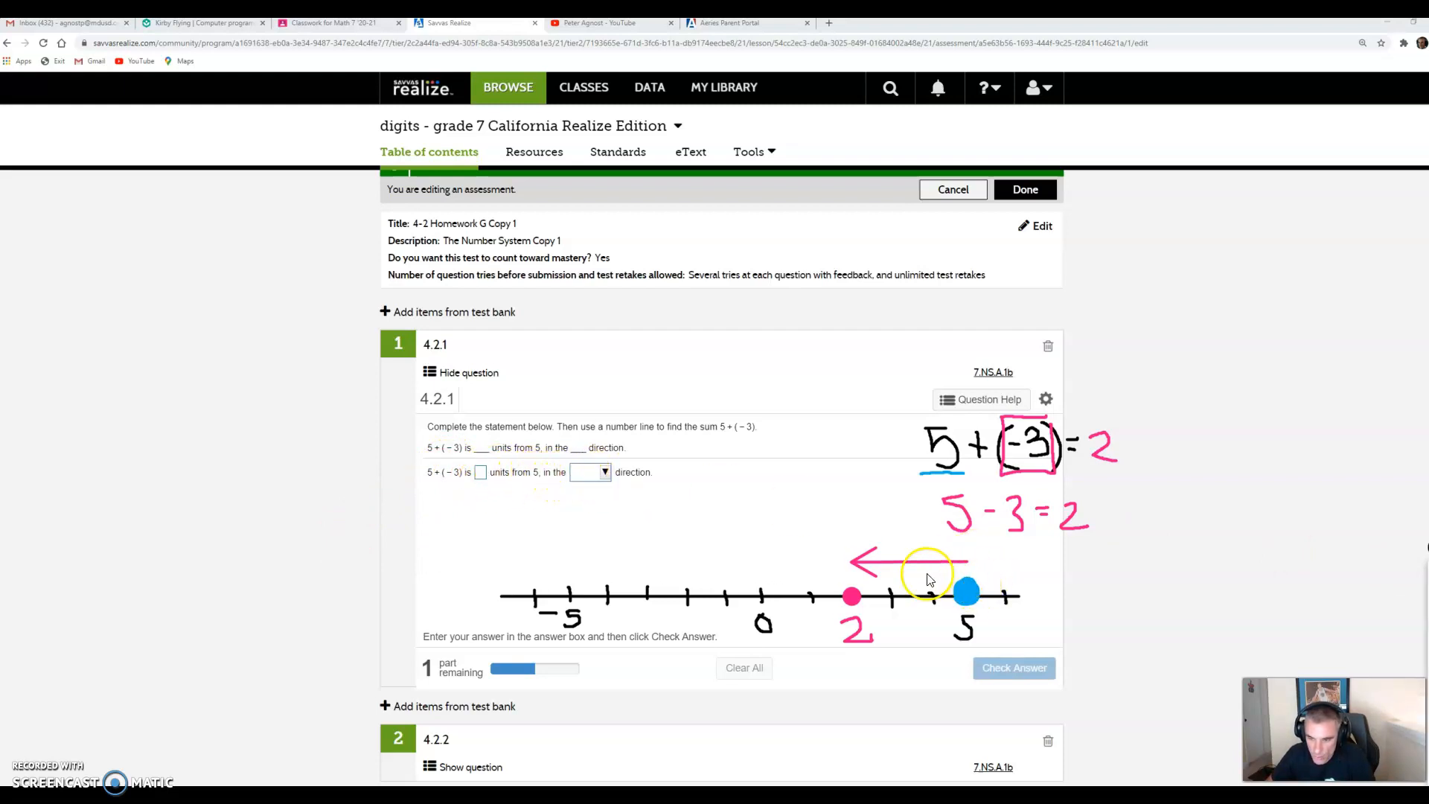
Answer that 5 + (−3) moves 3 units in the negative direction and have it checked.
{"action": "left_click", "coordinate": [480, 471]}
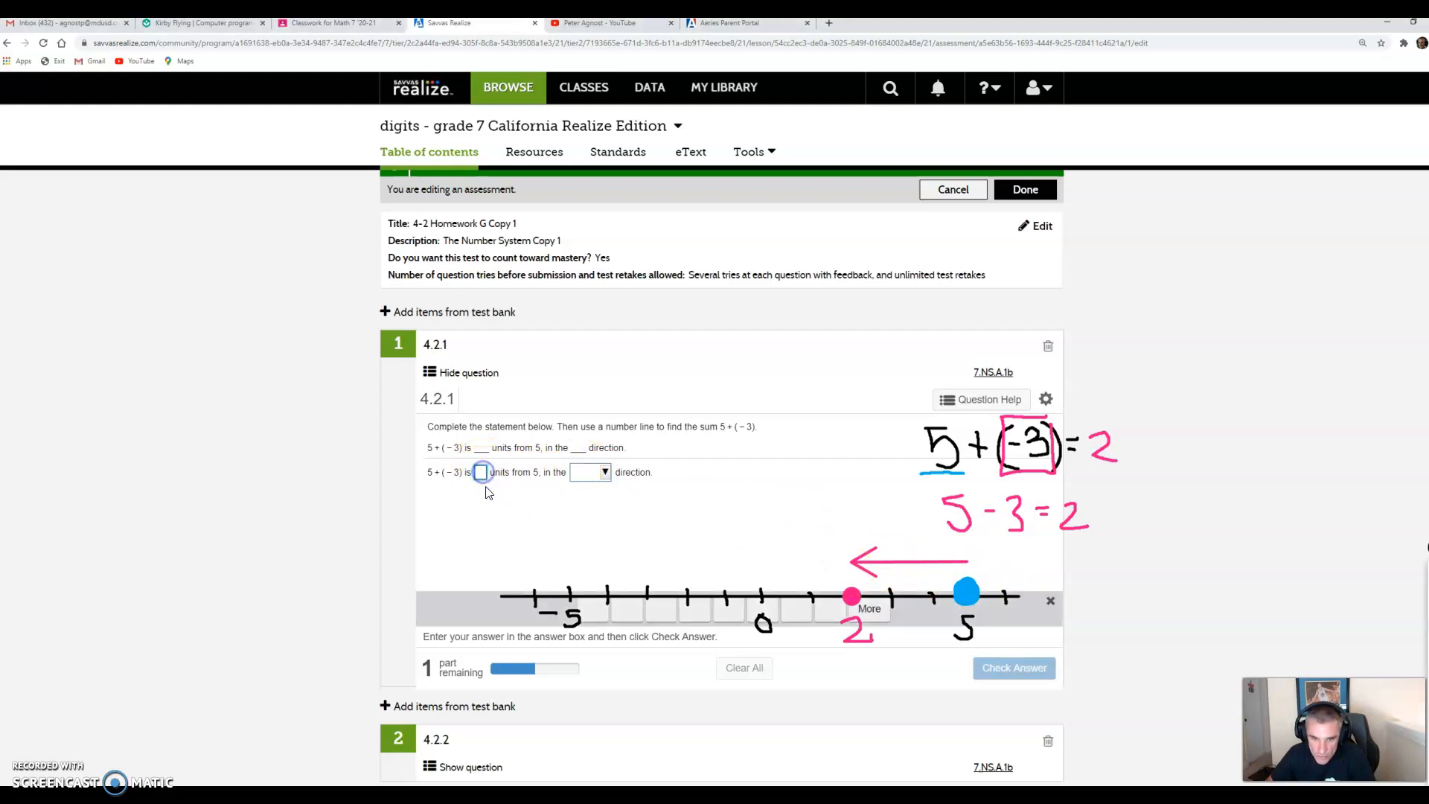
{"action": "type", "text": "3"}
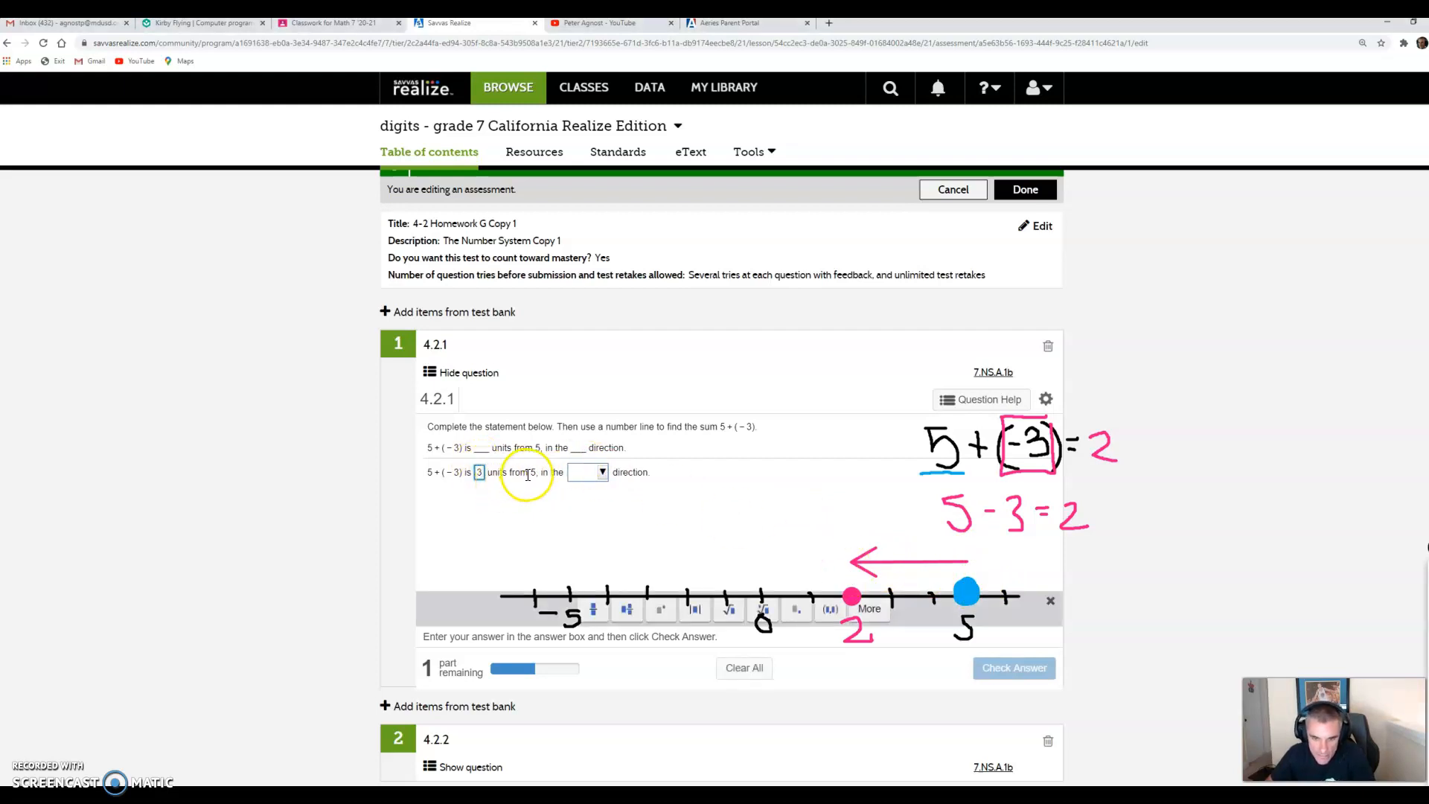
{"action": "left_click", "coordinate": [587, 472]}
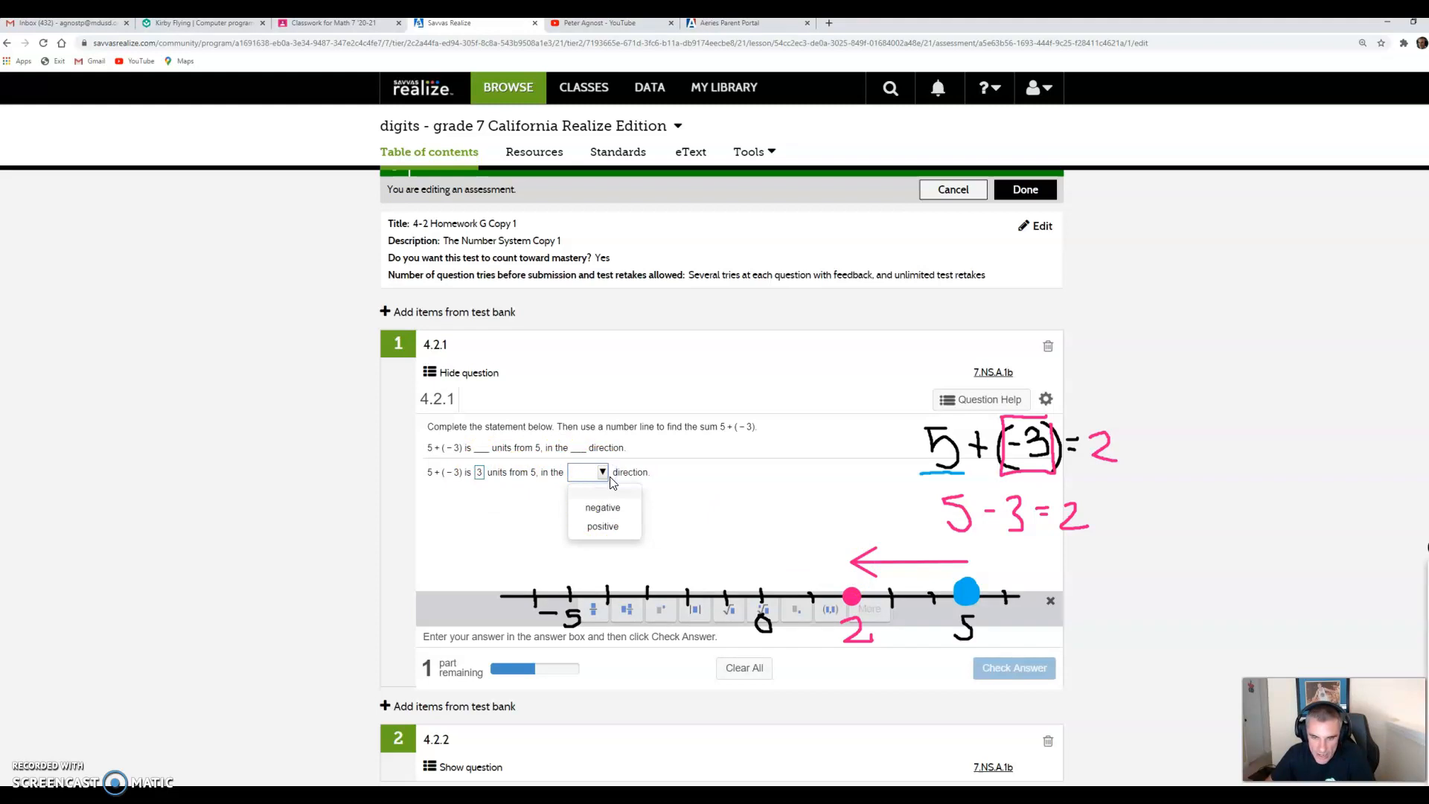
{"action": "left_click", "coordinate": [602, 506]}
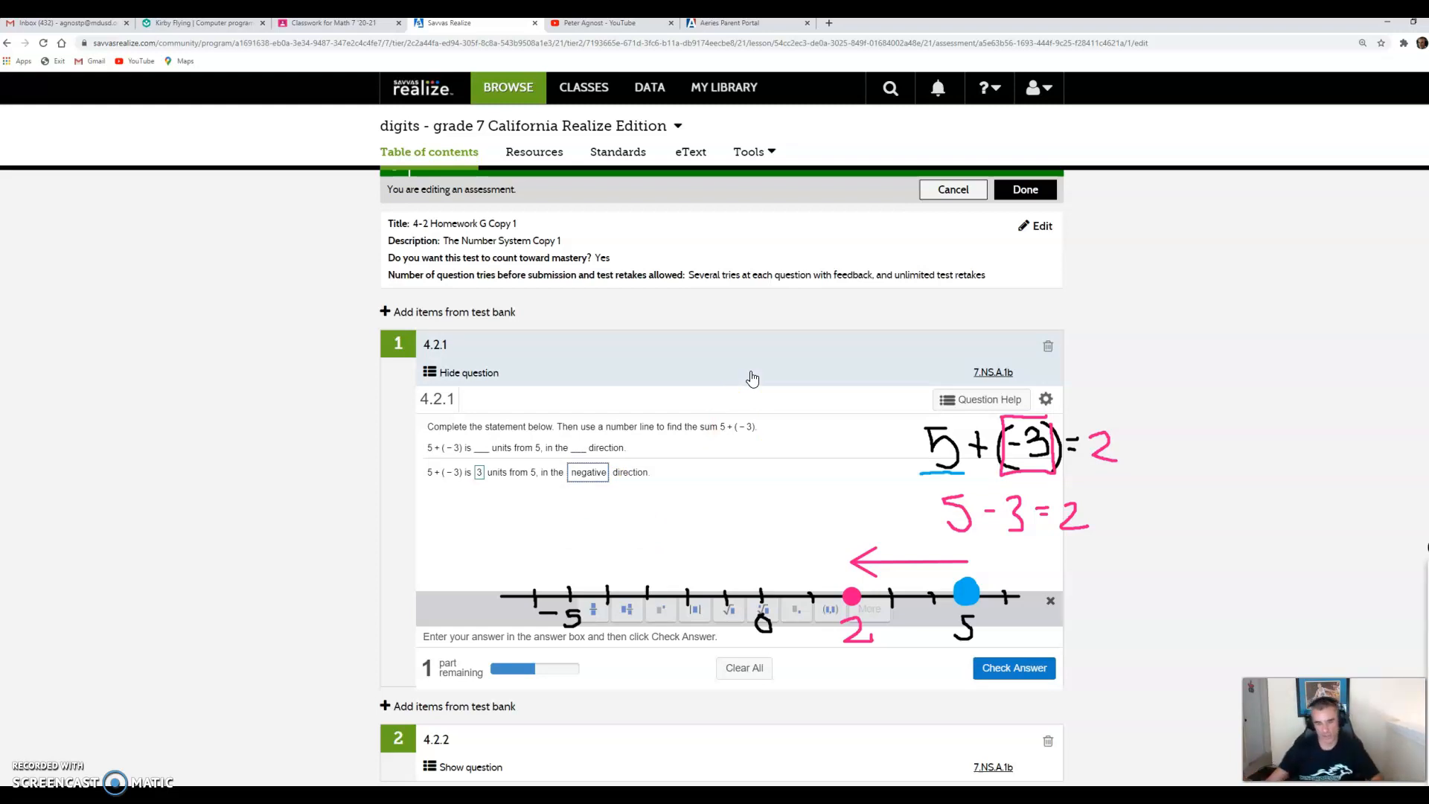
{"action": "mouse_move", "coordinate": [1014, 667]}
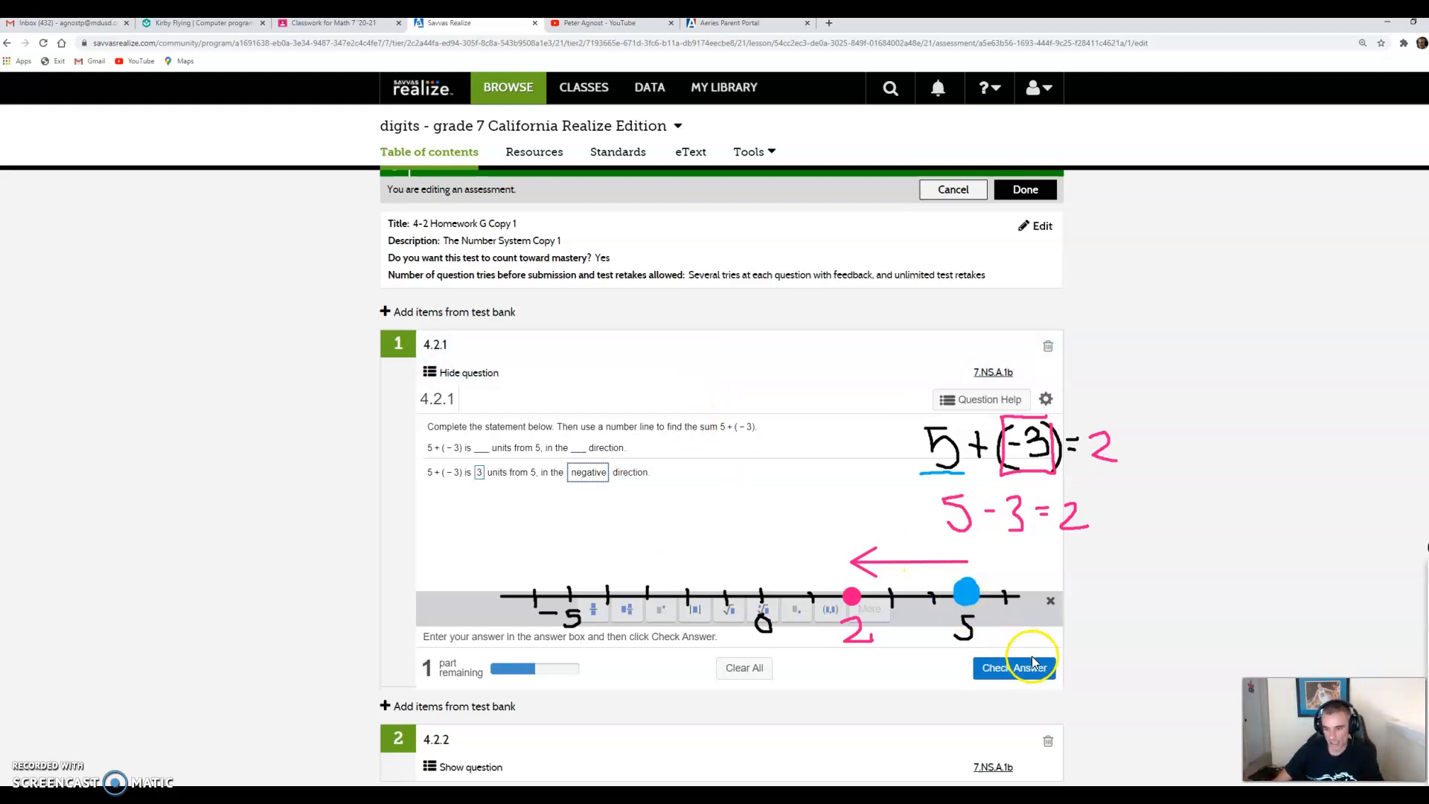
{"action": "left_click", "coordinate": [1015, 667]}
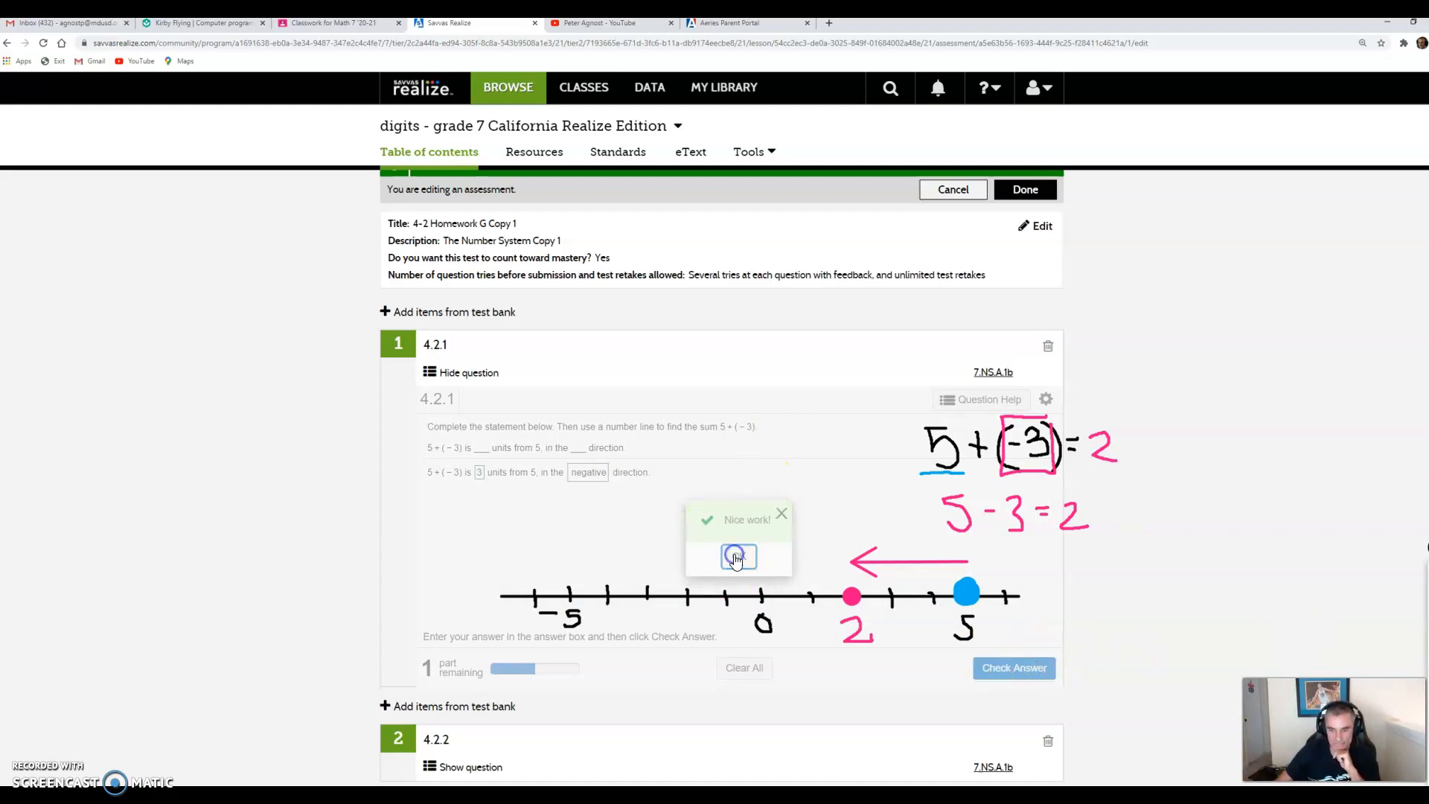
{"action": "left_click", "coordinate": [738, 557]}
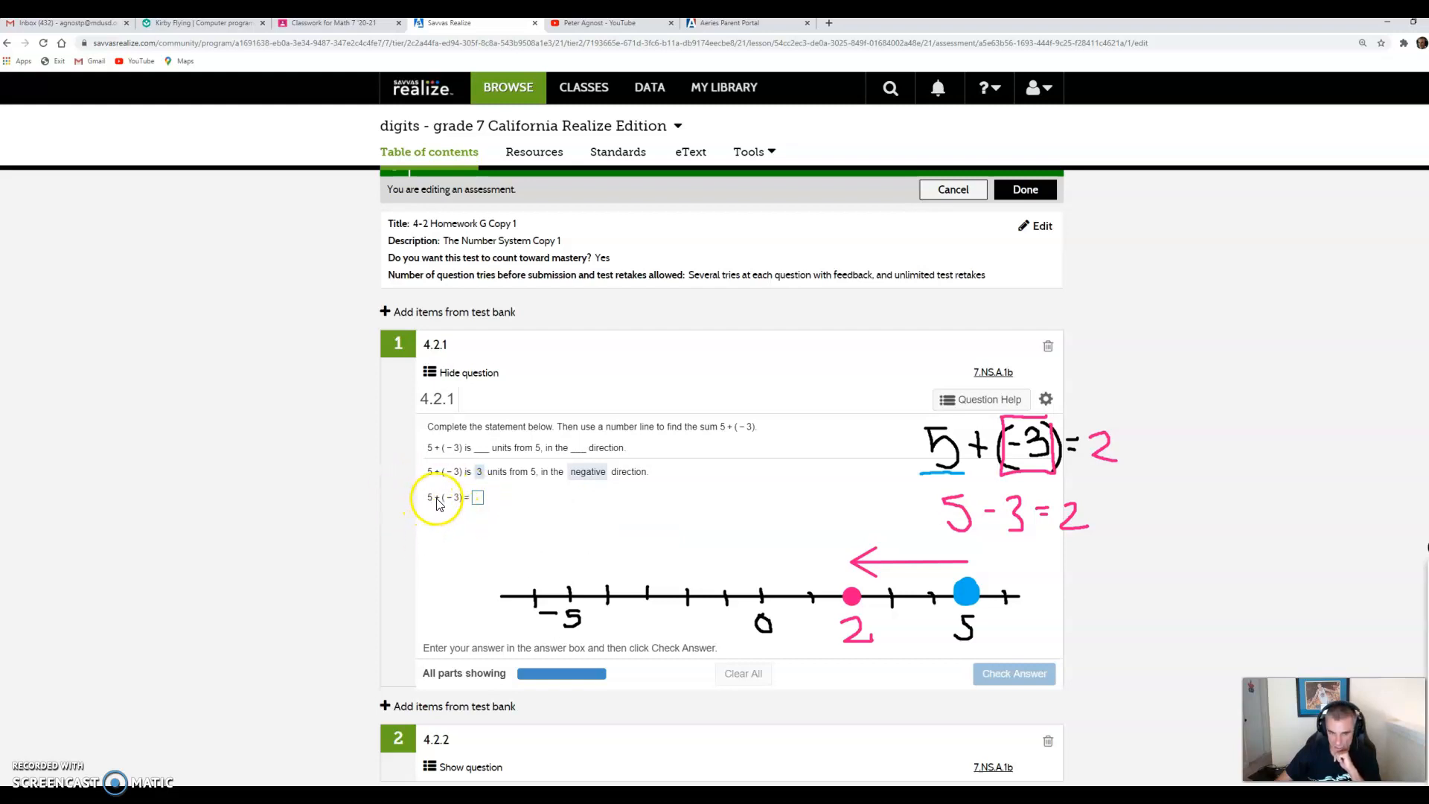
Enter the sum 5 + (−3) = 2 and get question 4.2.1 marked complete.
{"action": "left_click", "coordinate": [478, 496]}
{"action": "type", "text": "2"}
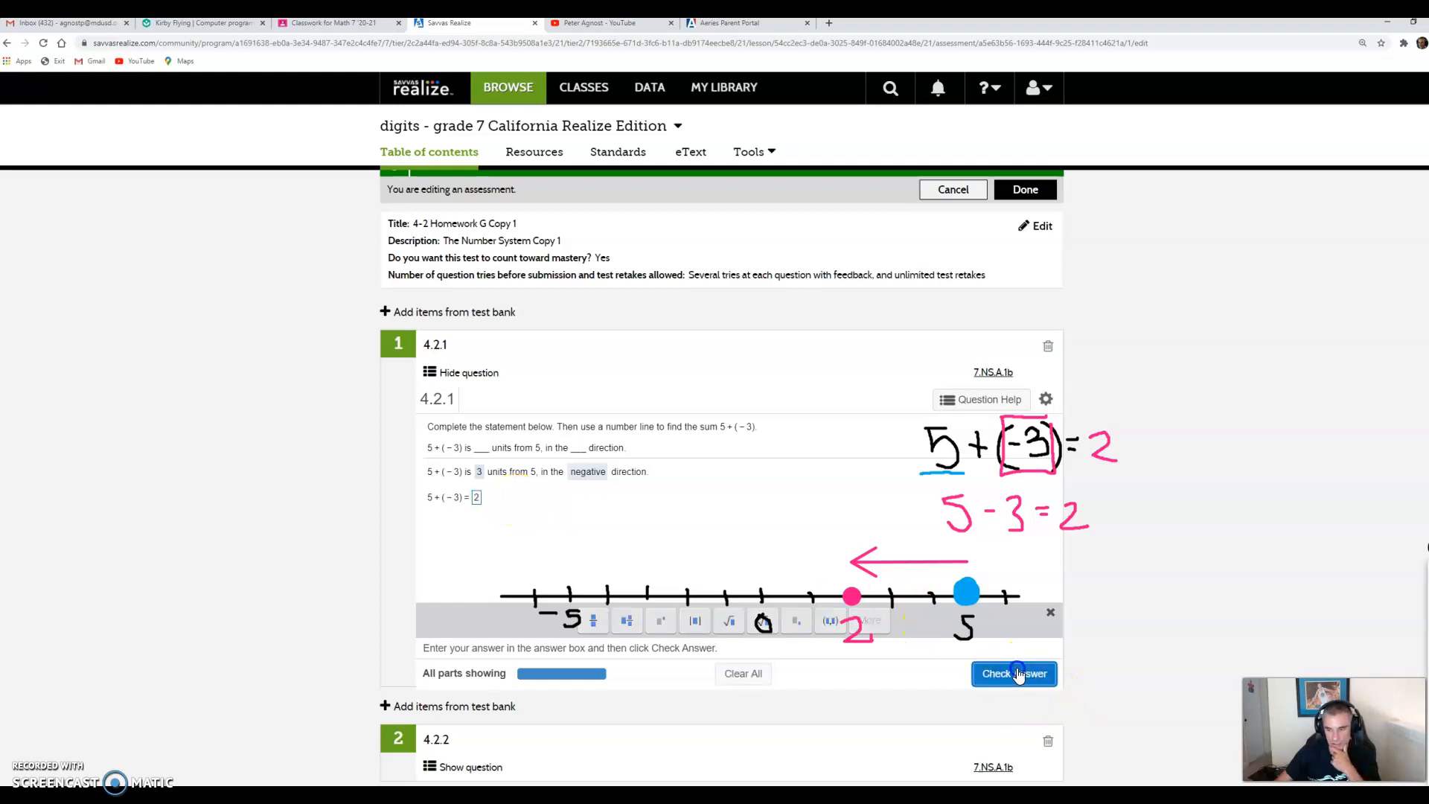
{"action": "left_click", "coordinate": [1014, 673]}
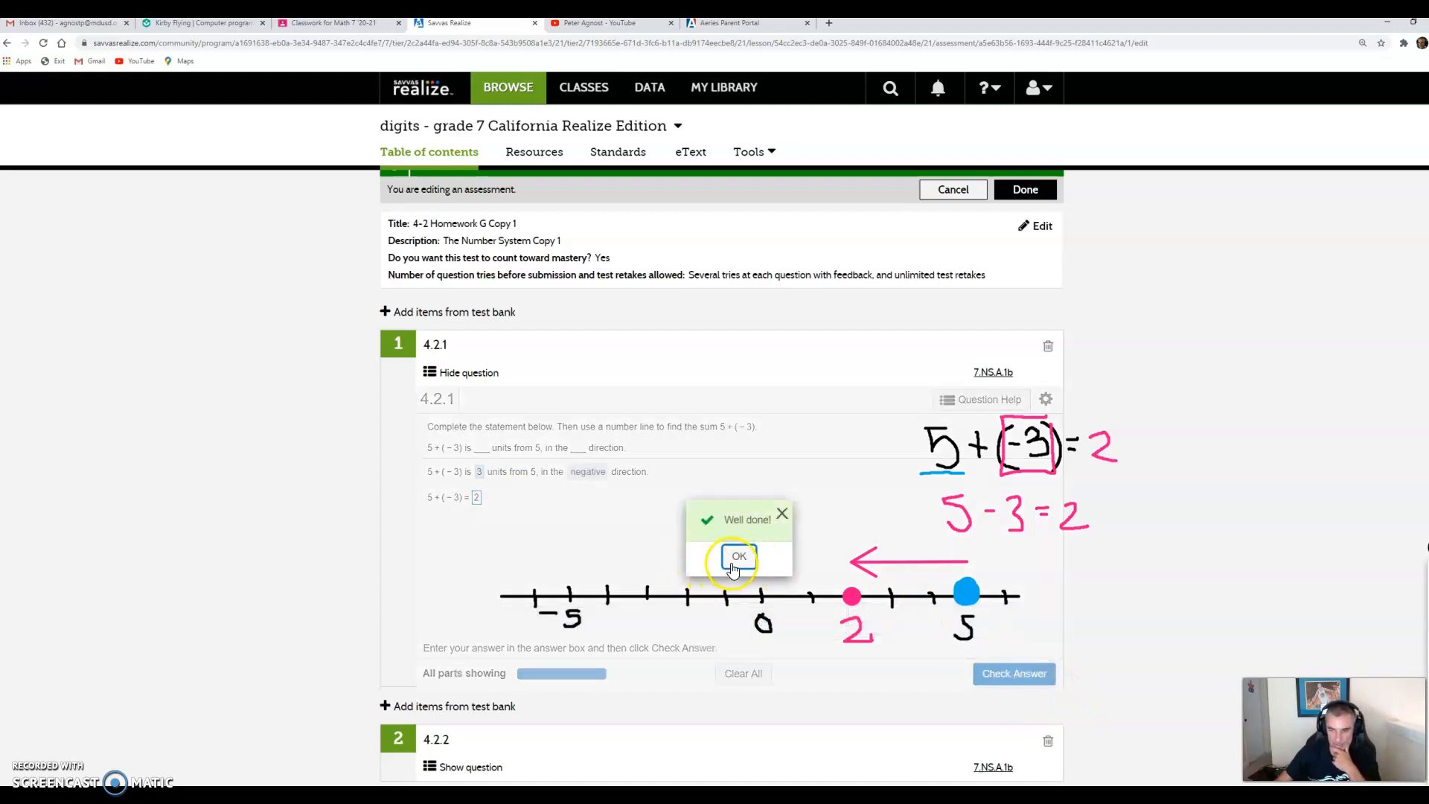
{"action": "left_click", "coordinate": [738, 556]}
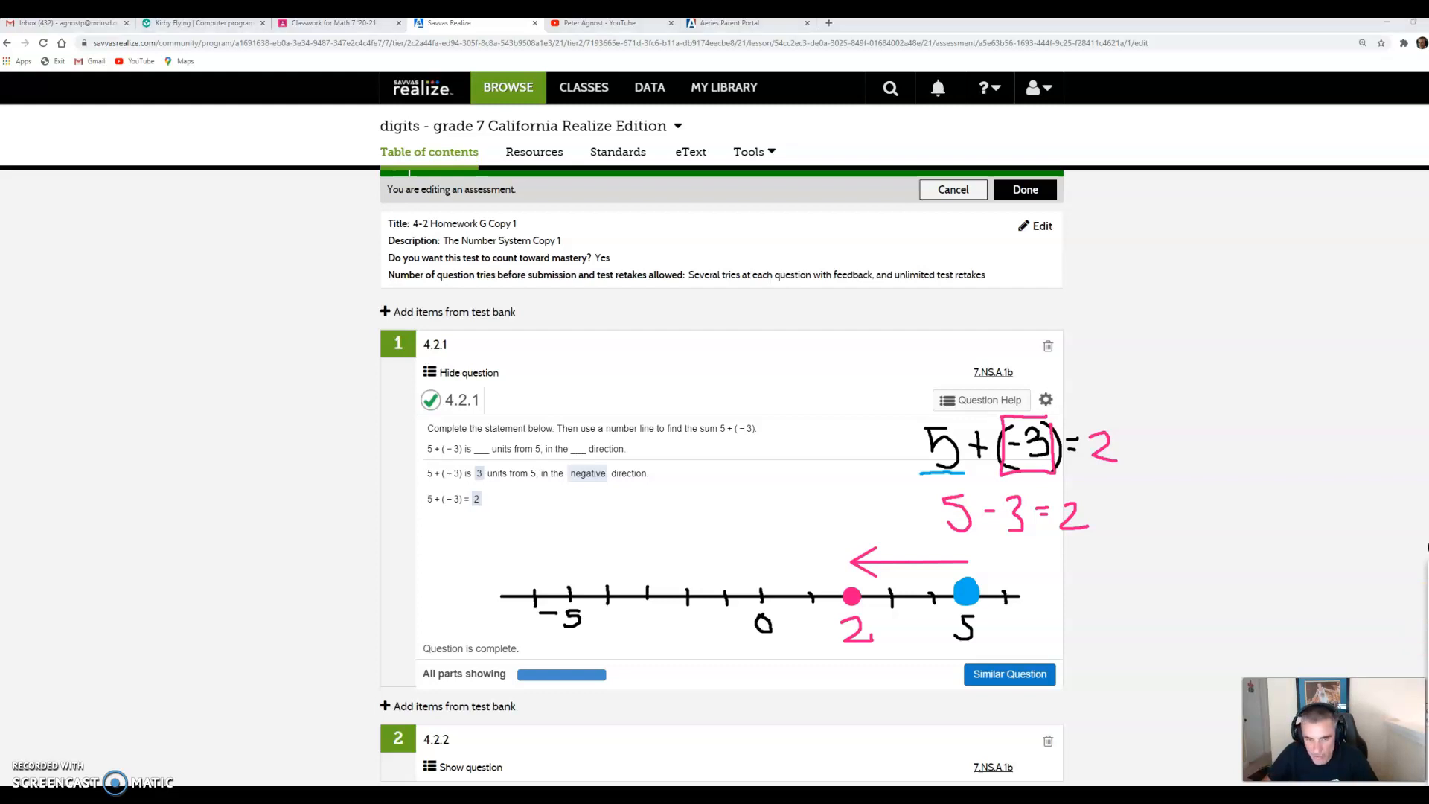
{"action": "scroll", "scroll_direction": "down", "scroll_amount": 3}
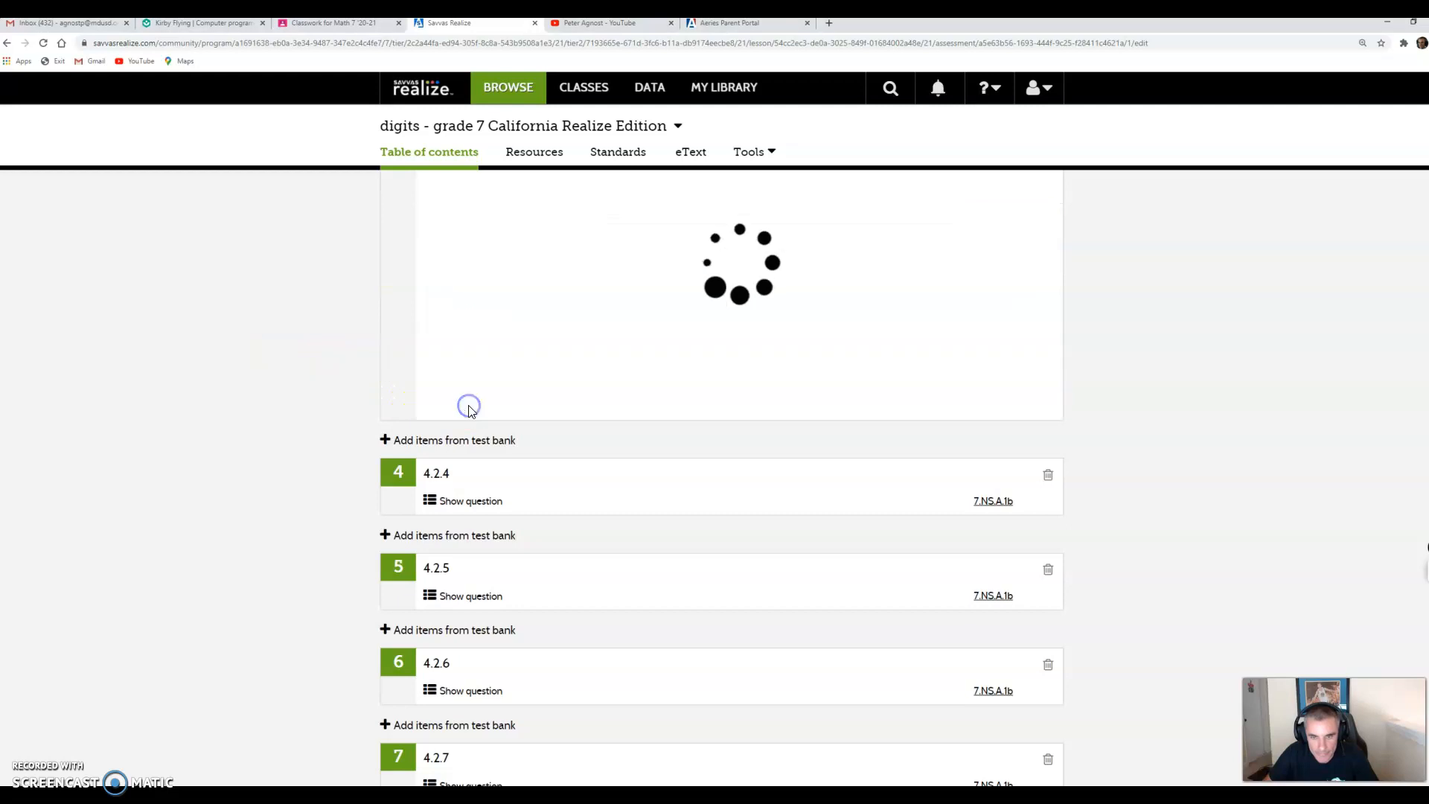
Show question 4.2.3 about additive inverses with its four unchecked choices.
{"action": "left_click", "coordinate": [469, 390]}
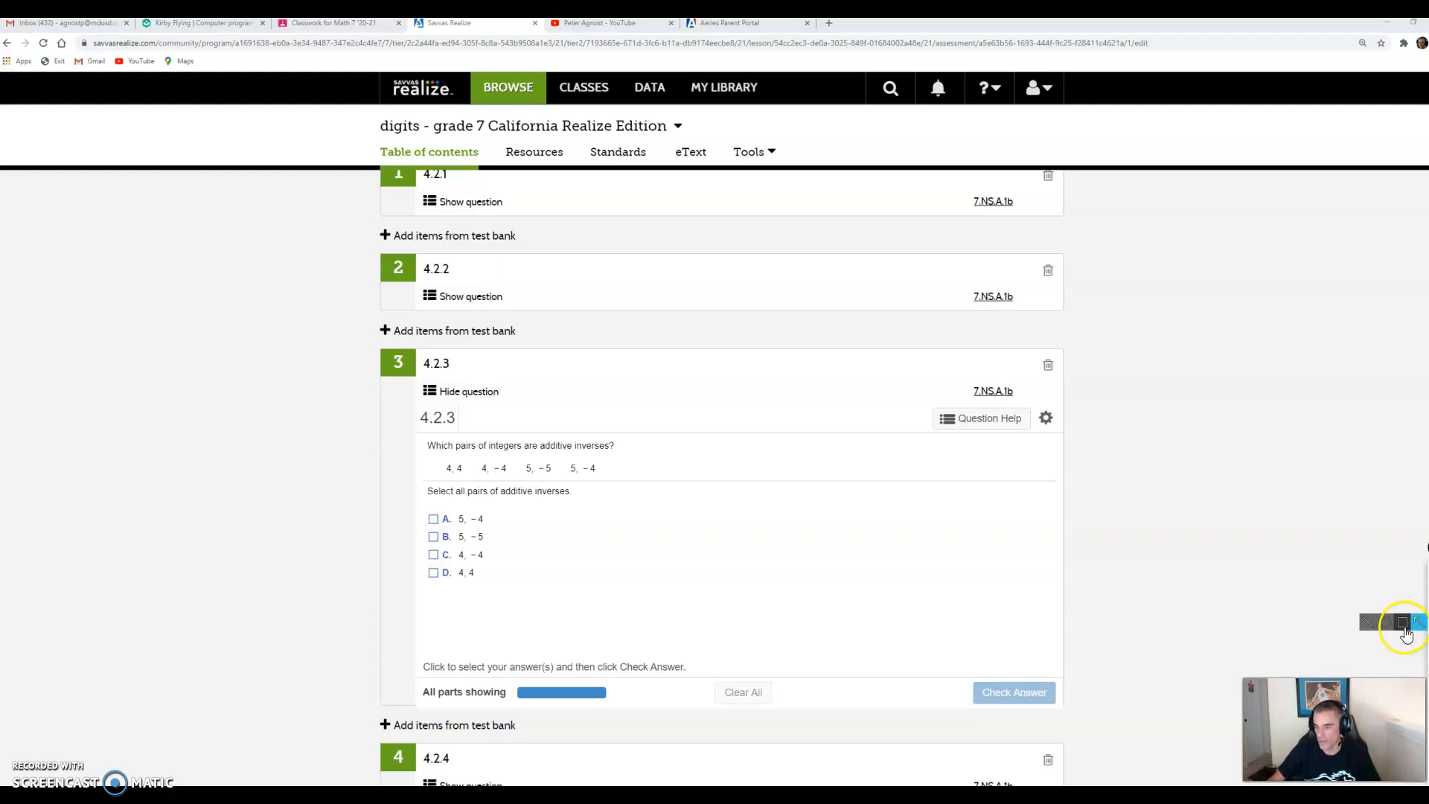
{"action": "mouse_move", "coordinate": [1339, 588]}
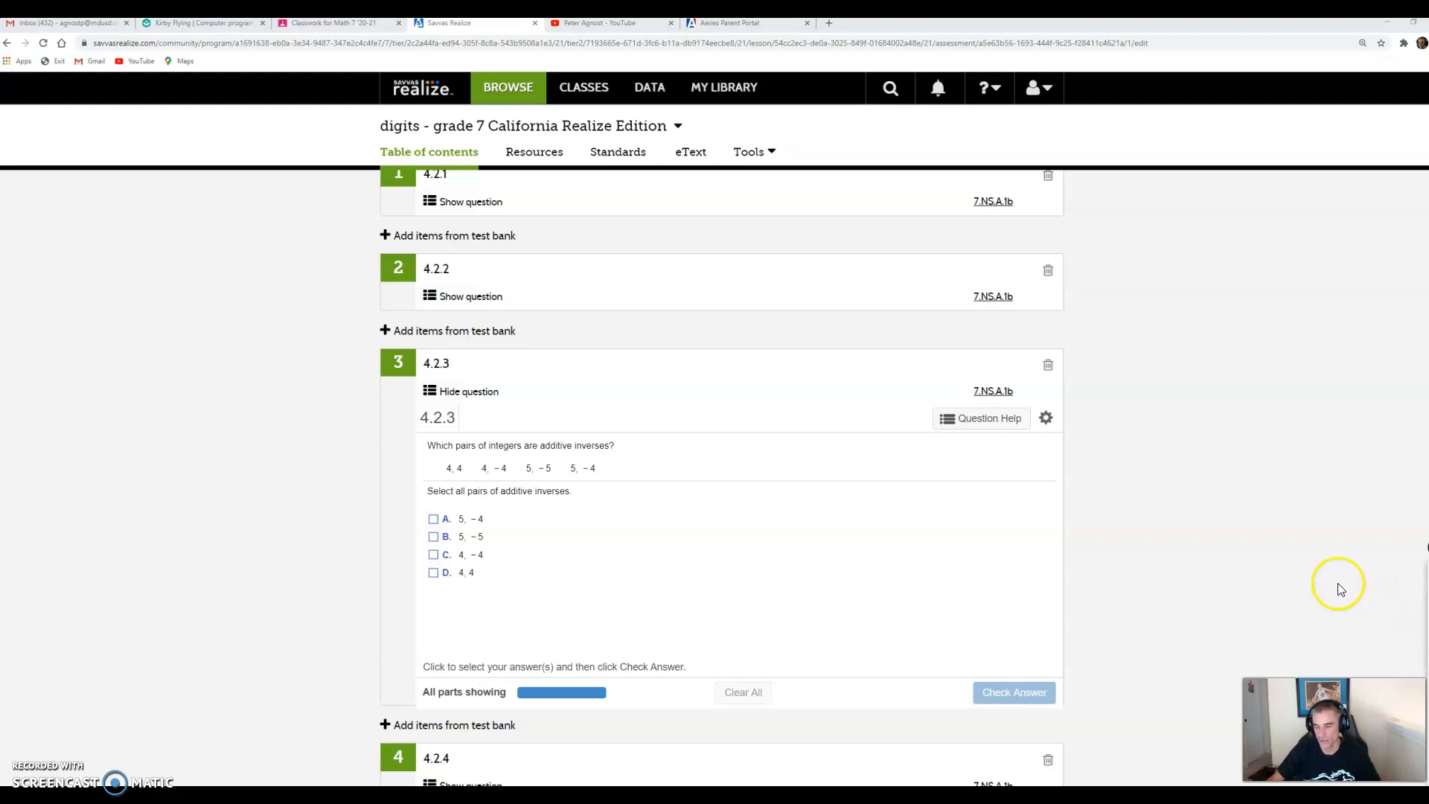
{"action": "mouse_move", "coordinate": [1328, 583]}
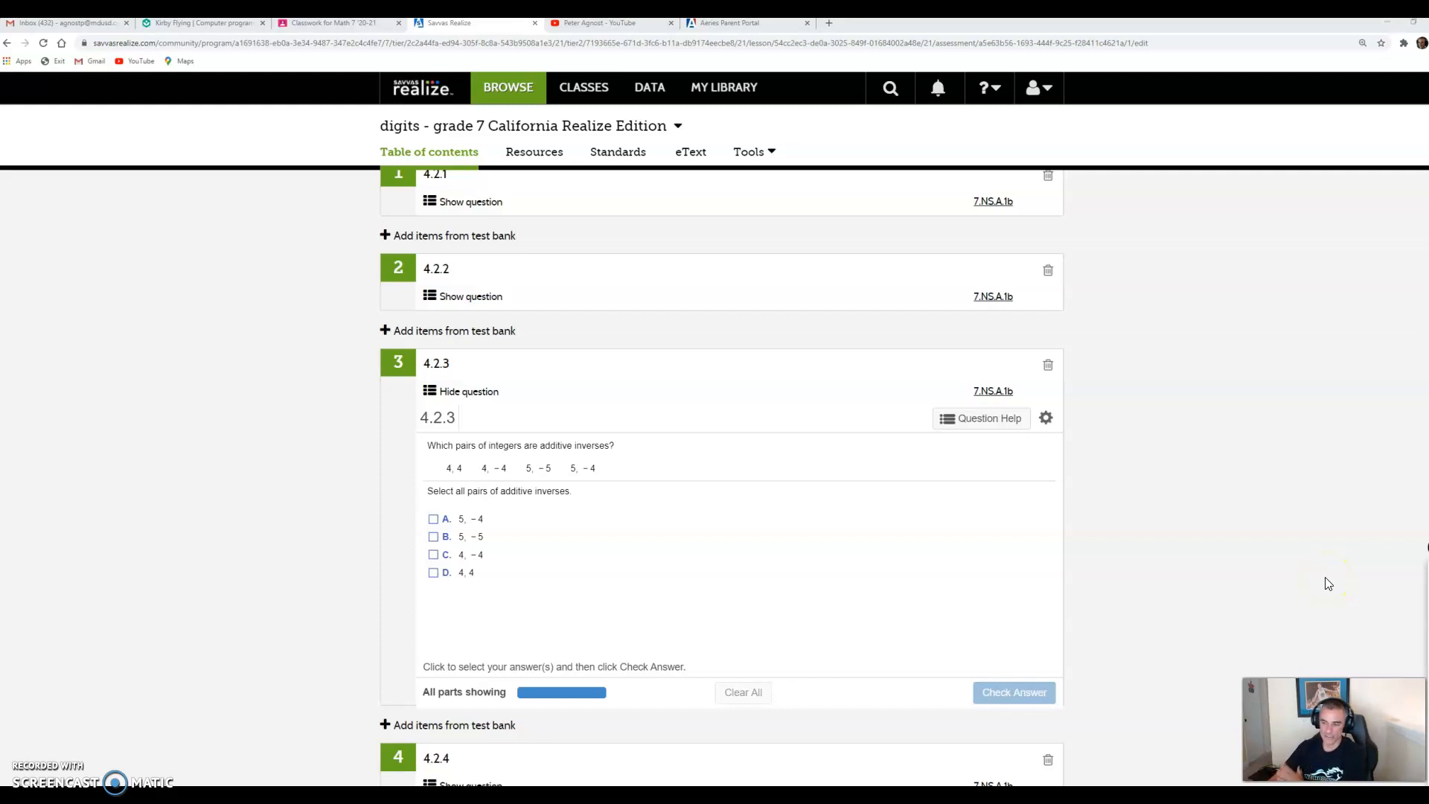
{"action": "mouse_move", "coordinate": [560, 428]}
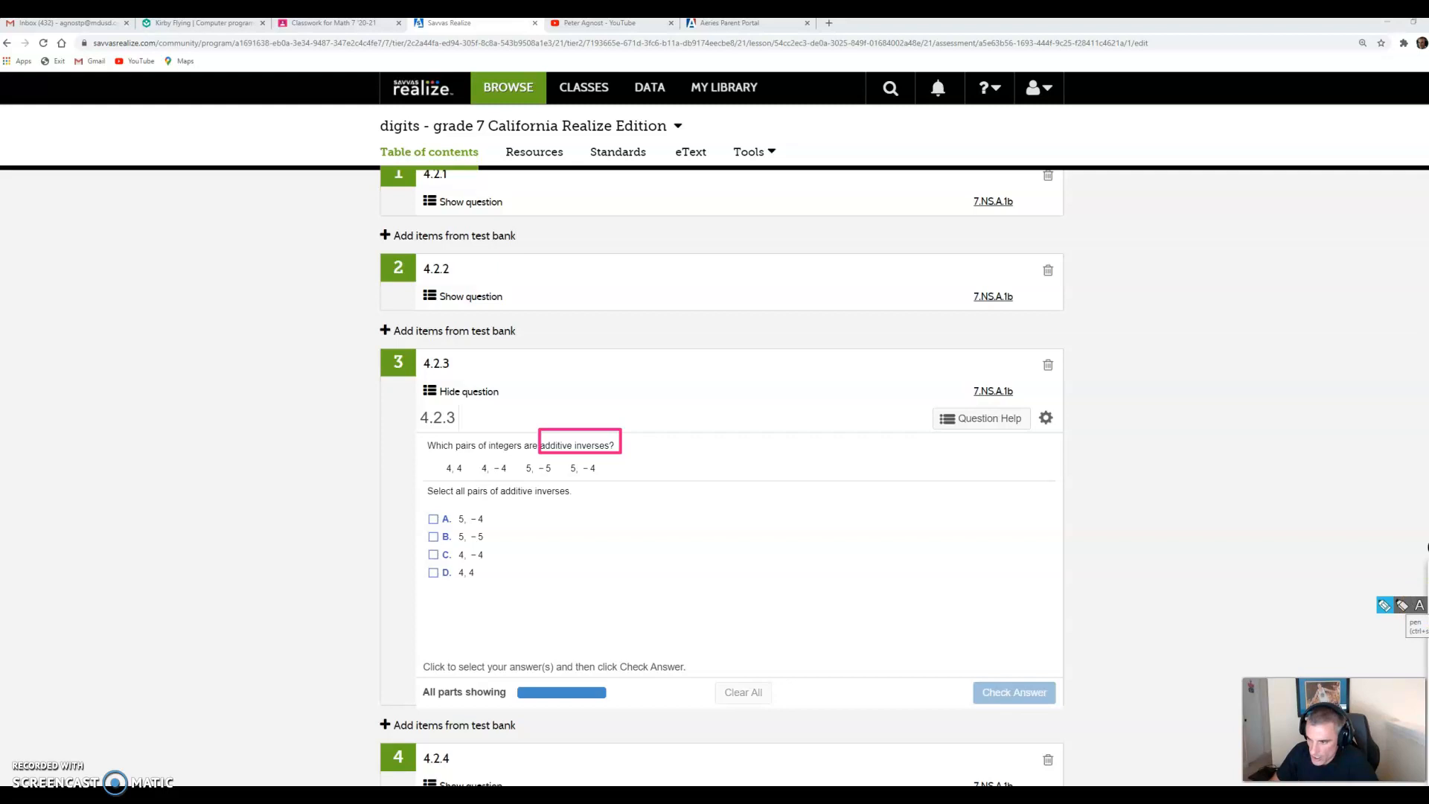
{"action": "mouse_move", "coordinate": [826, 545]}
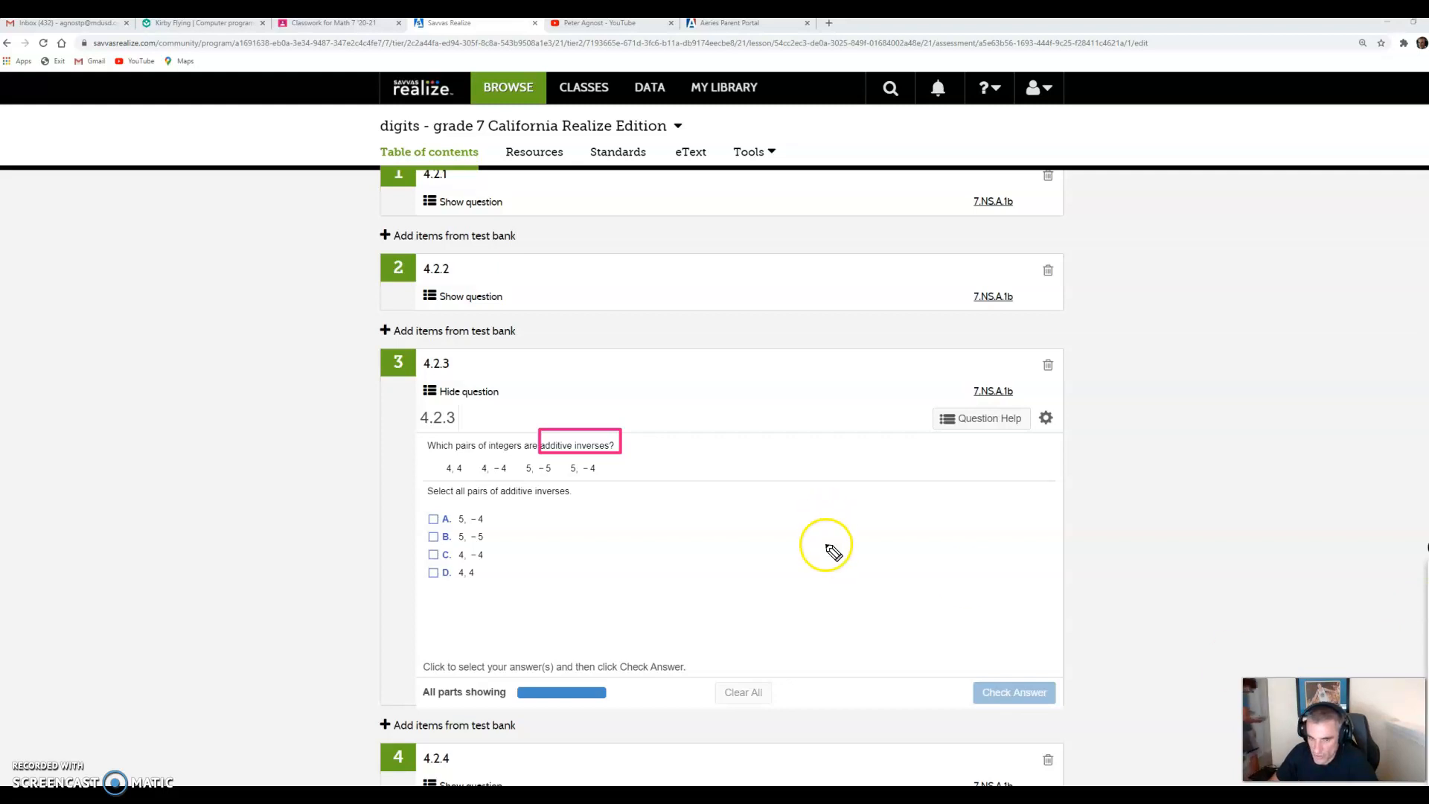
{"action": "mouse_move", "coordinate": [872, 480]}
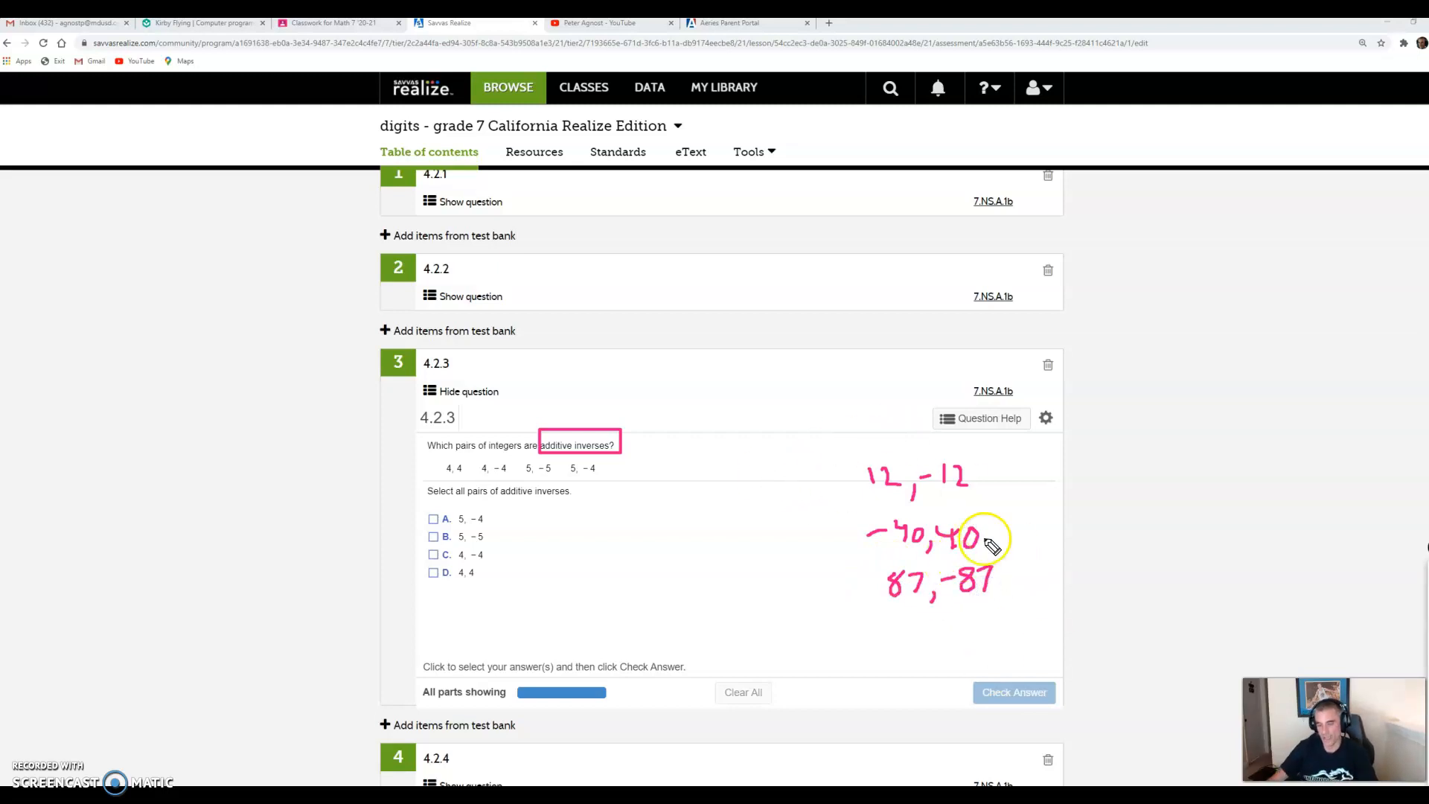
{"action": "mouse_move", "coordinate": [853, 501]}
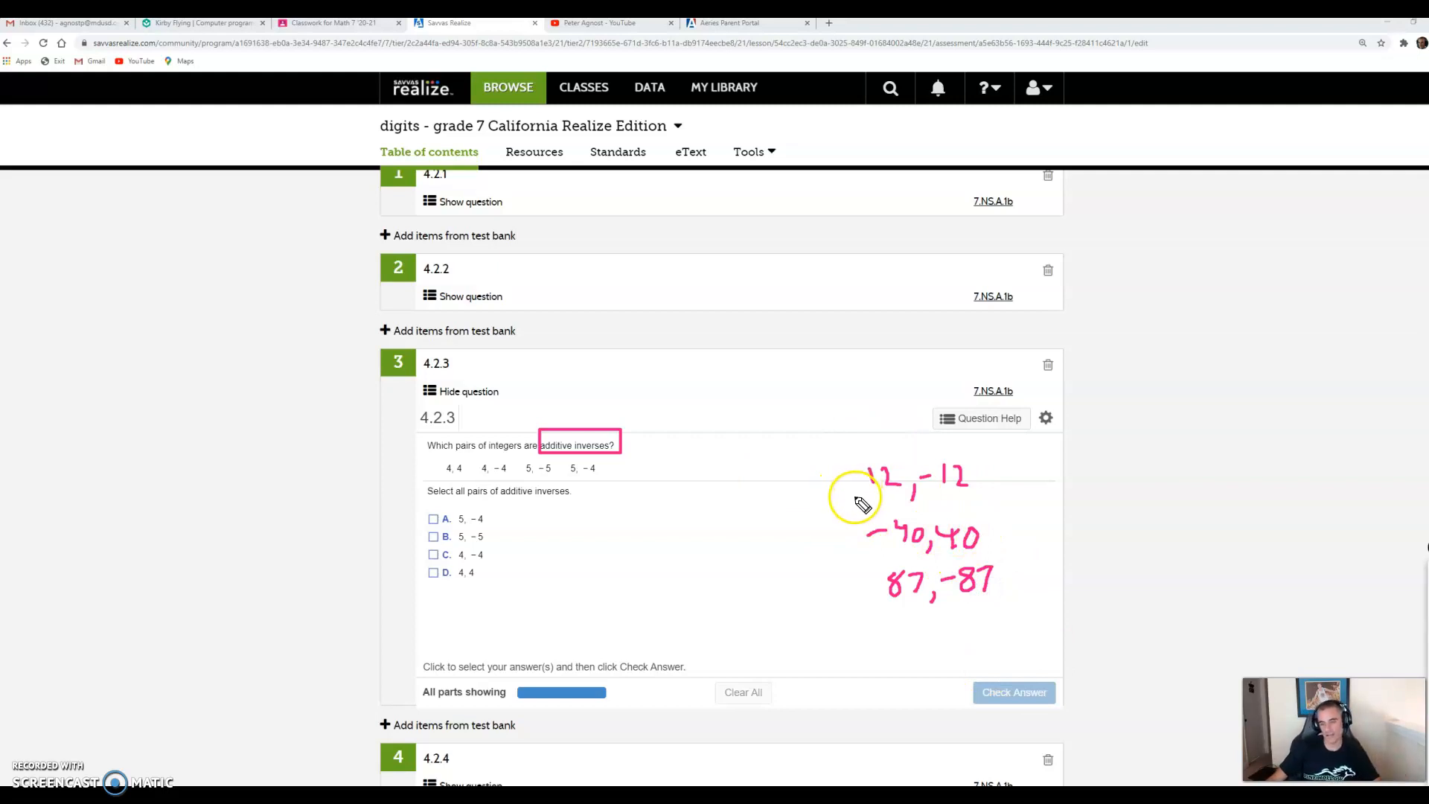
{"action": "mouse_move", "coordinate": [925, 480]}
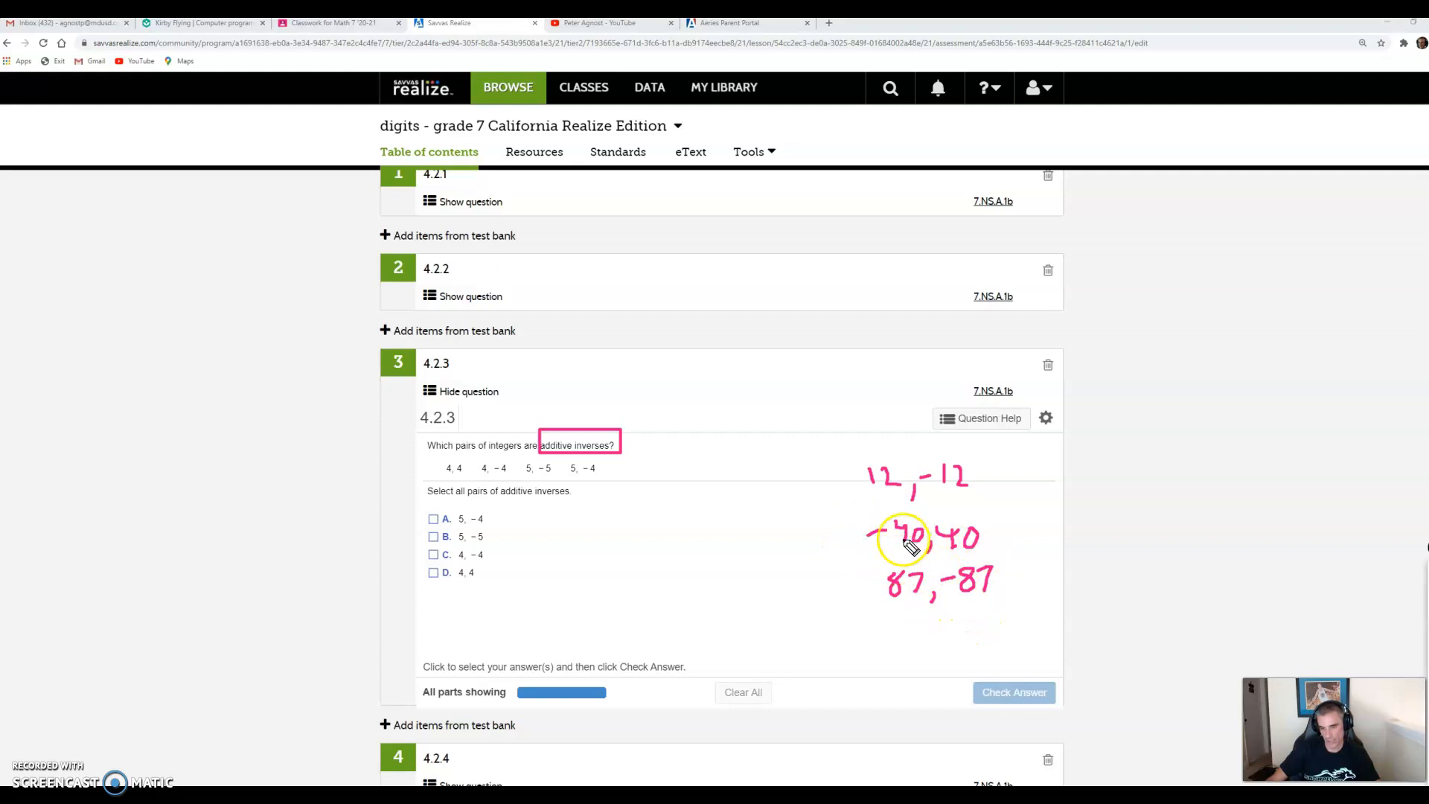
{"action": "mouse_move", "coordinate": [947, 551]}
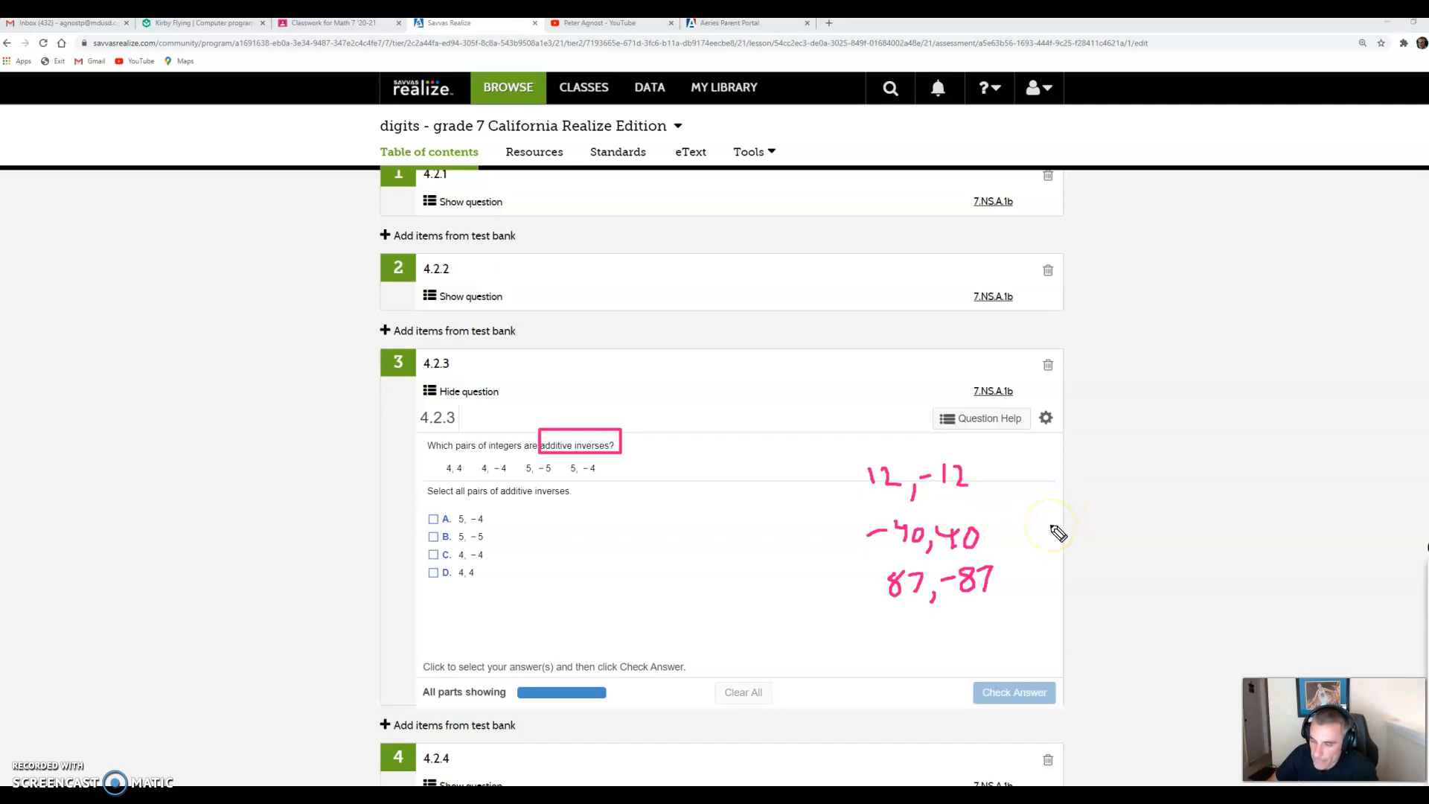
{"action": "mouse_move", "coordinate": [1074, 527]}
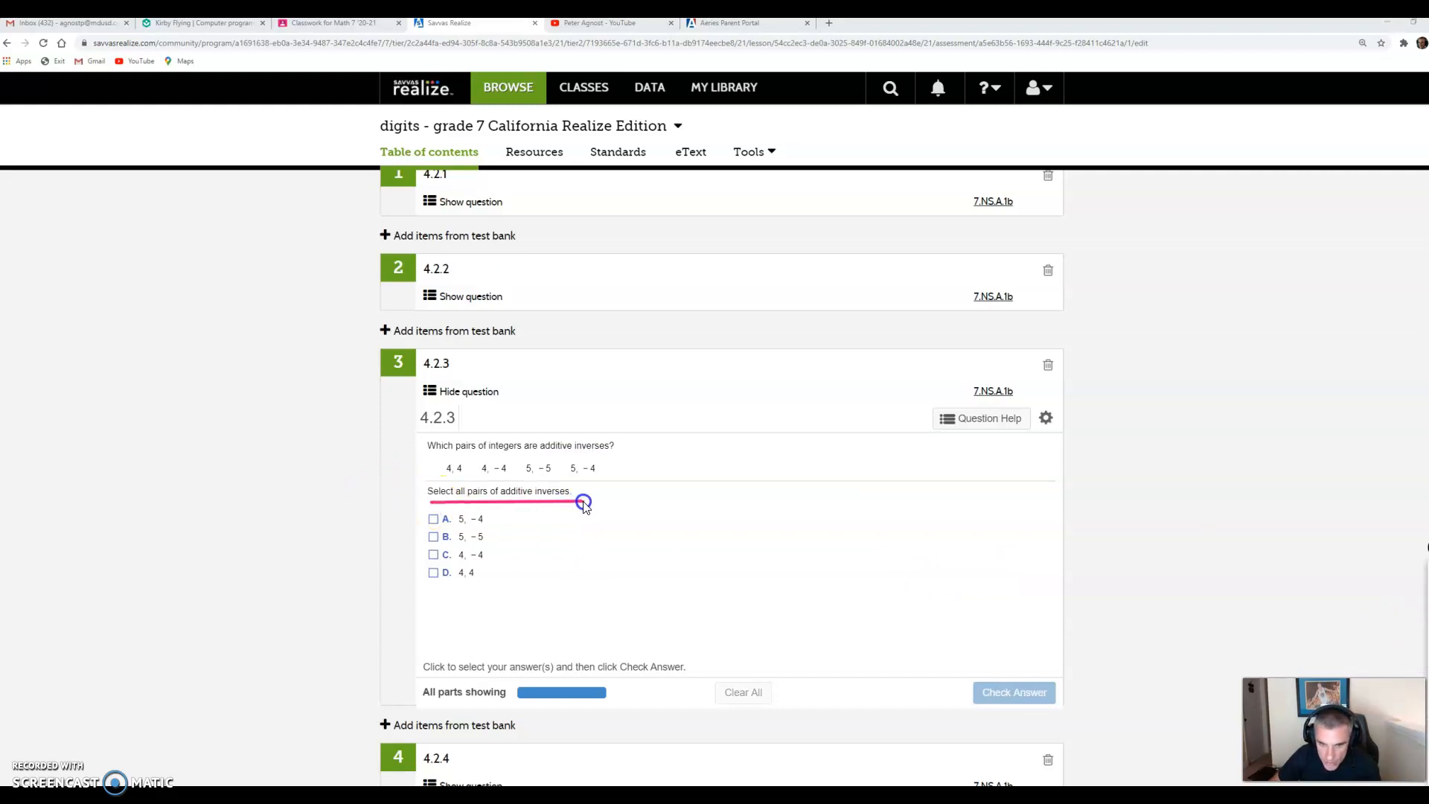
{"action": "mouse_move", "coordinate": [791, 588]}
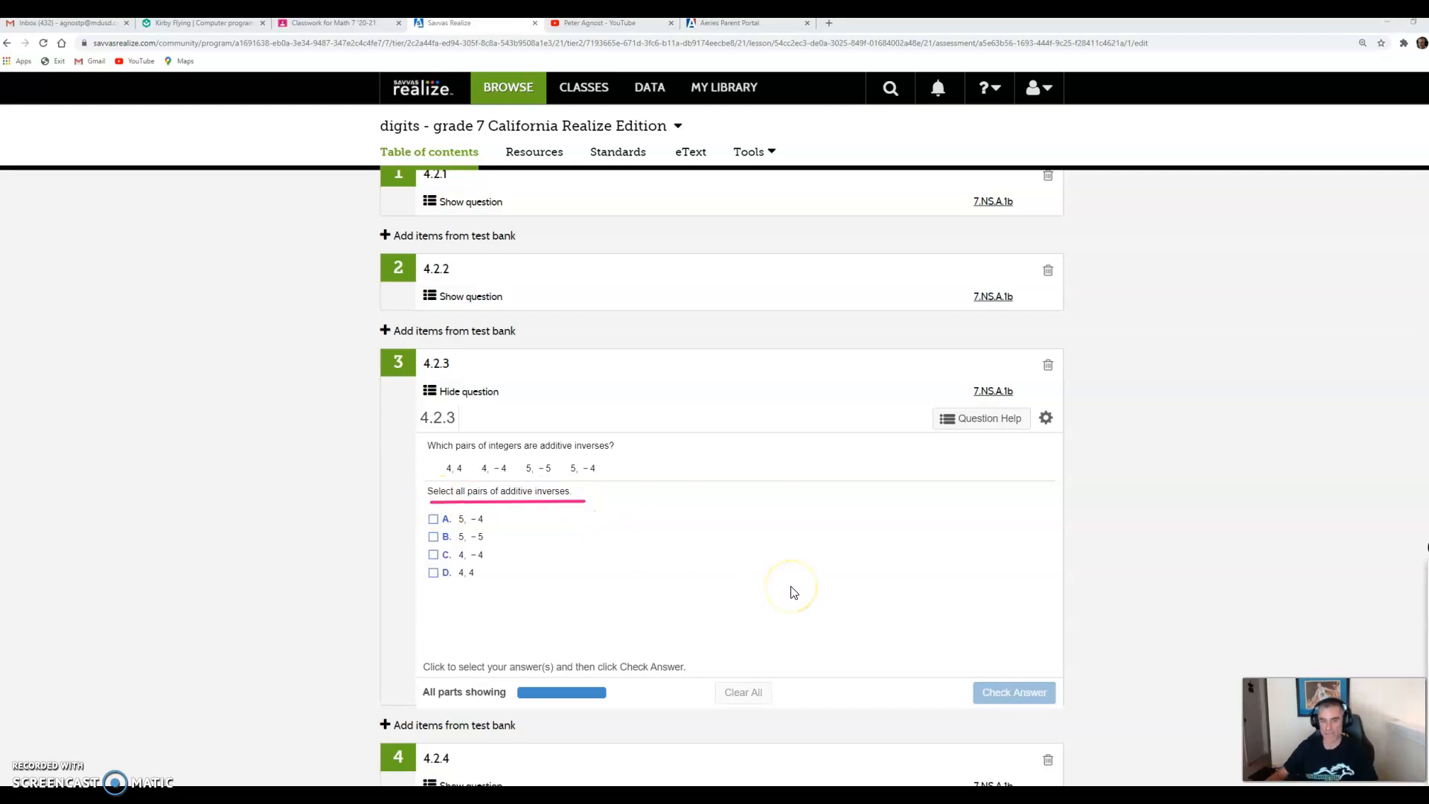
{"action": "mouse_move", "coordinate": [763, 588]}
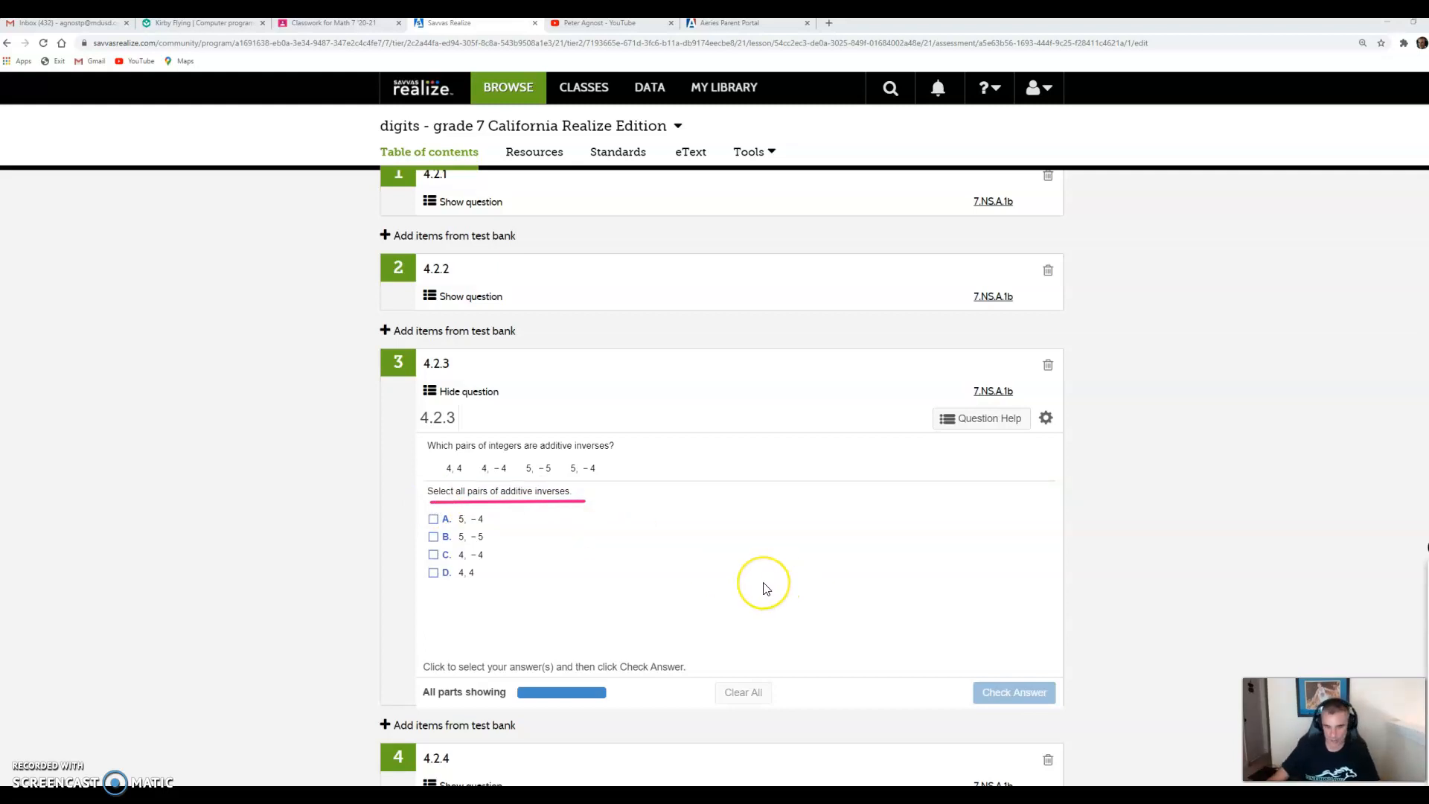
{"action": "mouse_move", "coordinate": [765, 583]}
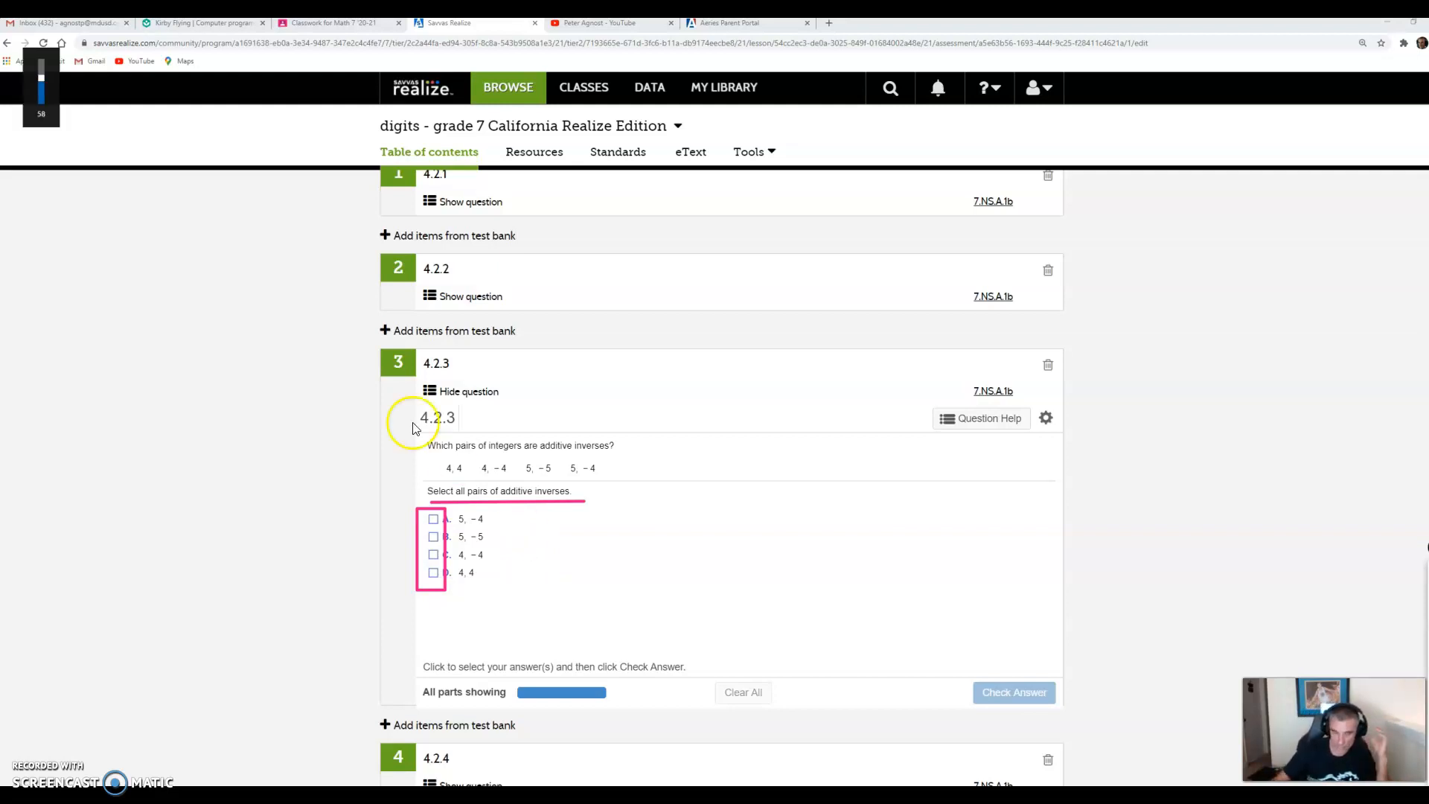
{"action": "mouse_move", "coordinate": [504, 532]}
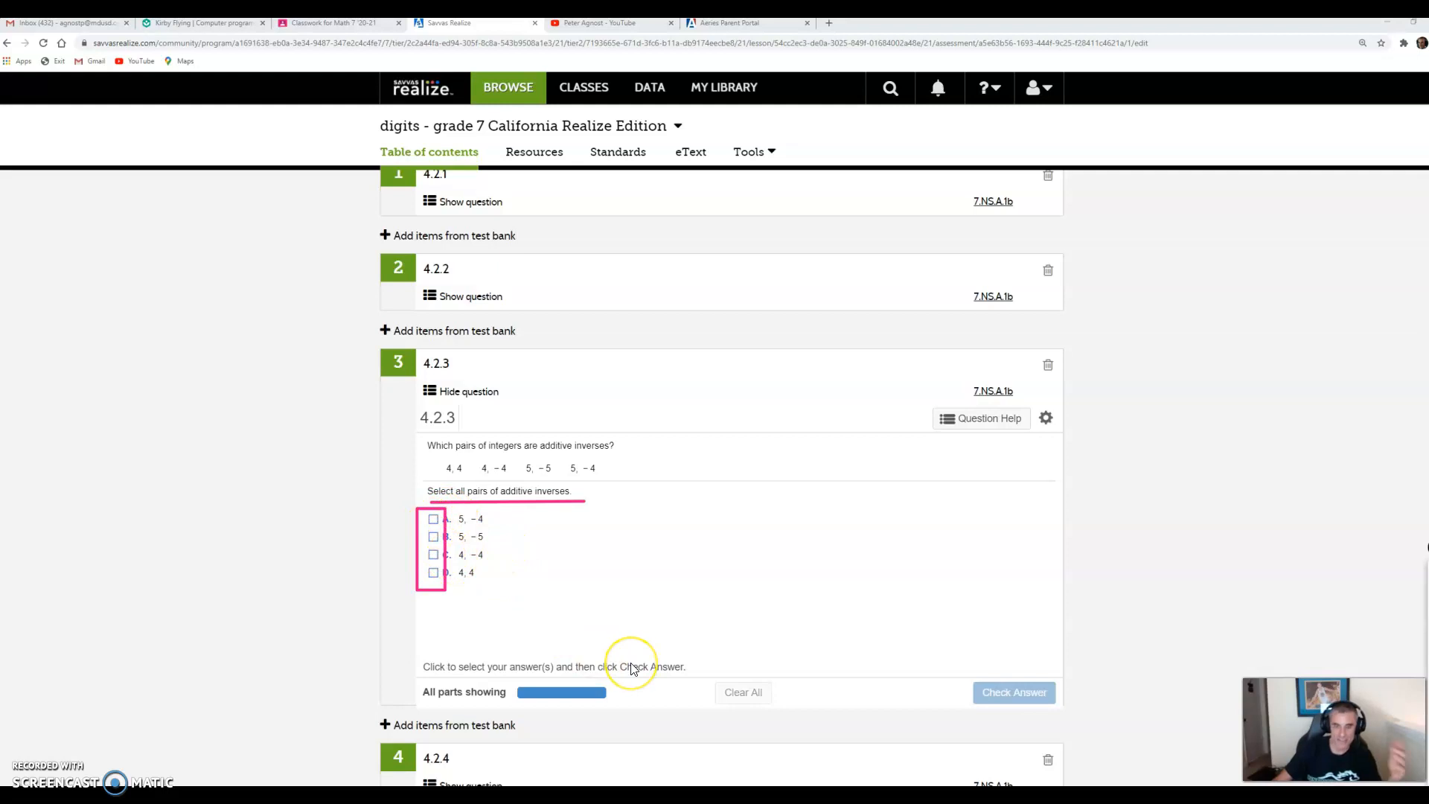
{"action": "mouse_move", "coordinate": [622, 682]}
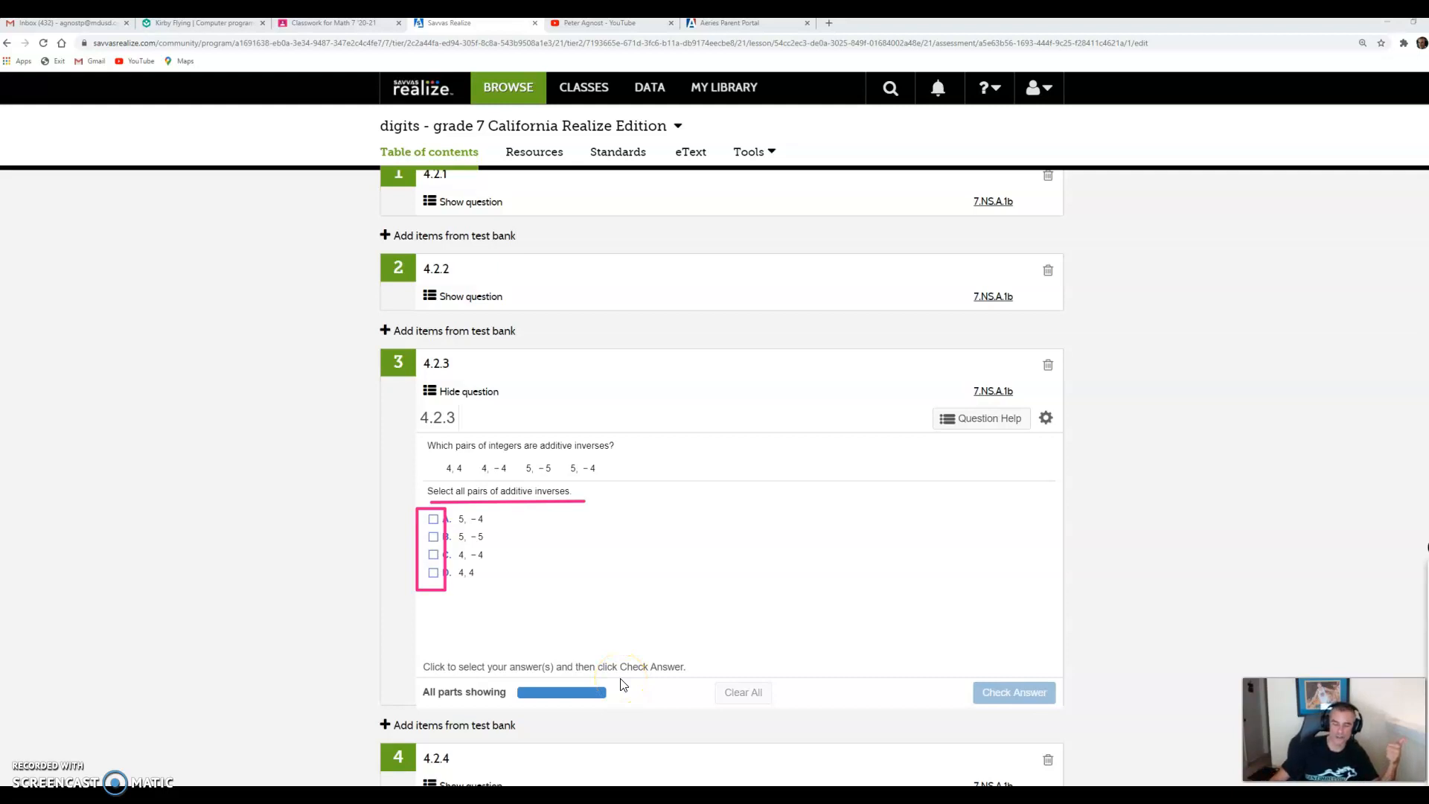
{"action": "mouse_move", "coordinate": [1186, 627]}
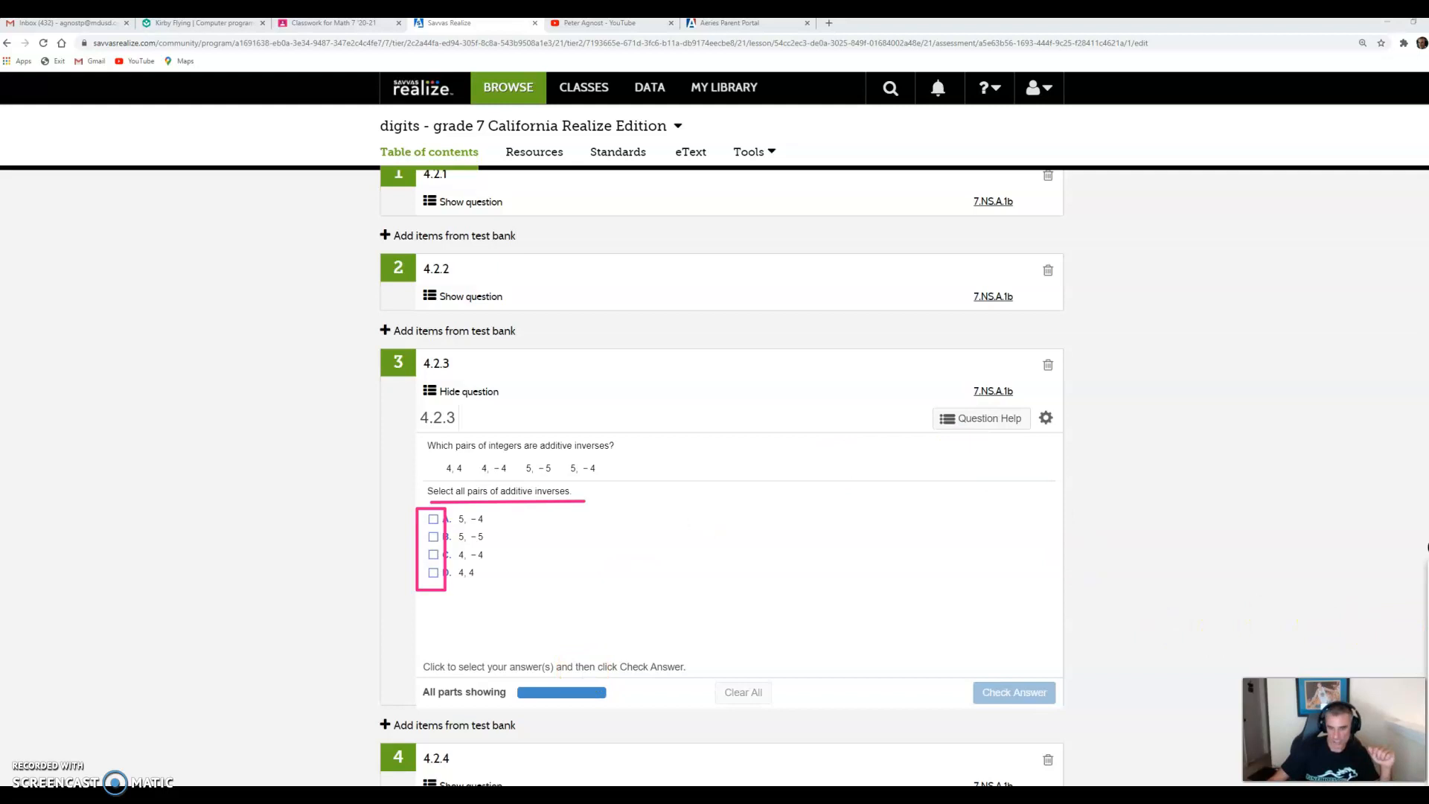
{"action": "mouse_move", "coordinate": [481, 533]}
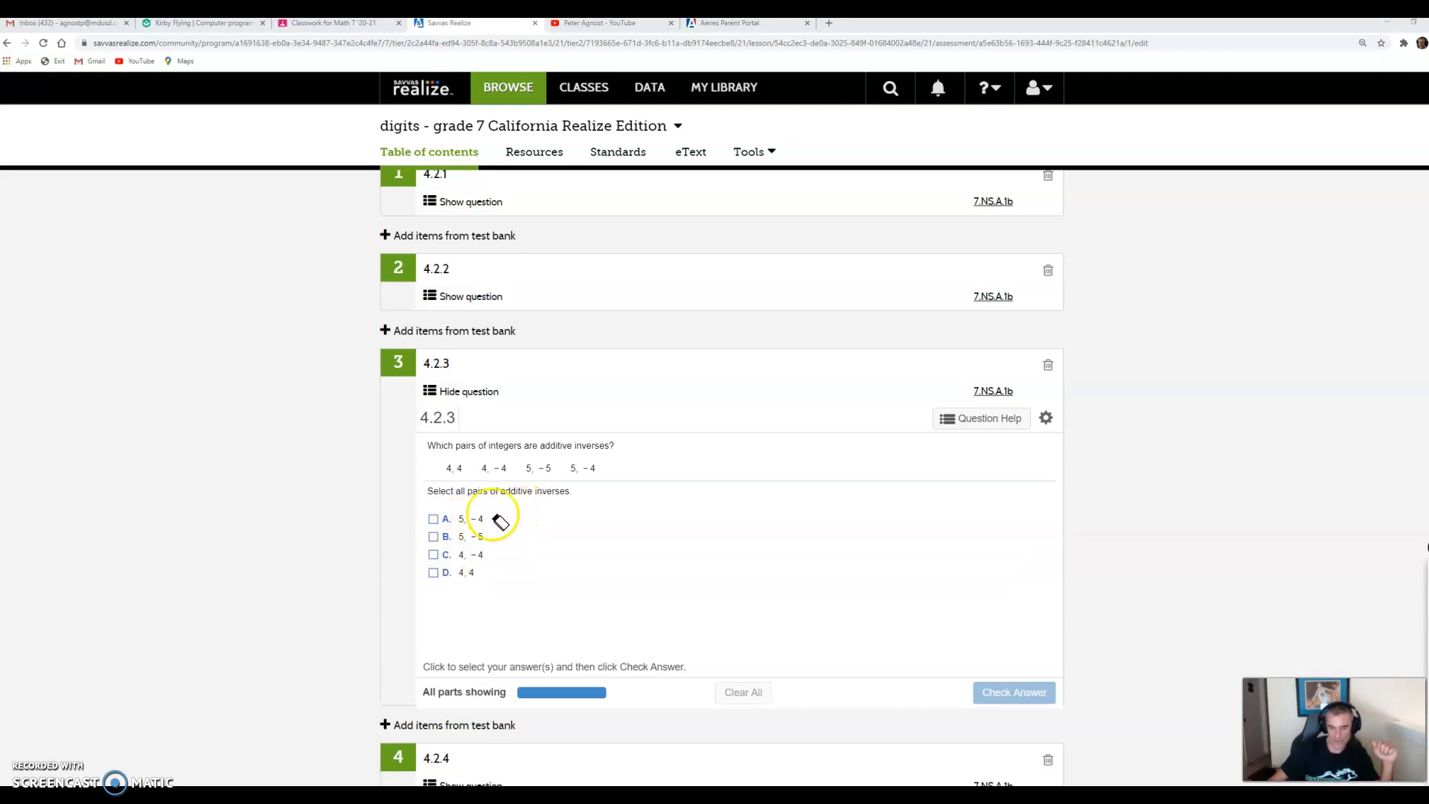
{"action": "mouse_move", "coordinate": [479, 568]}
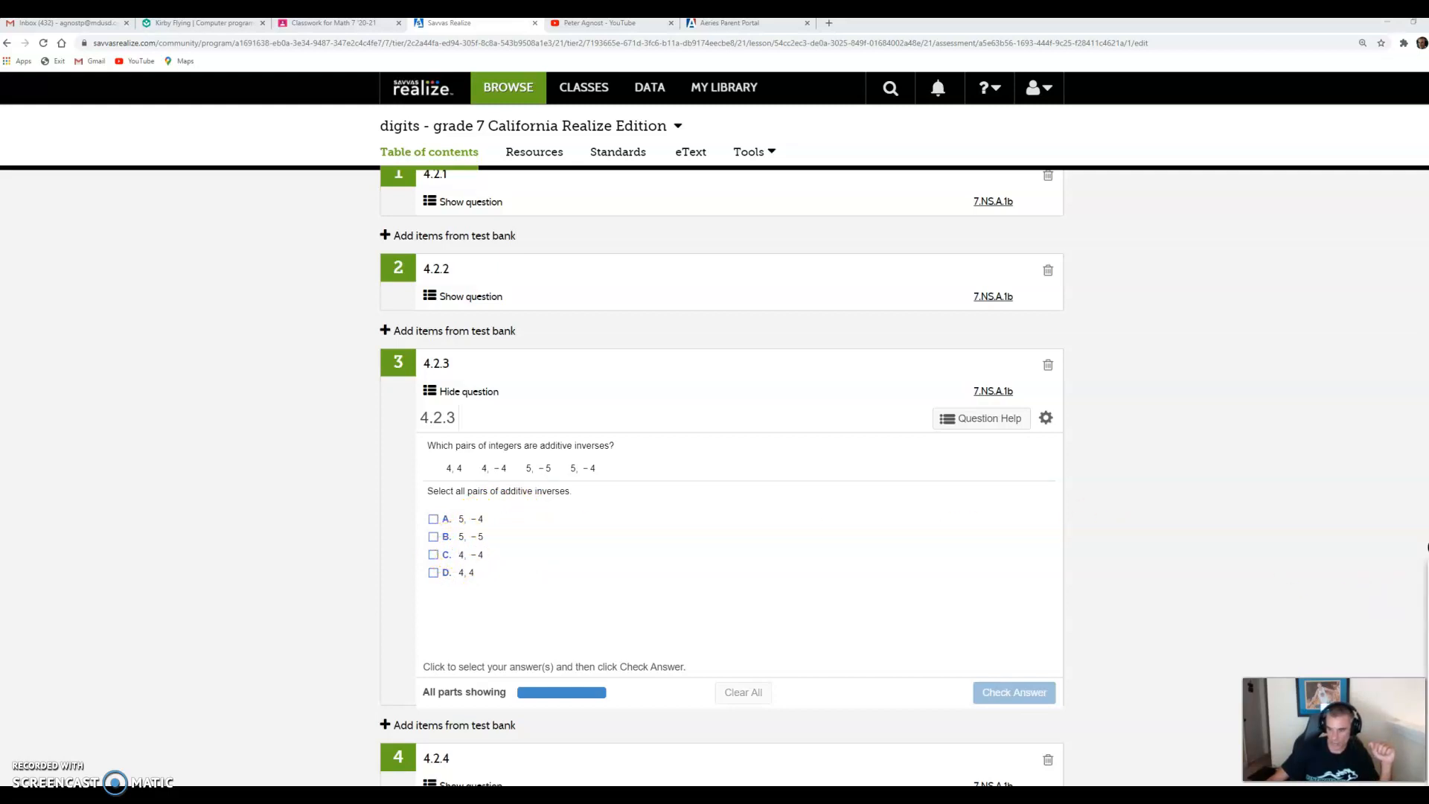
{"action": "mouse_move", "coordinate": [533, 518]}
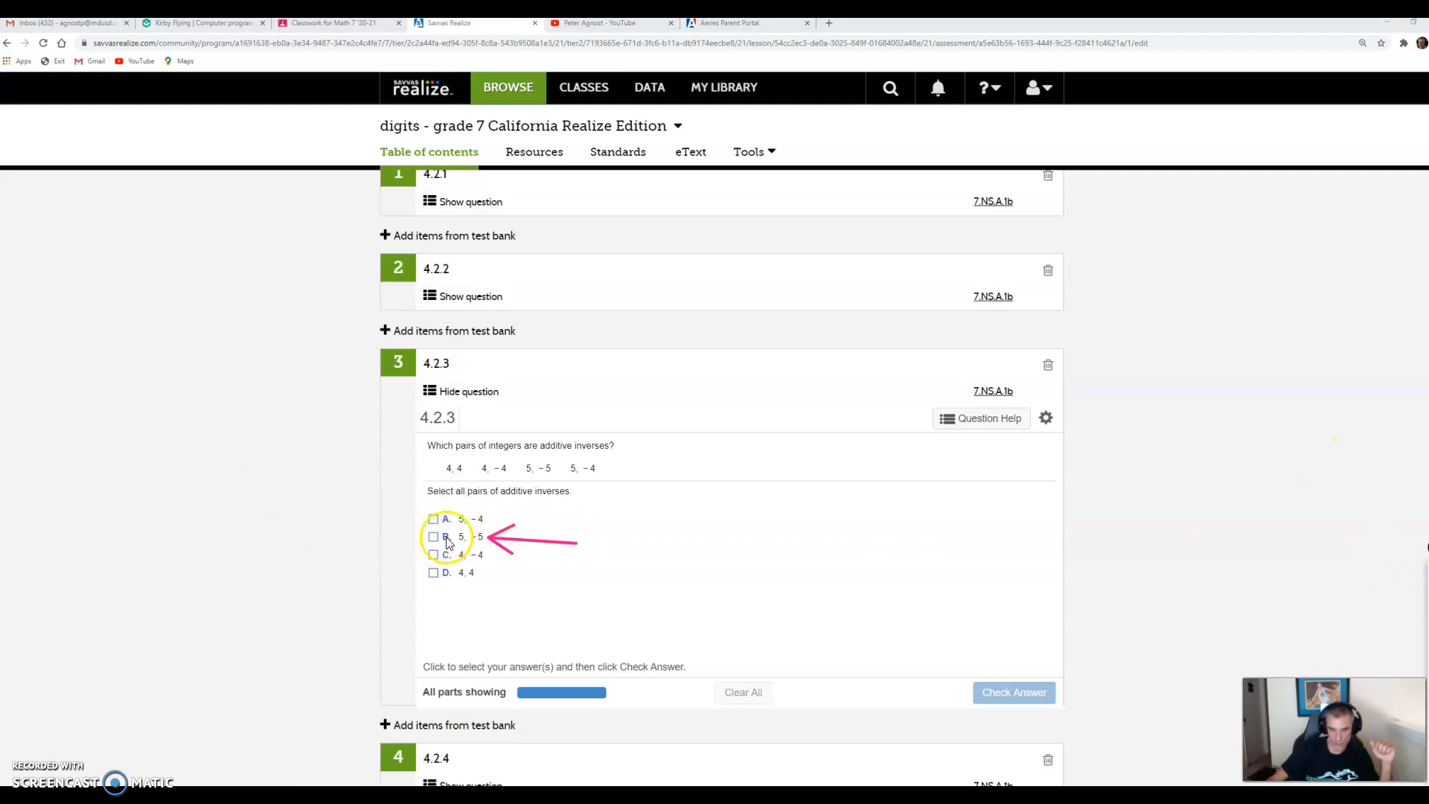
Select the pairs 5, −5 and 4, −4 as additive inverses and get them accepted.
{"action": "left_click", "coordinate": [434, 536]}
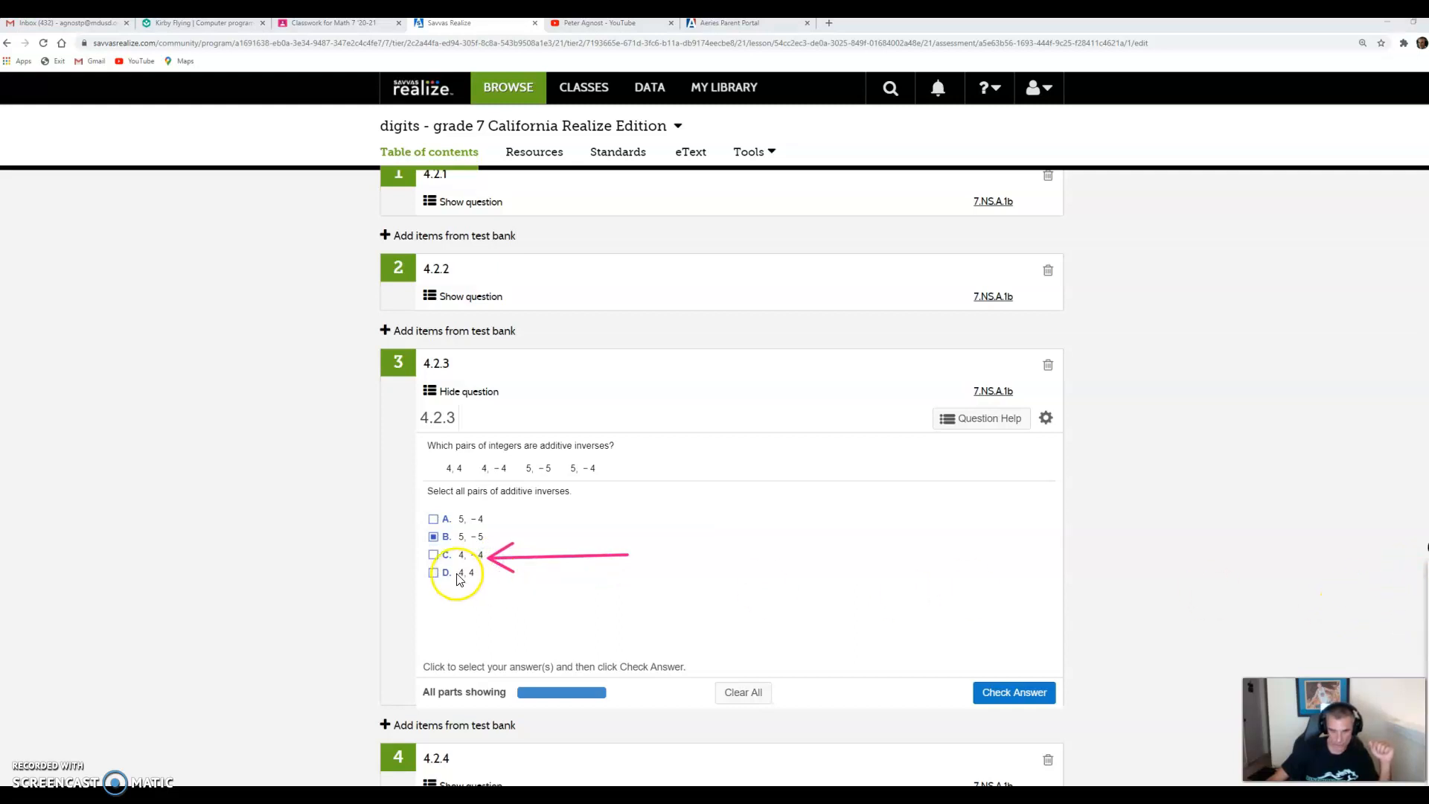
{"action": "left_click", "coordinate": [434, 554]}
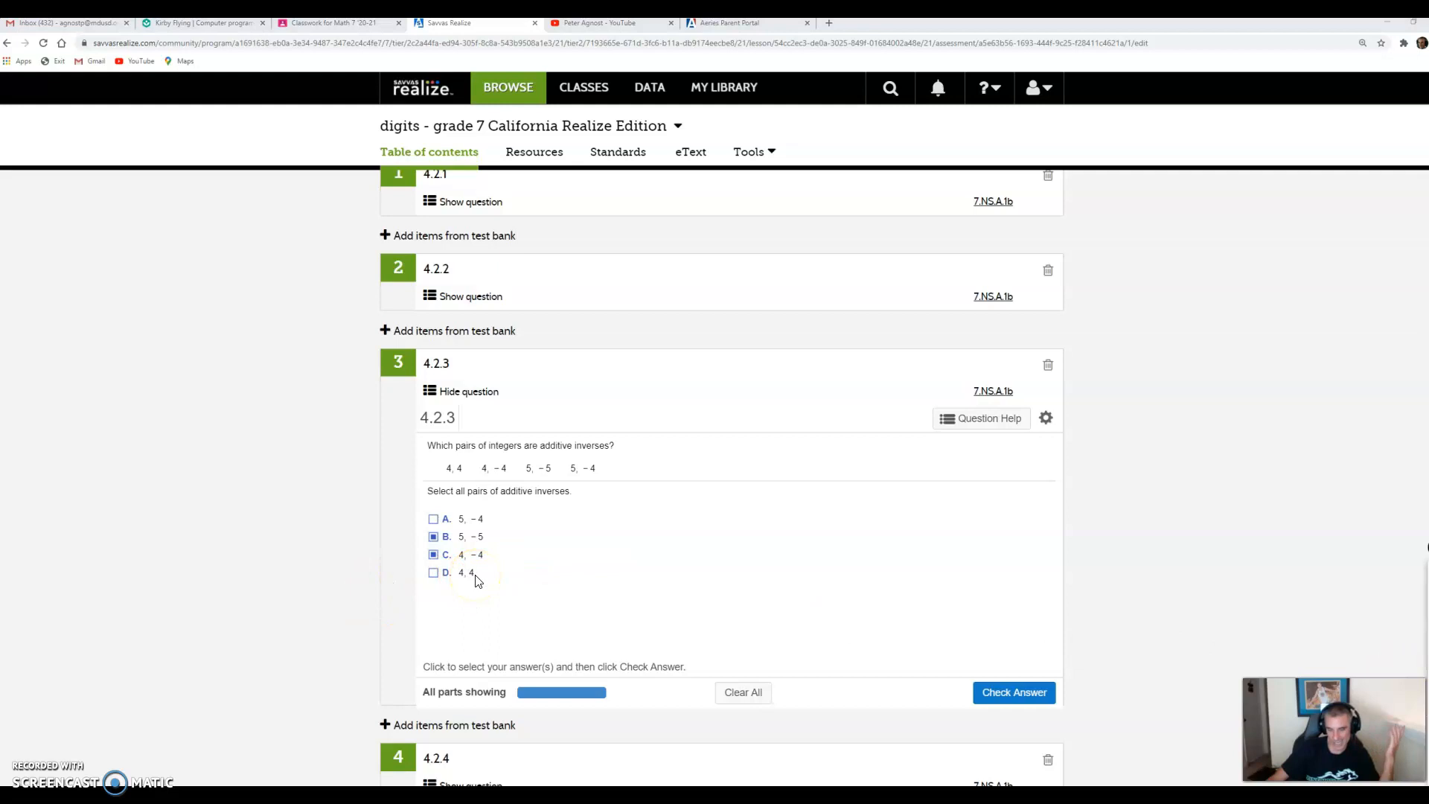
{"action": "mouse_move", "coordinate": [472, 572]}
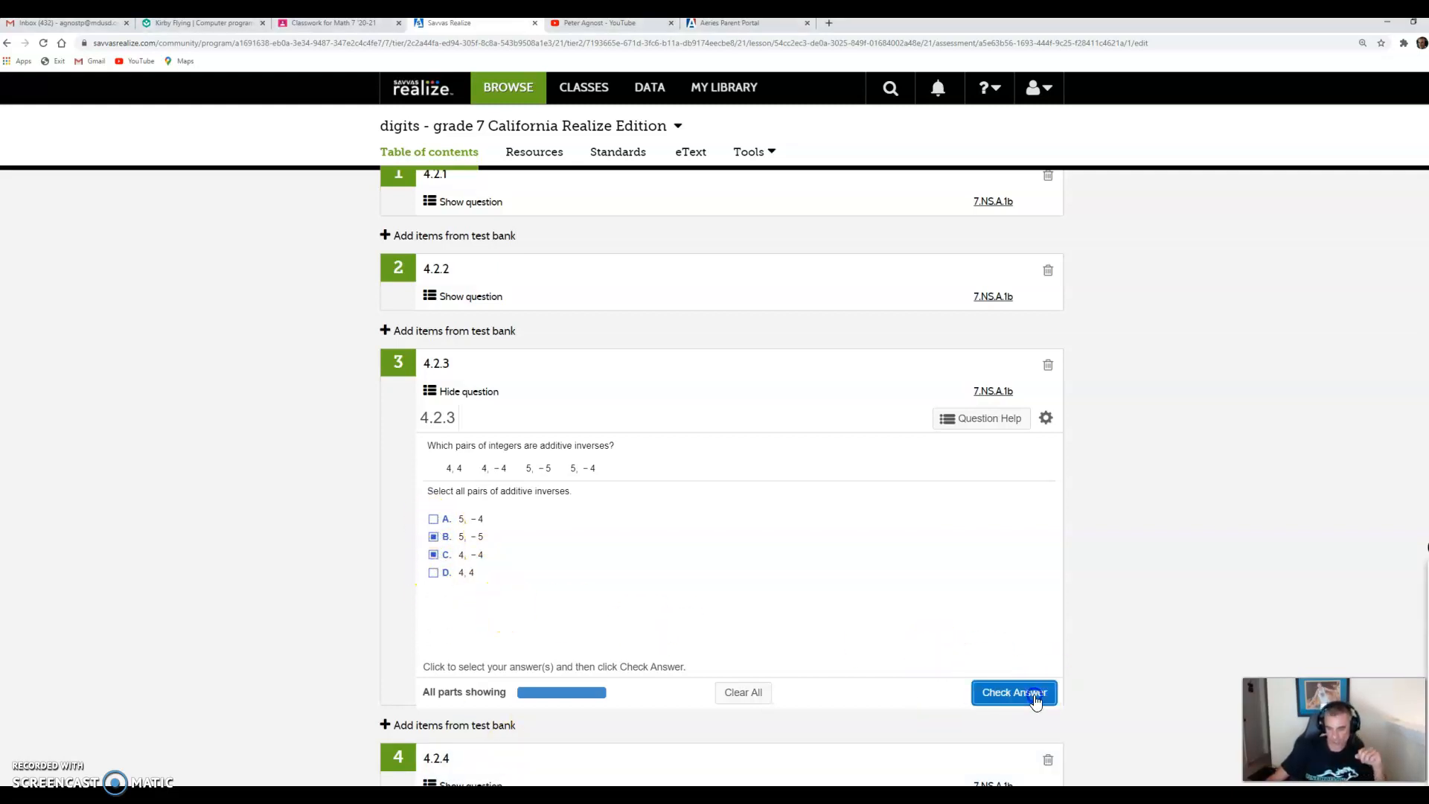
{"action": "left_click", "coordinate": [1013, 692]}
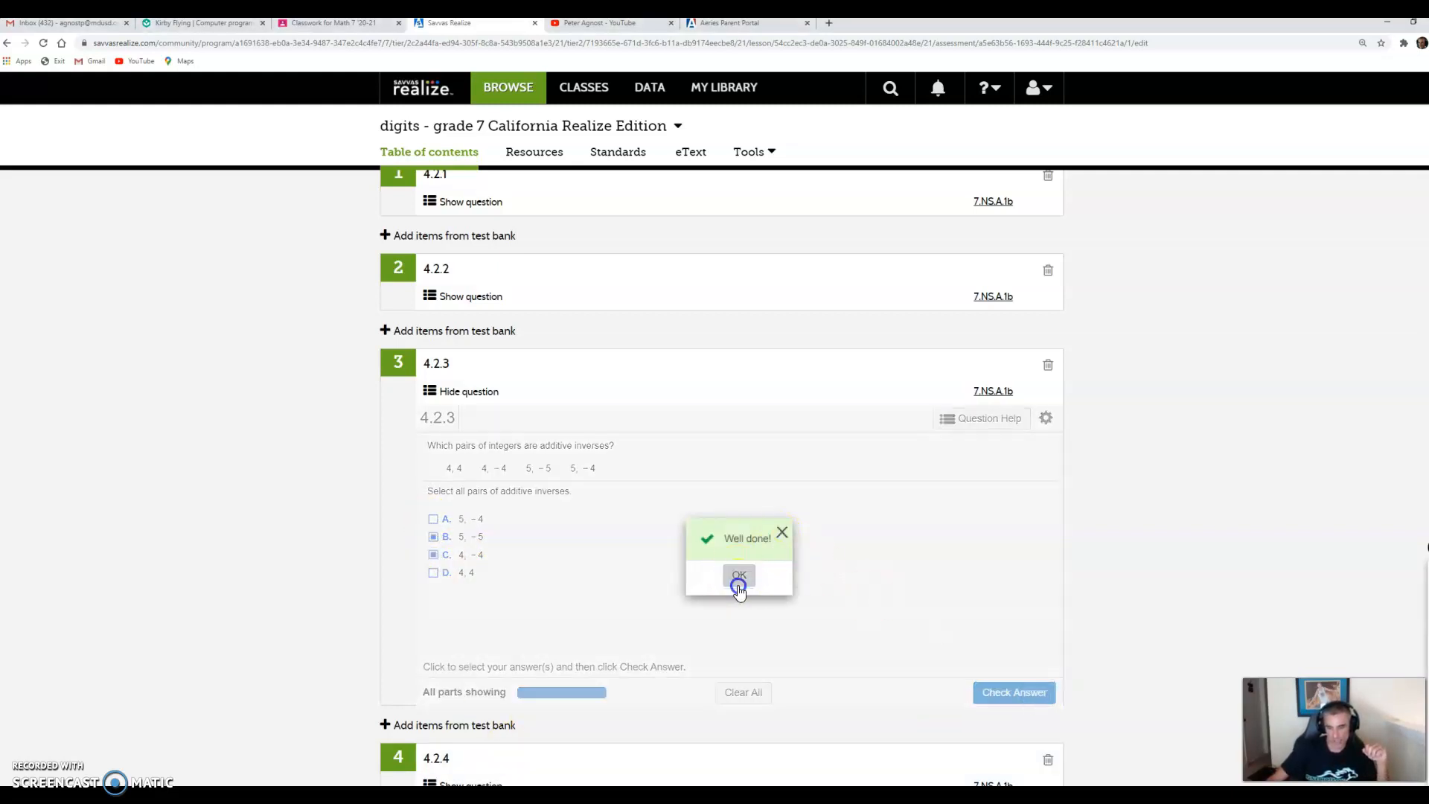
{"action": "left_click", "coordinate": [739, 574]}
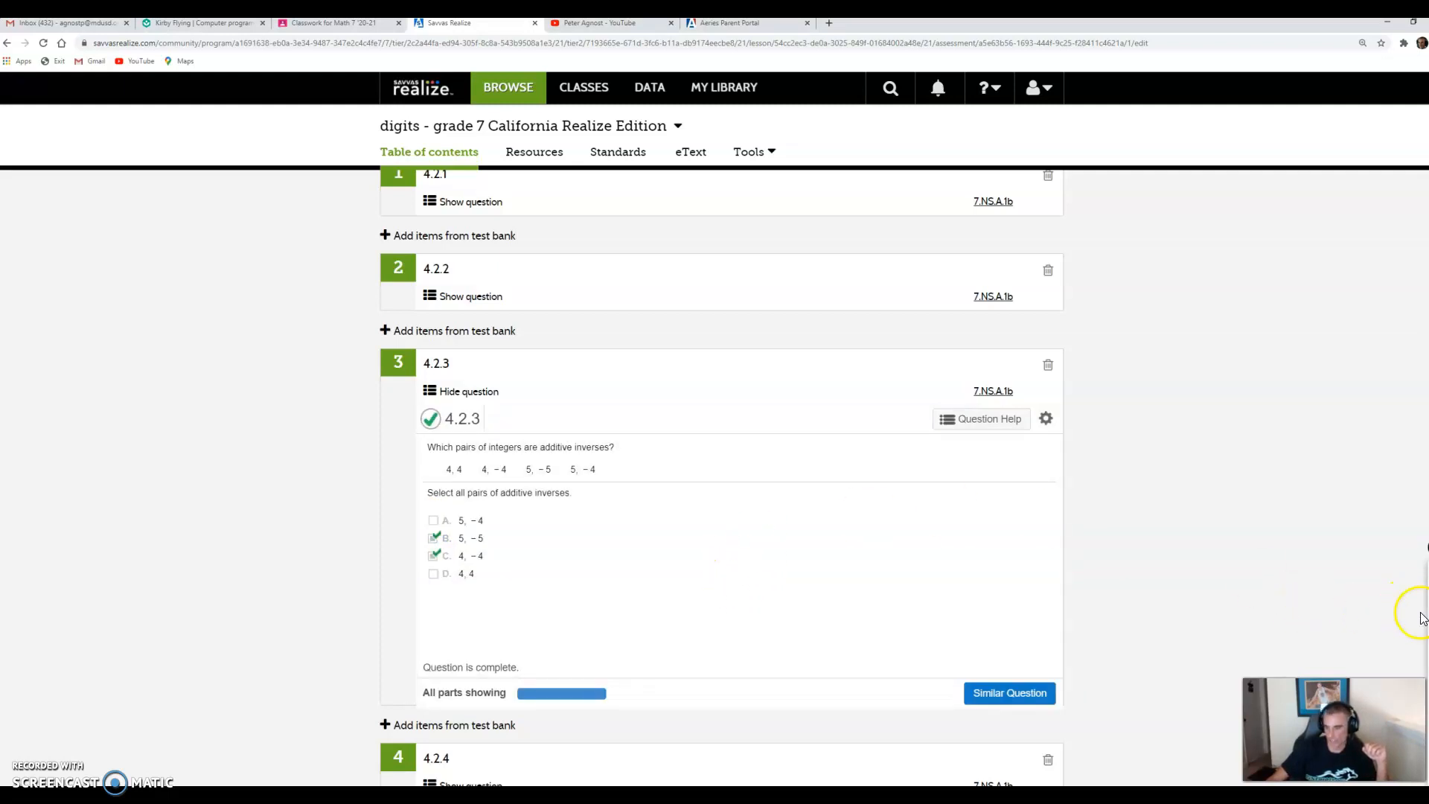
{"action": "mouse_move", "coordinate": [1194, 700]}
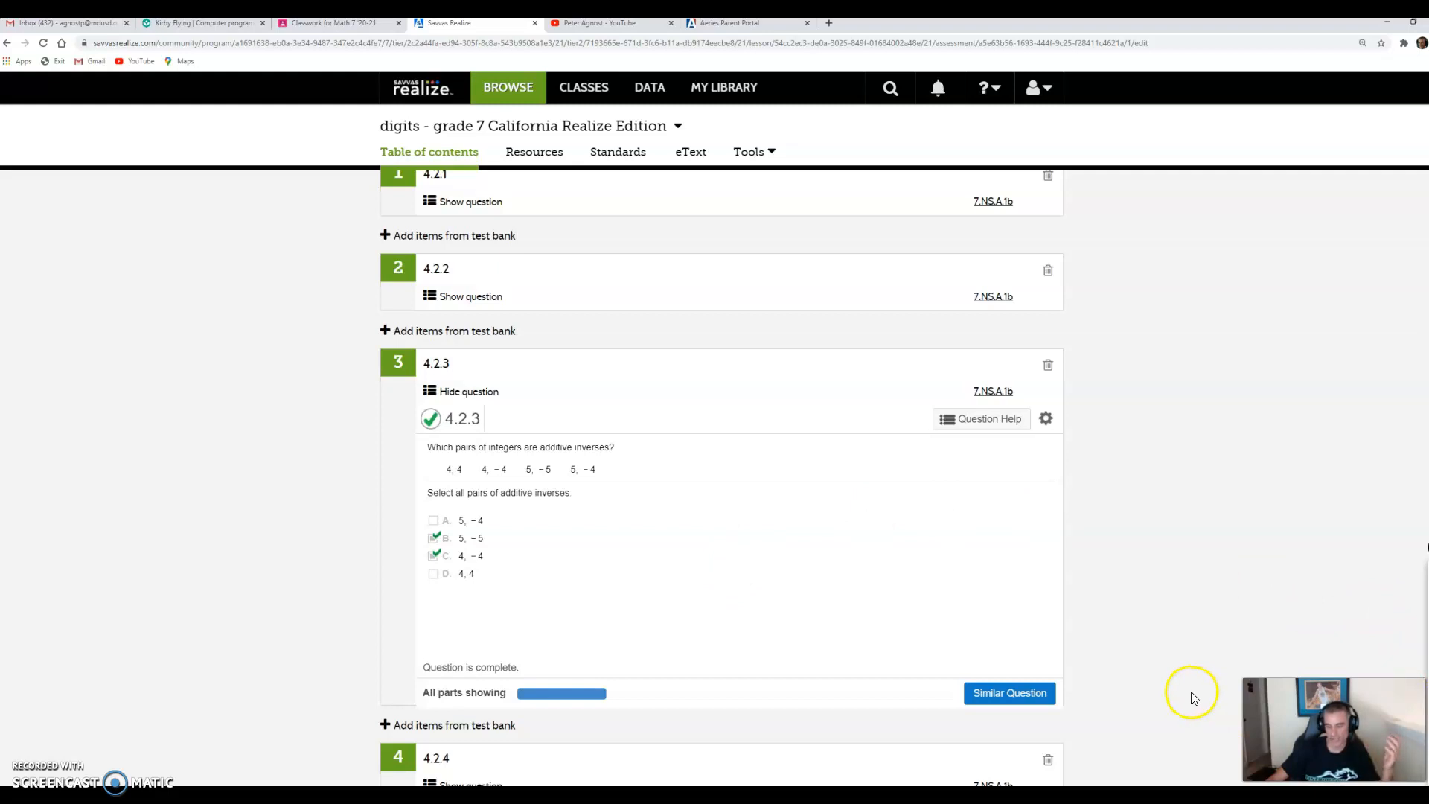
{"action": "mouse_move", "coordinate": [650, 654]}
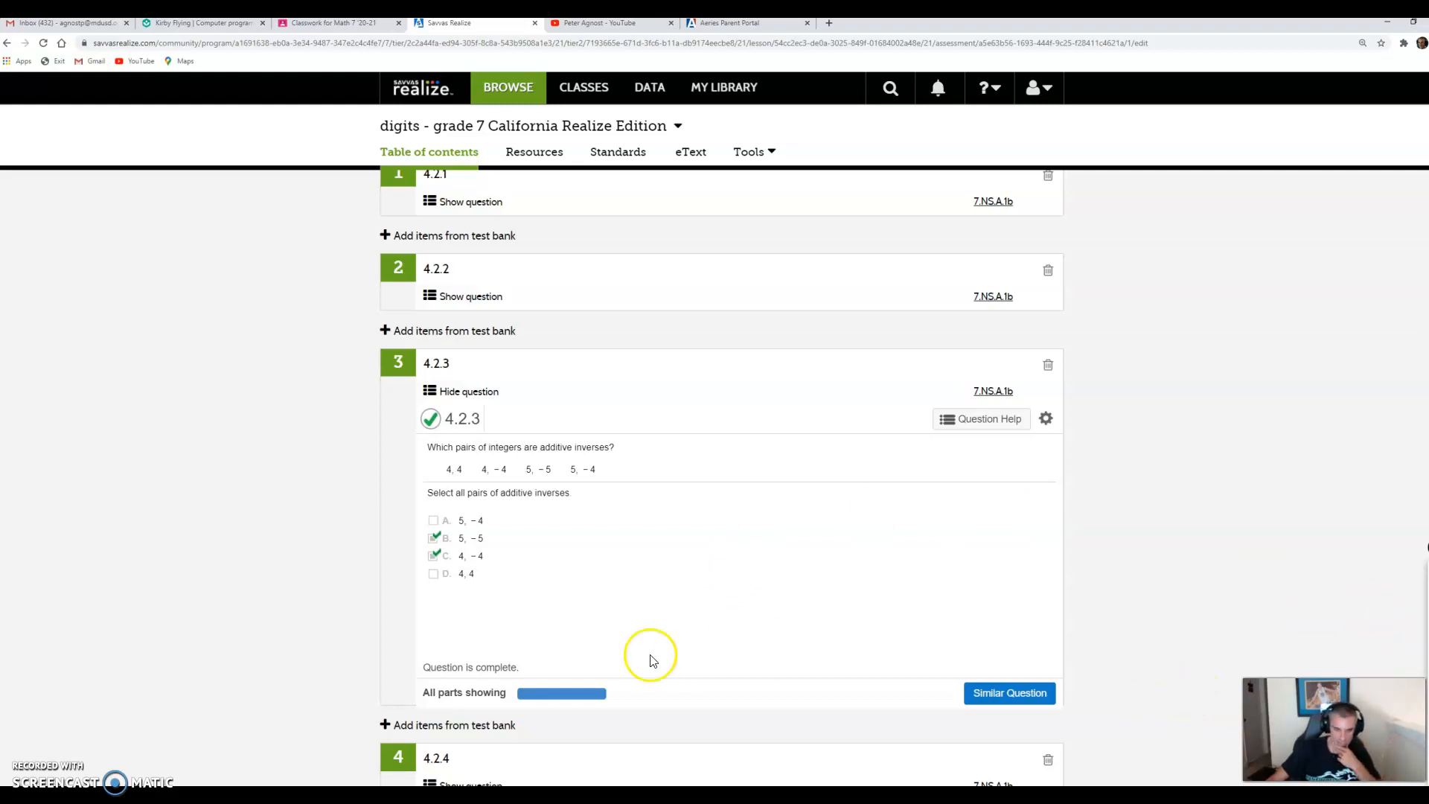
{"action": "mouse_move", "coordinate": [1421, 597]}
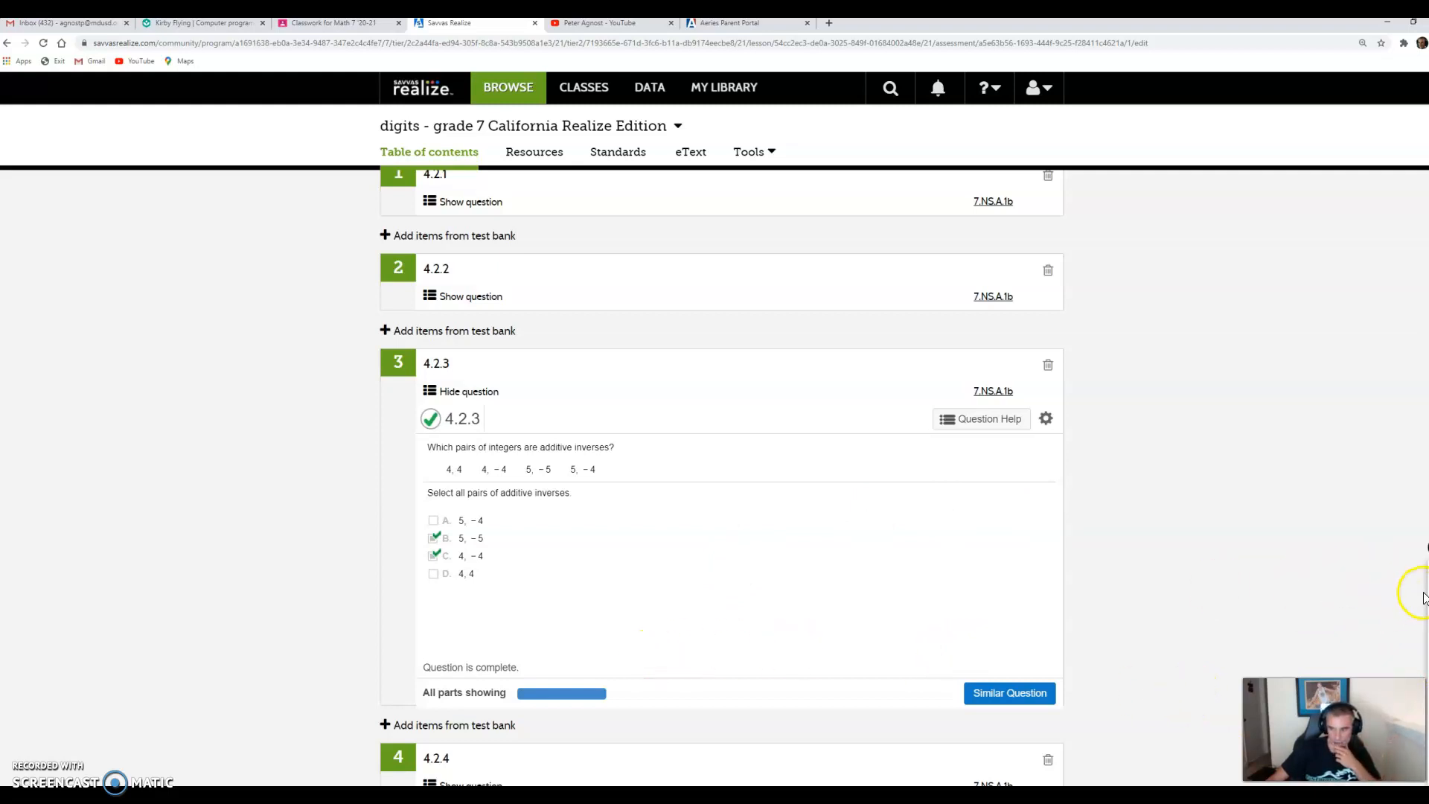
Show question 4.2.5 asking for 2 + (−6) using a counter model.
{"action": "scroll", "scroll_direction": "down", "scroll_amount": 3}
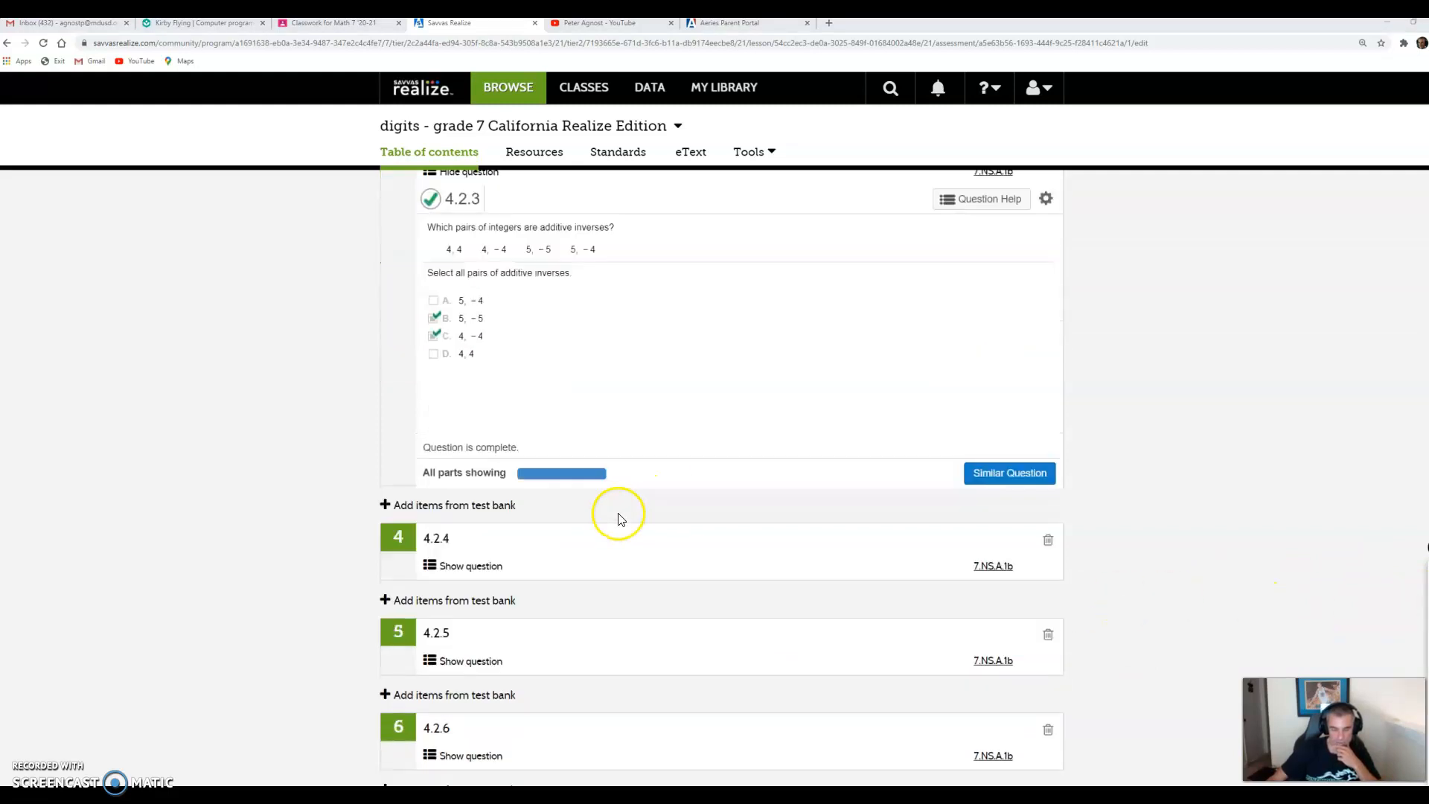
{"action": "left_click", "coordinate": [469, 661]}
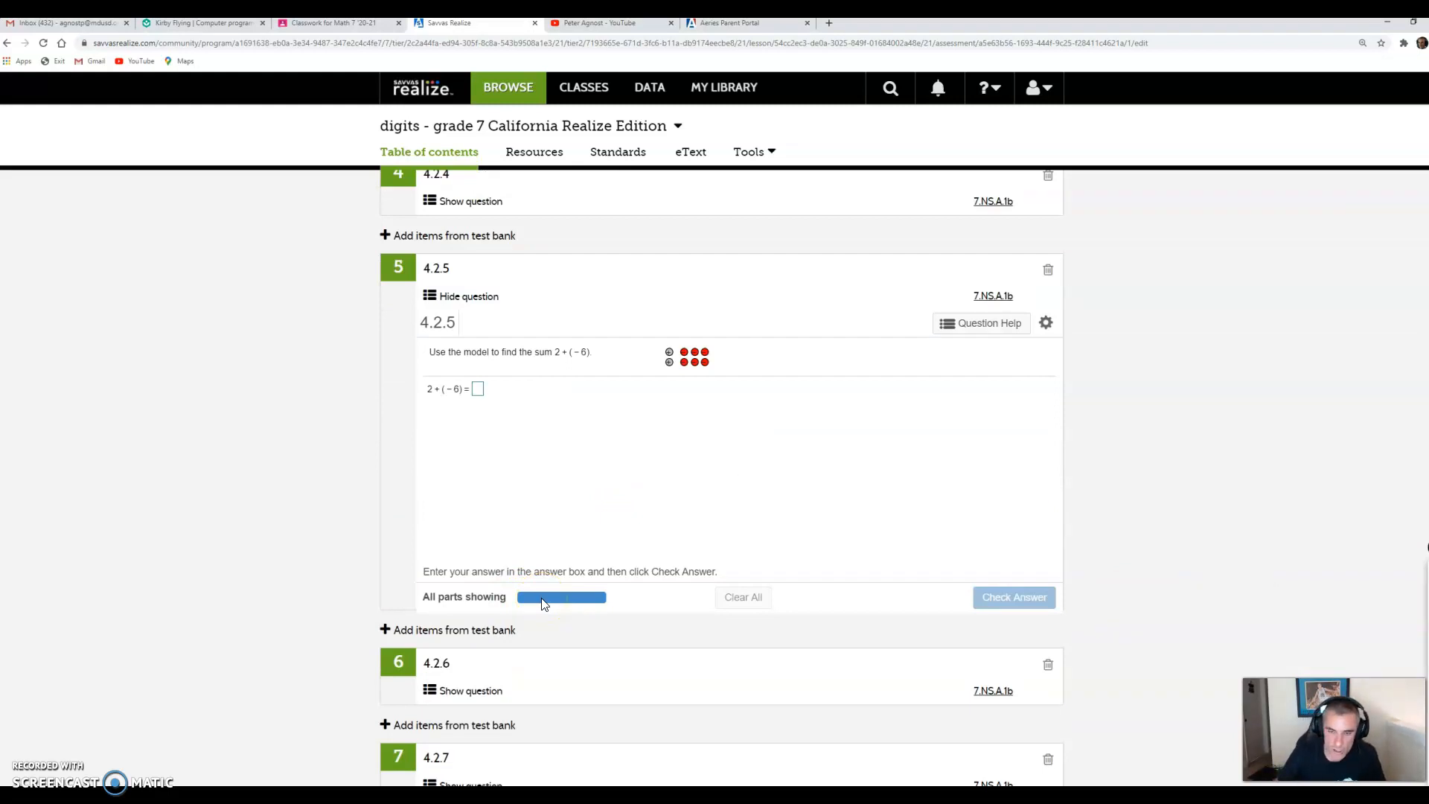
{"action": "mouse_move", "coordinate": [932, 429]}
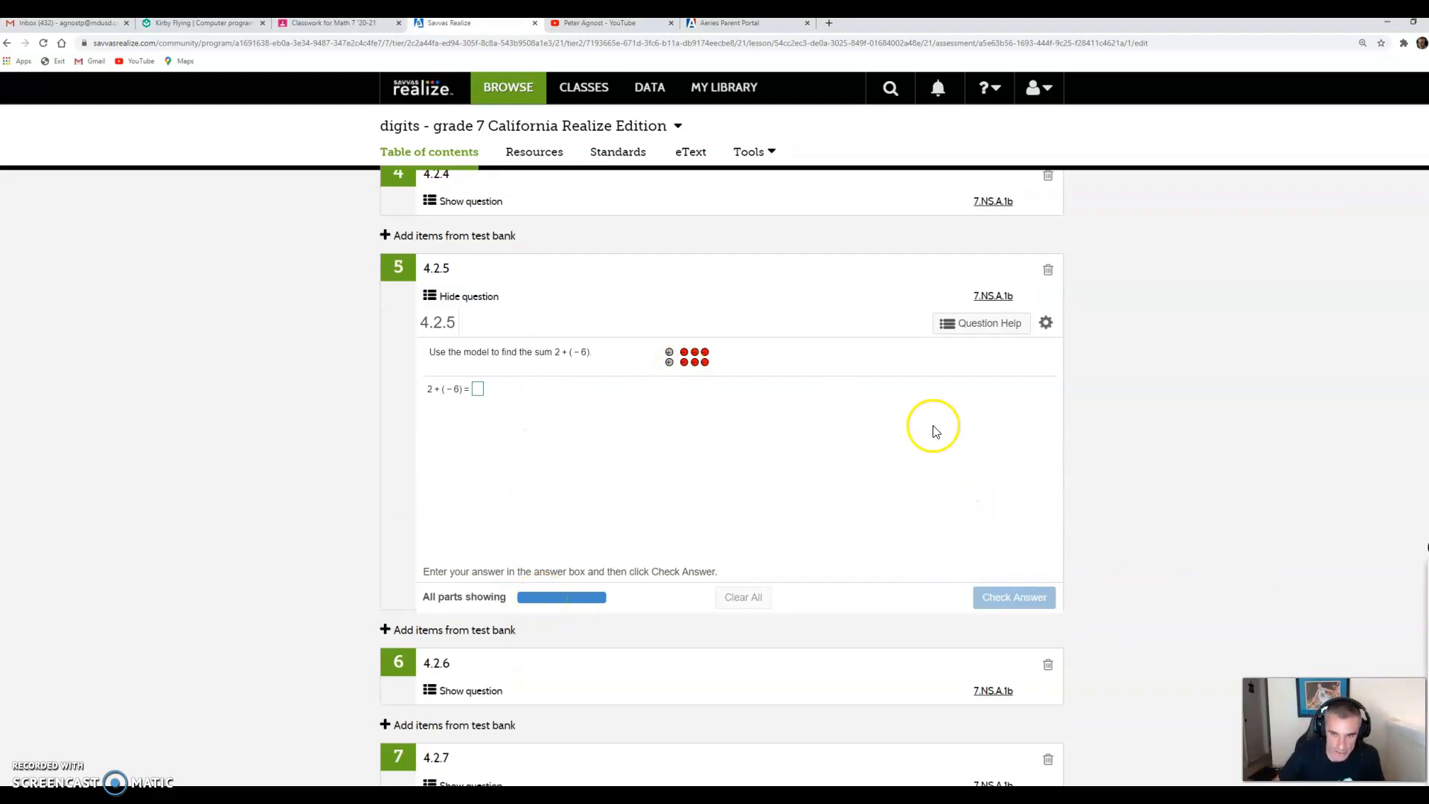
{"action": "mouse_move", "coordinate": [484, 362]}
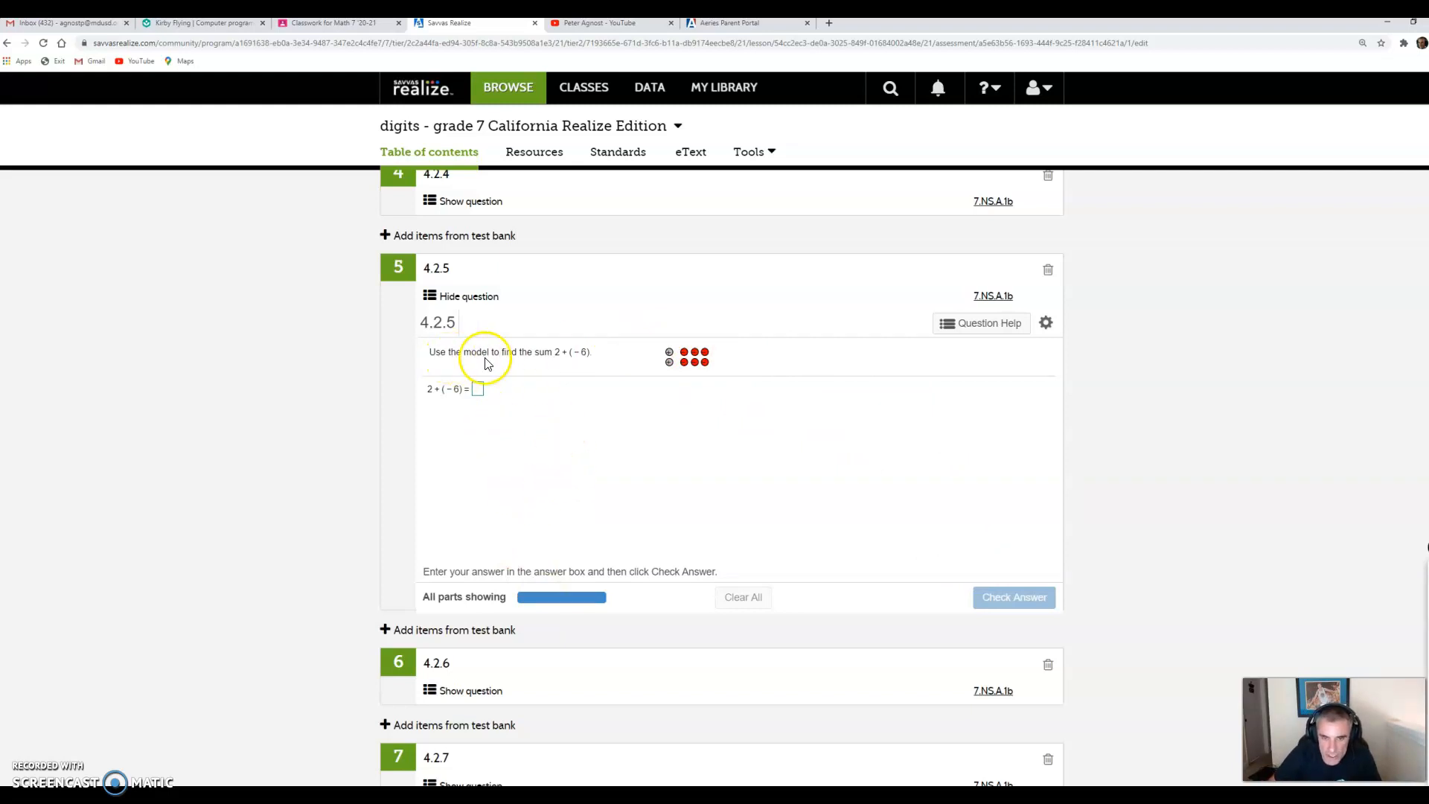
{"action": "mouse_move", "coordinate": [580, 356]}
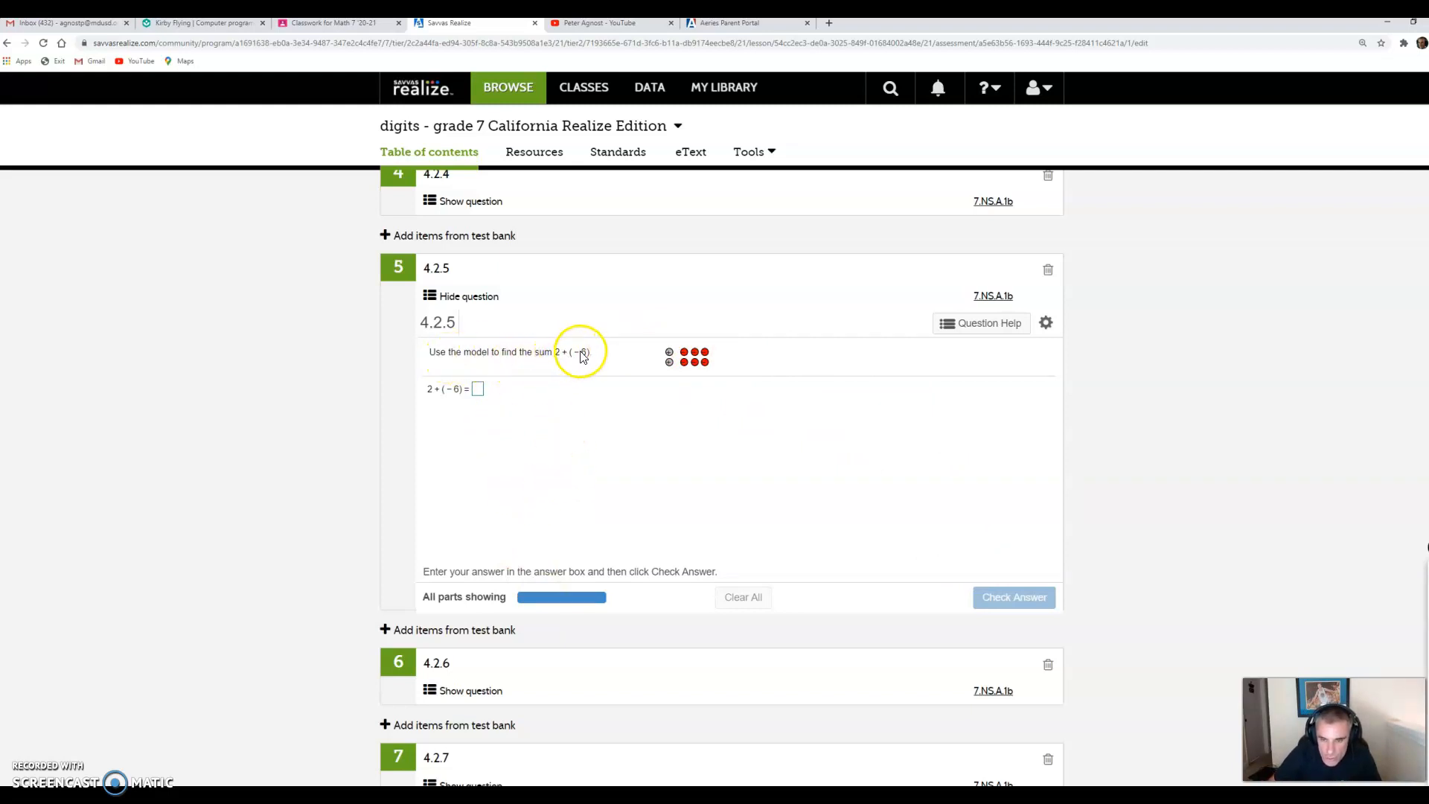
{"action": "mouse_move", "coordinate": [782, 409]}
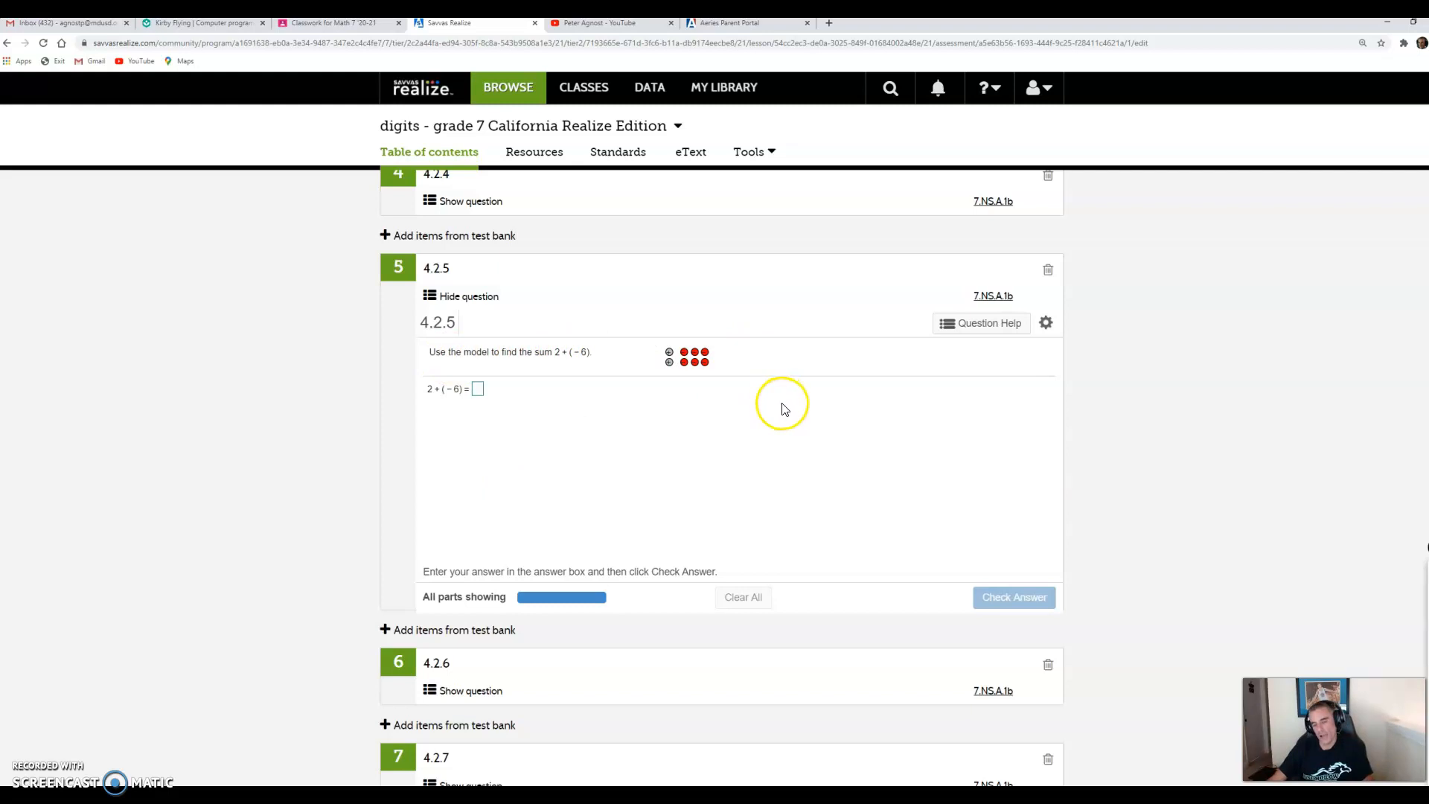
{"action": "mouse_move", "coordinate": [994, 374]}
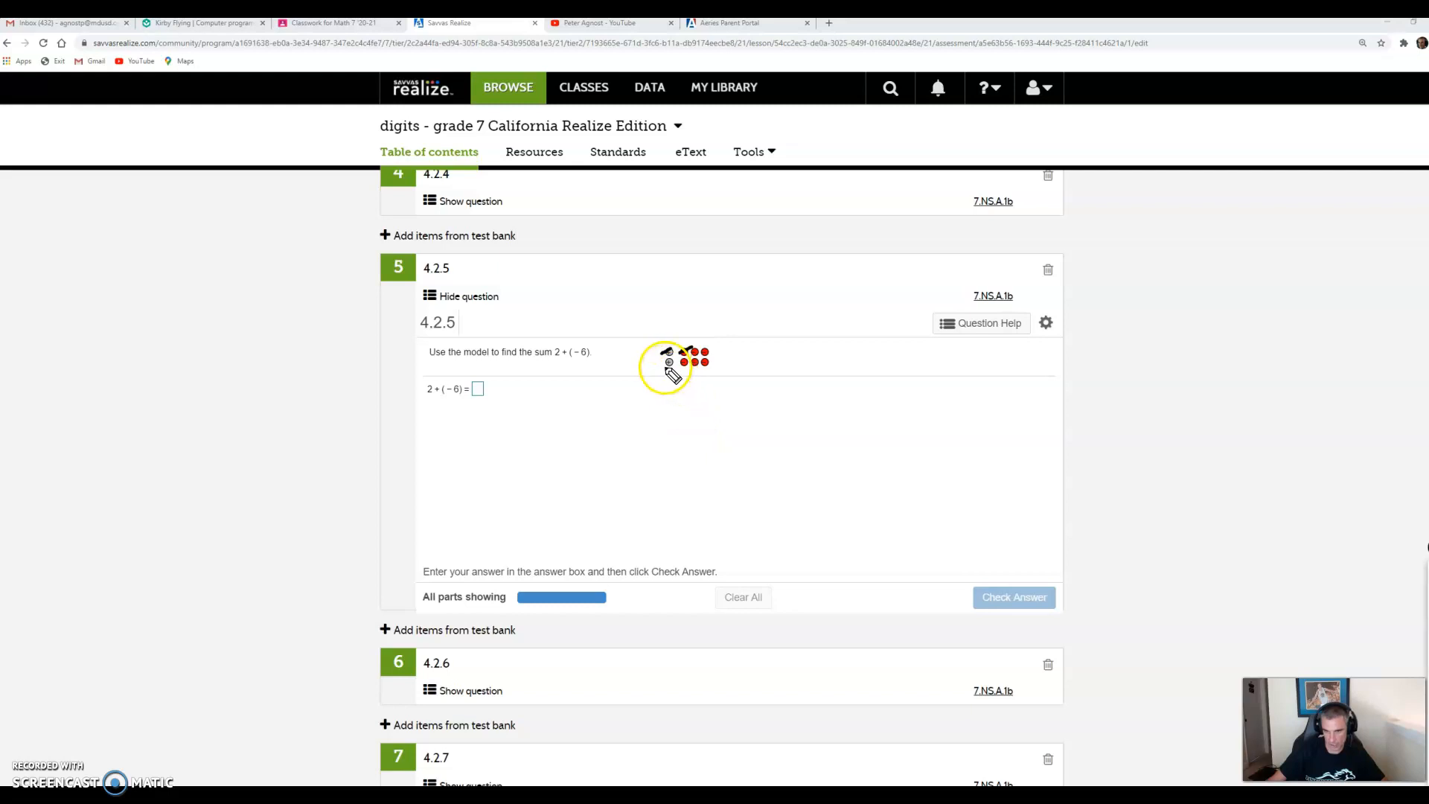
{"action": "mouse_move", "coordinate": [688, 365]}
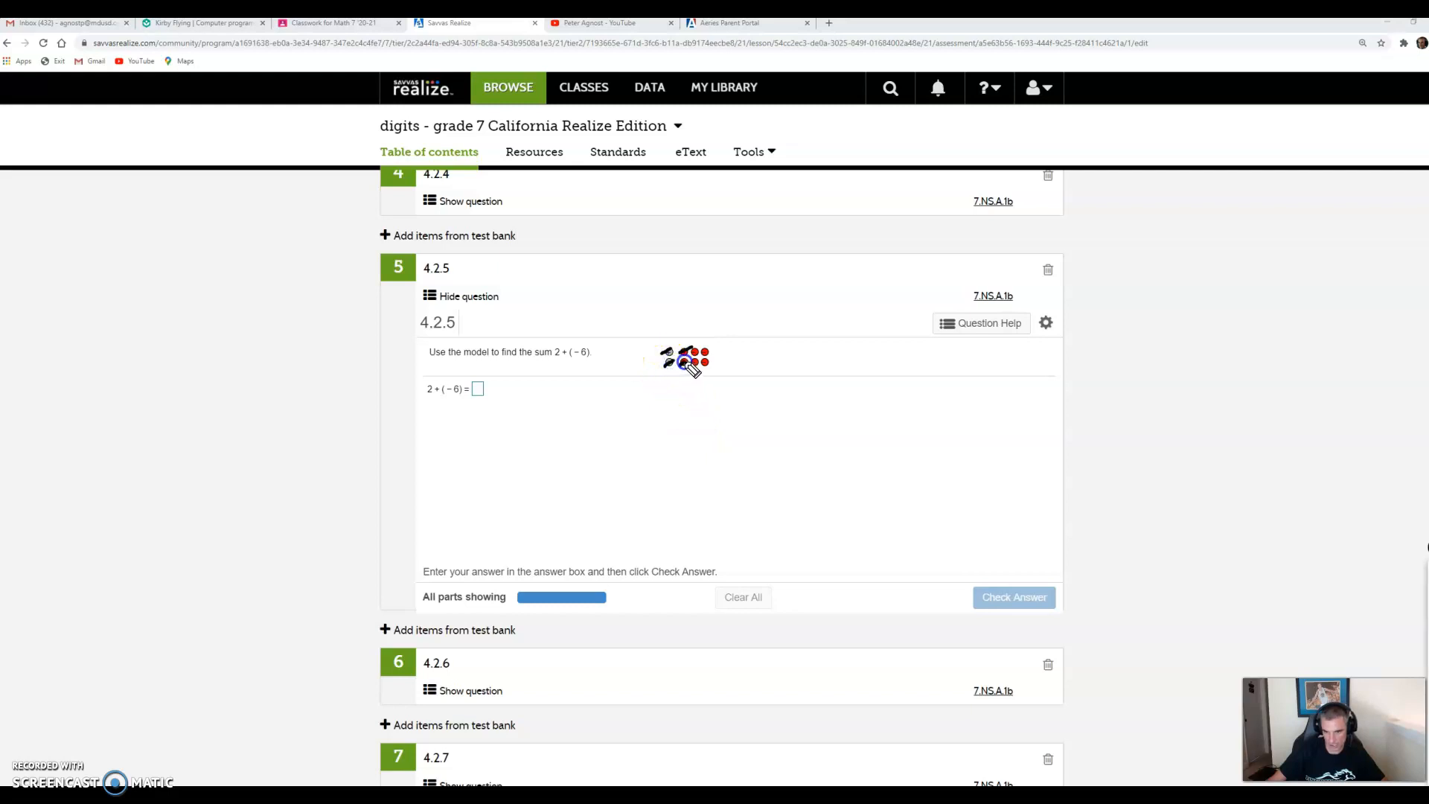
{"action": "mouse_move", "coordinate": [638, 490]}
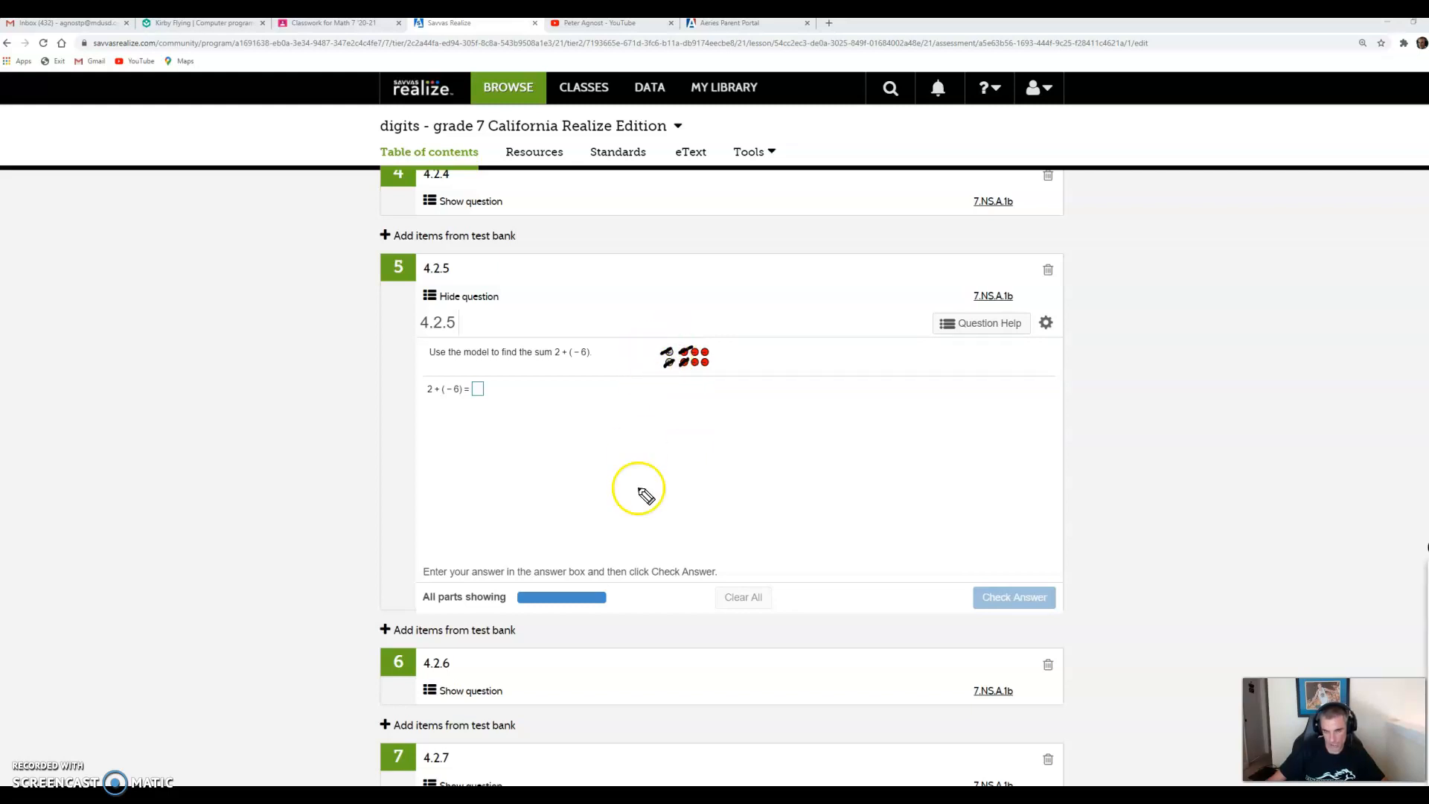
{"action": "mouse_move", "coordinate": [716, 351]}
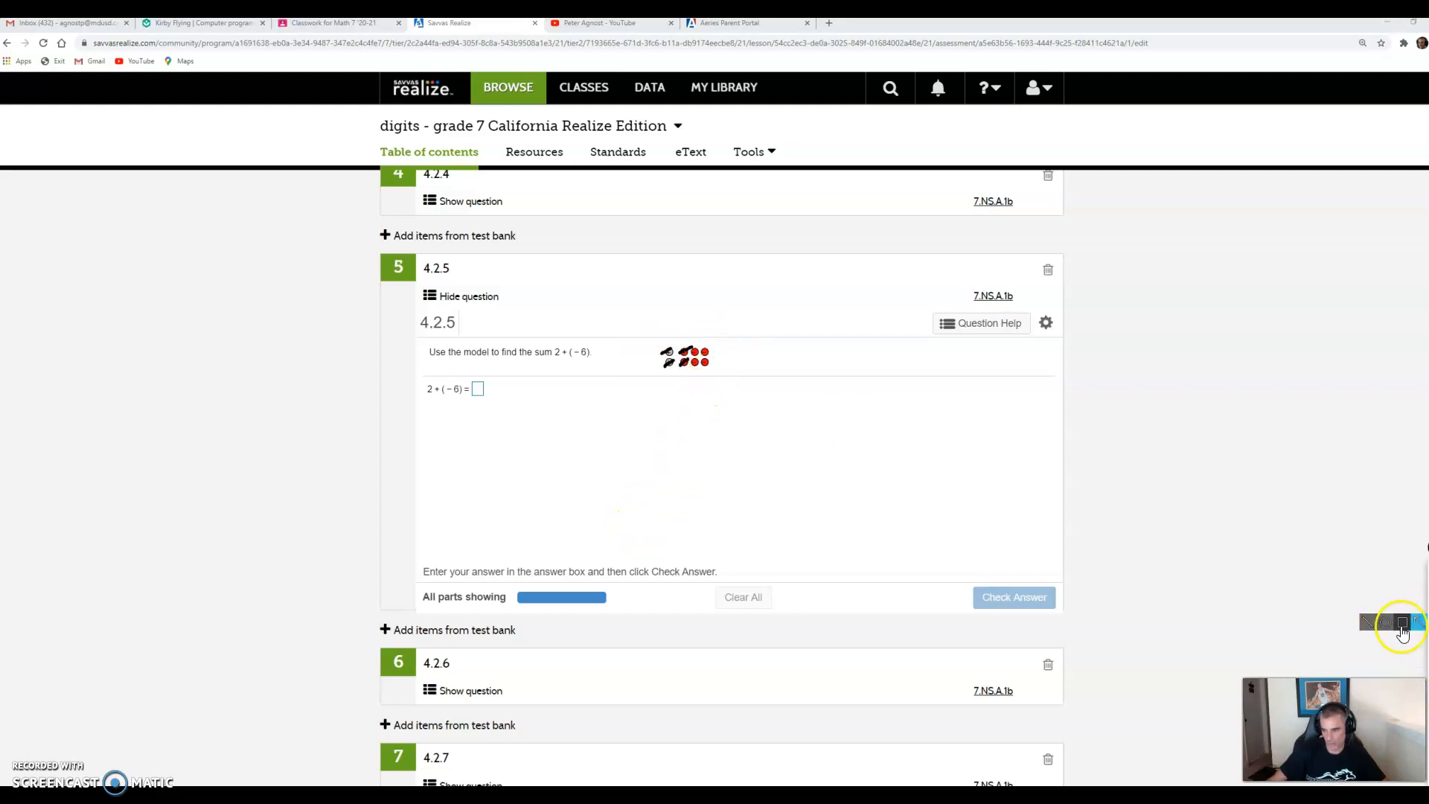
Enter −4 as the sum 2 + (−6) and get question 4.2.5 marked complete.
{"action": "left_click", "coordinate": [716, 376]}
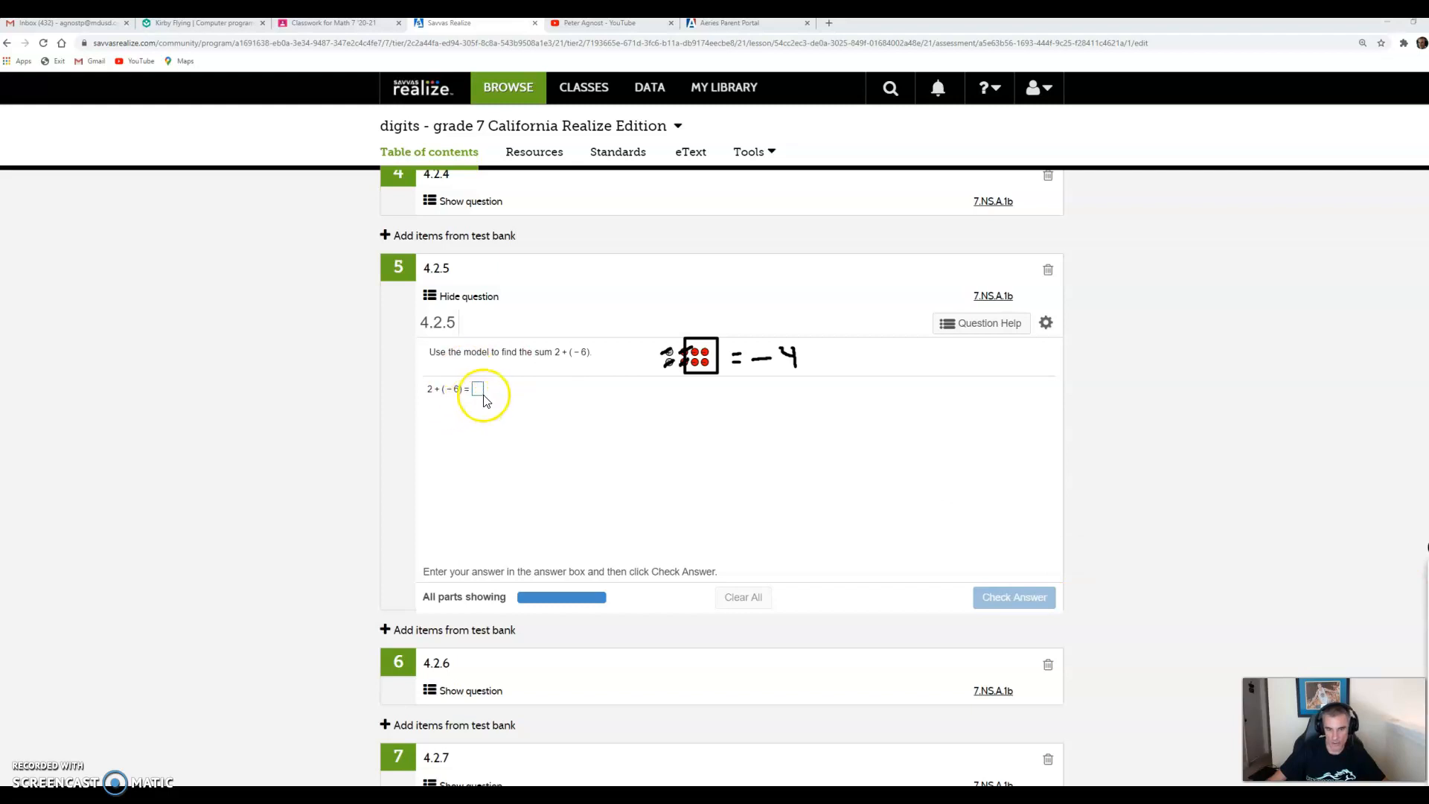
{"action": "left_click", "coordinate": [476, 389]}
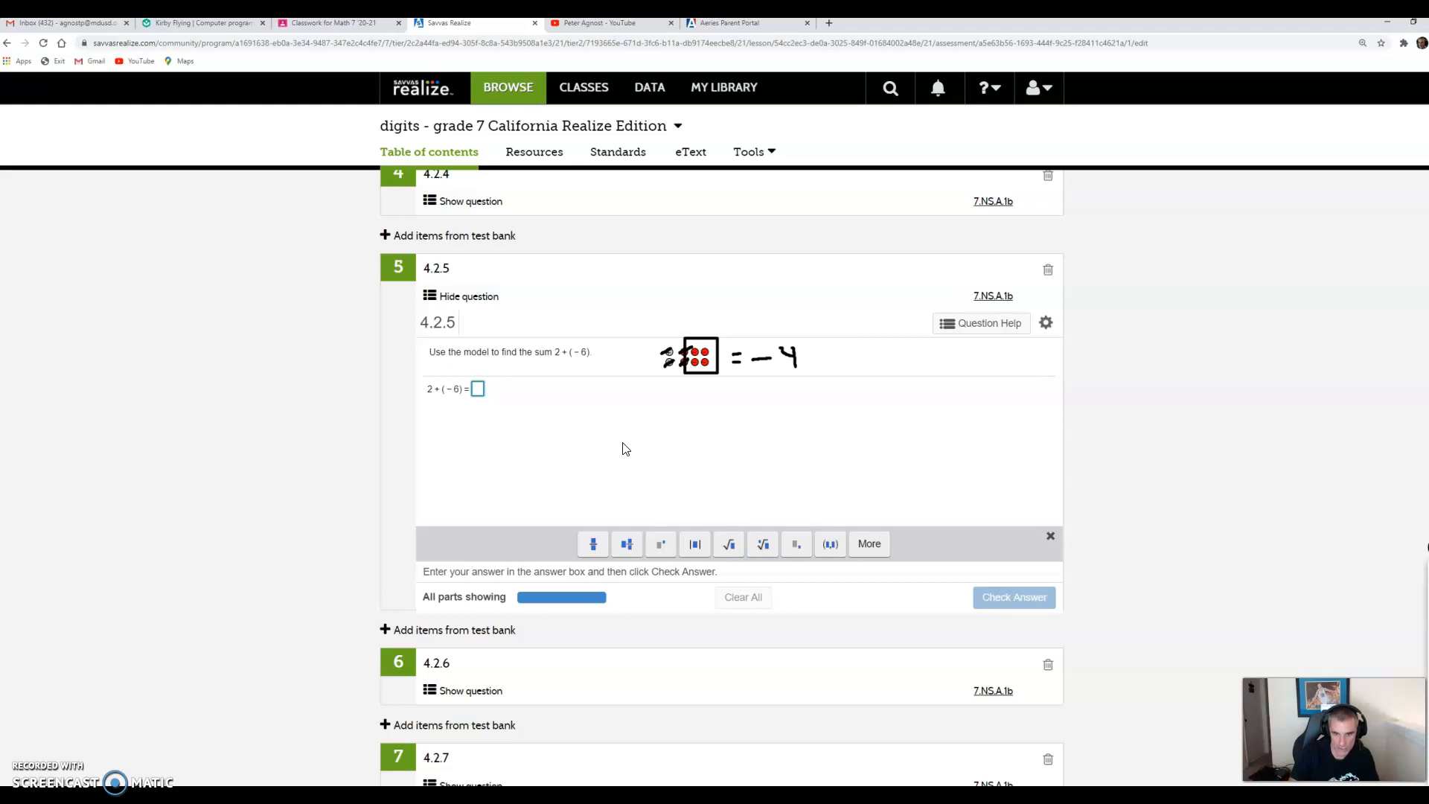
{"action": "type", "text": "-"}
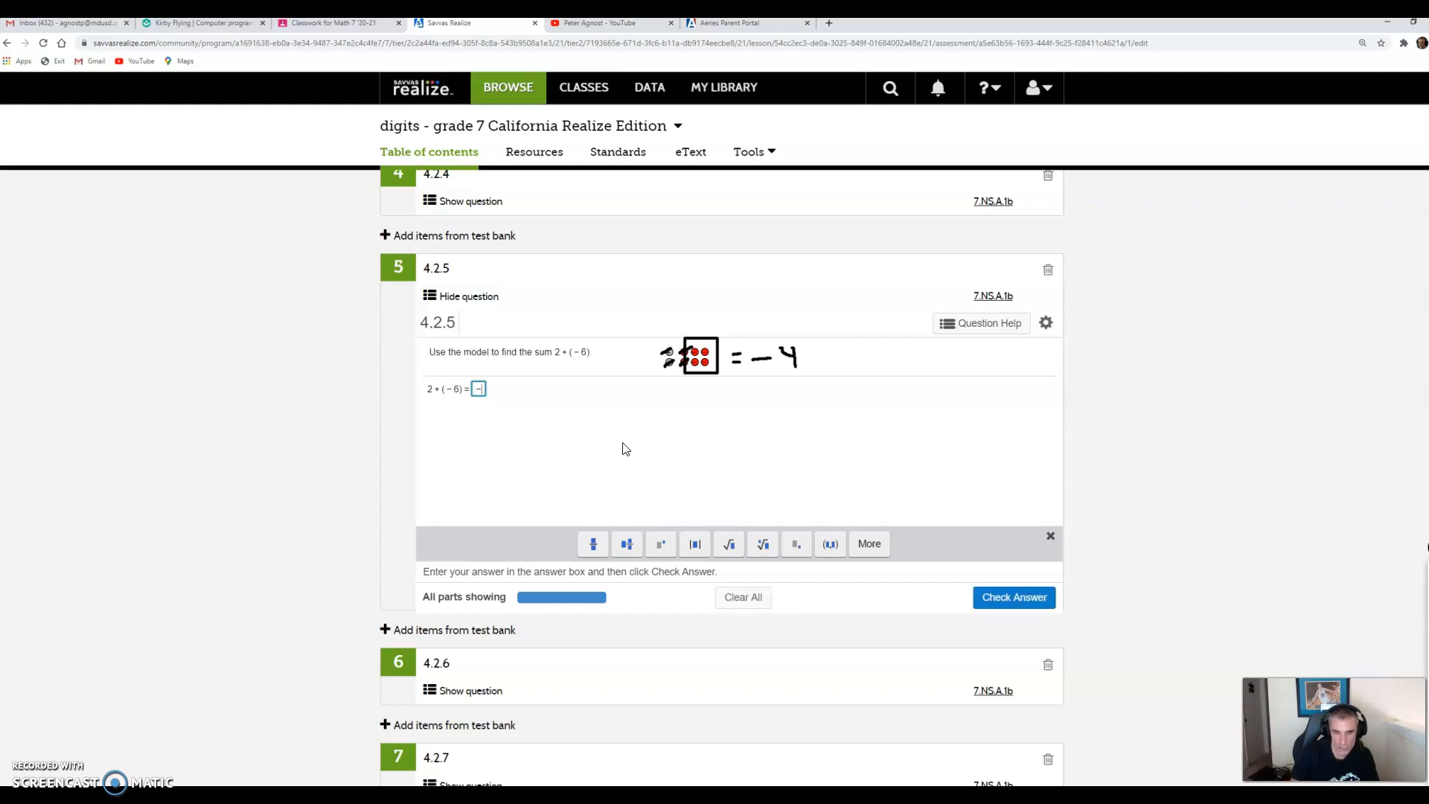
{"action": "type", "text": "4"}
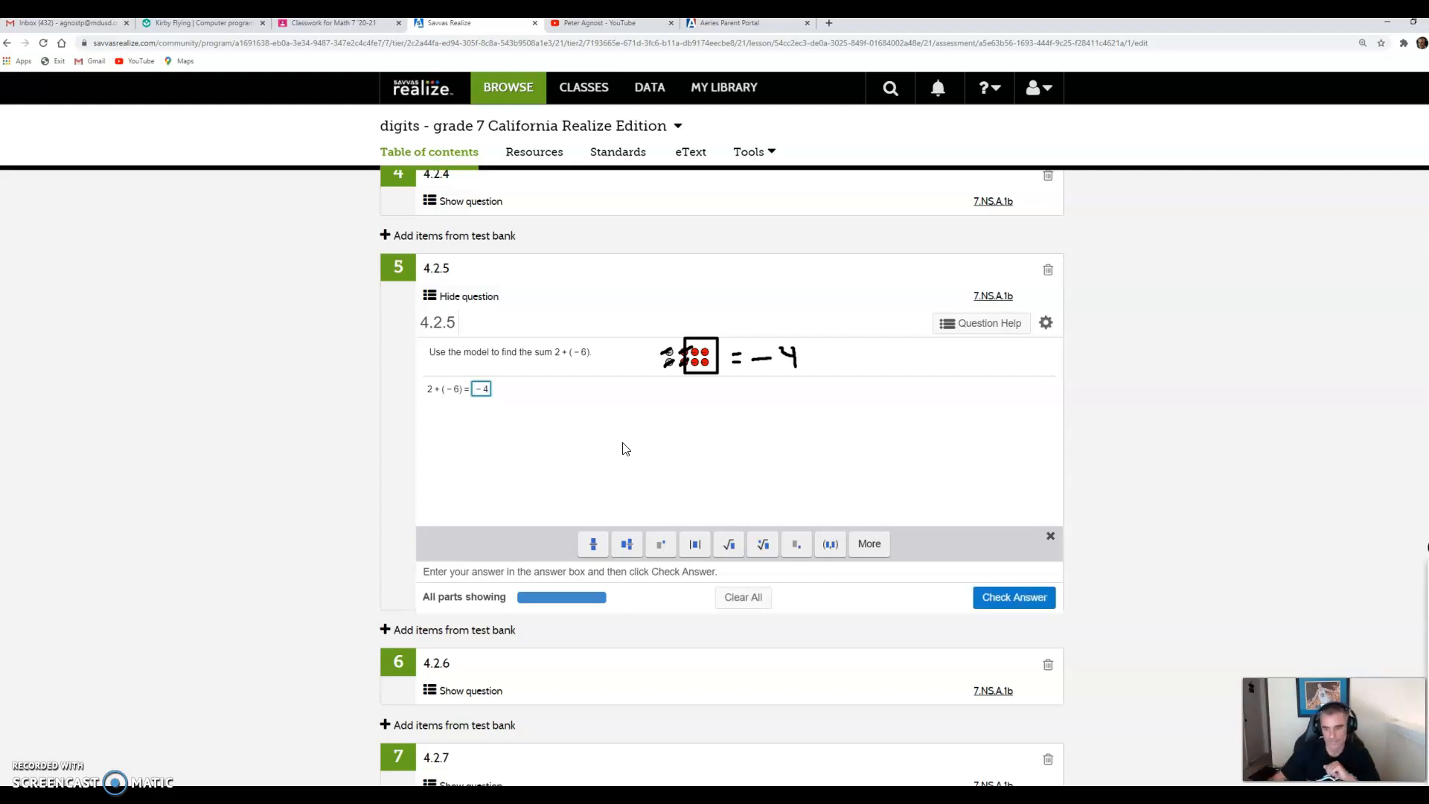
{"action": "left_click", "coordinate": [1014, 597]}
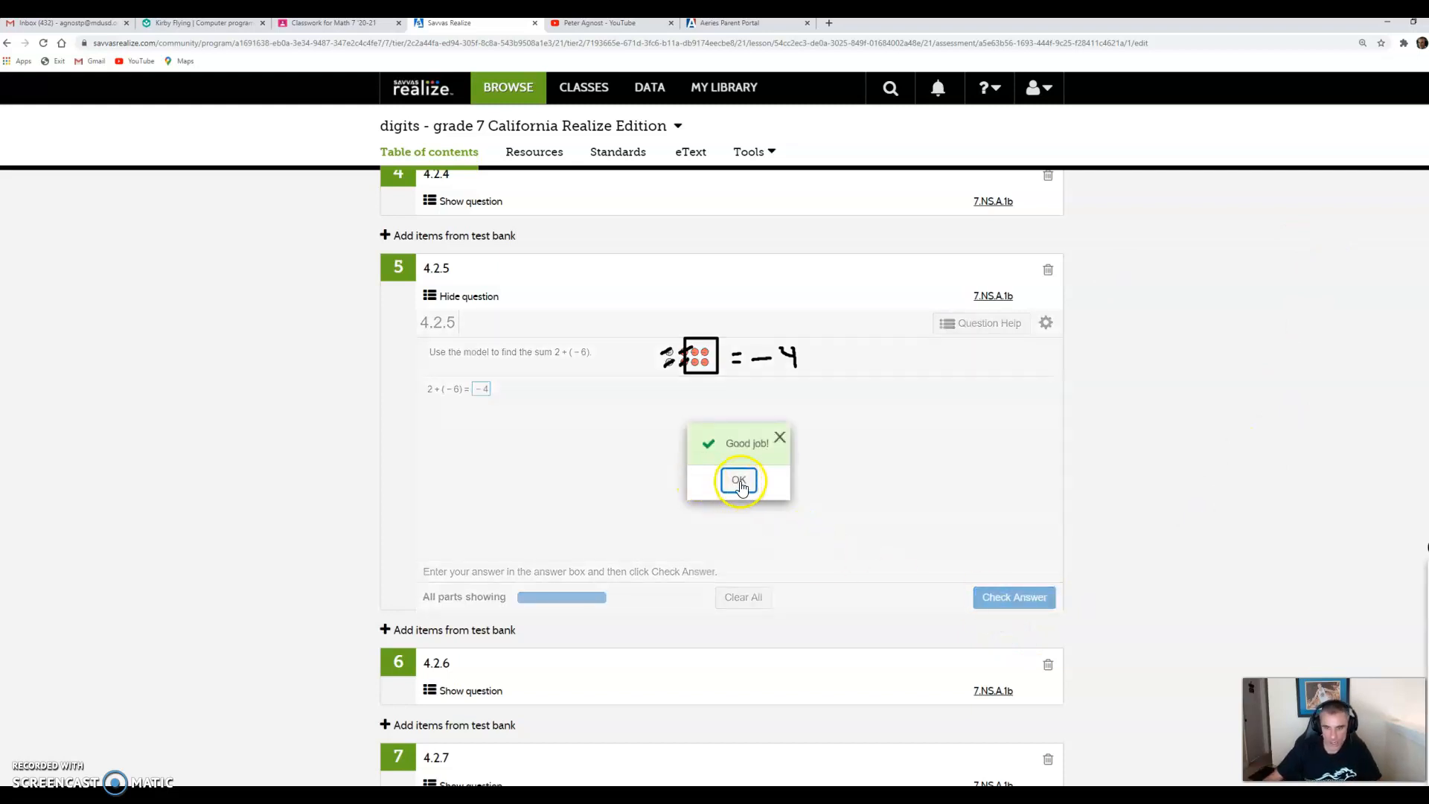
{"action": "left_click", "coordinate": [738, 480]}
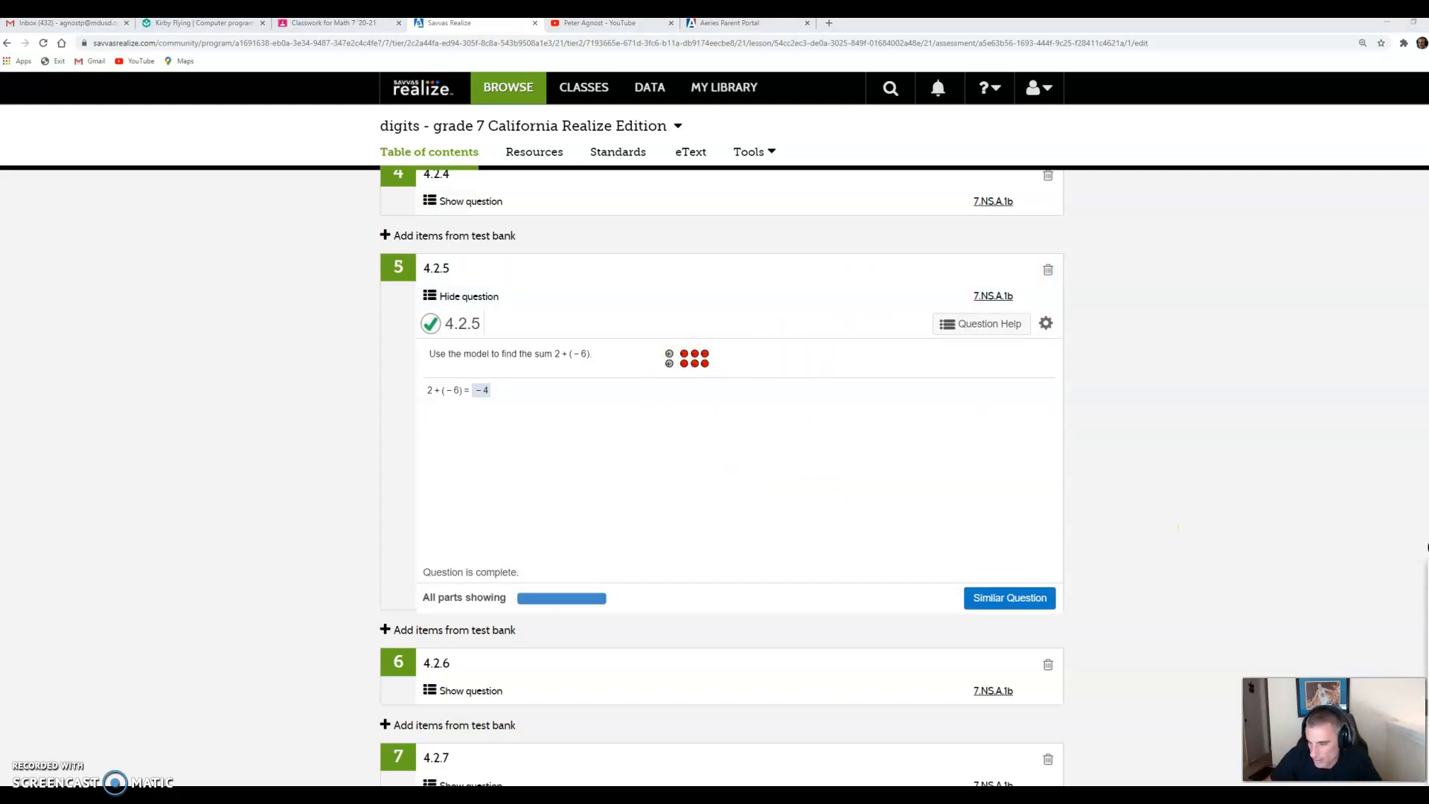
{"action": "mouse_move", "coordinate": [610, 422]}
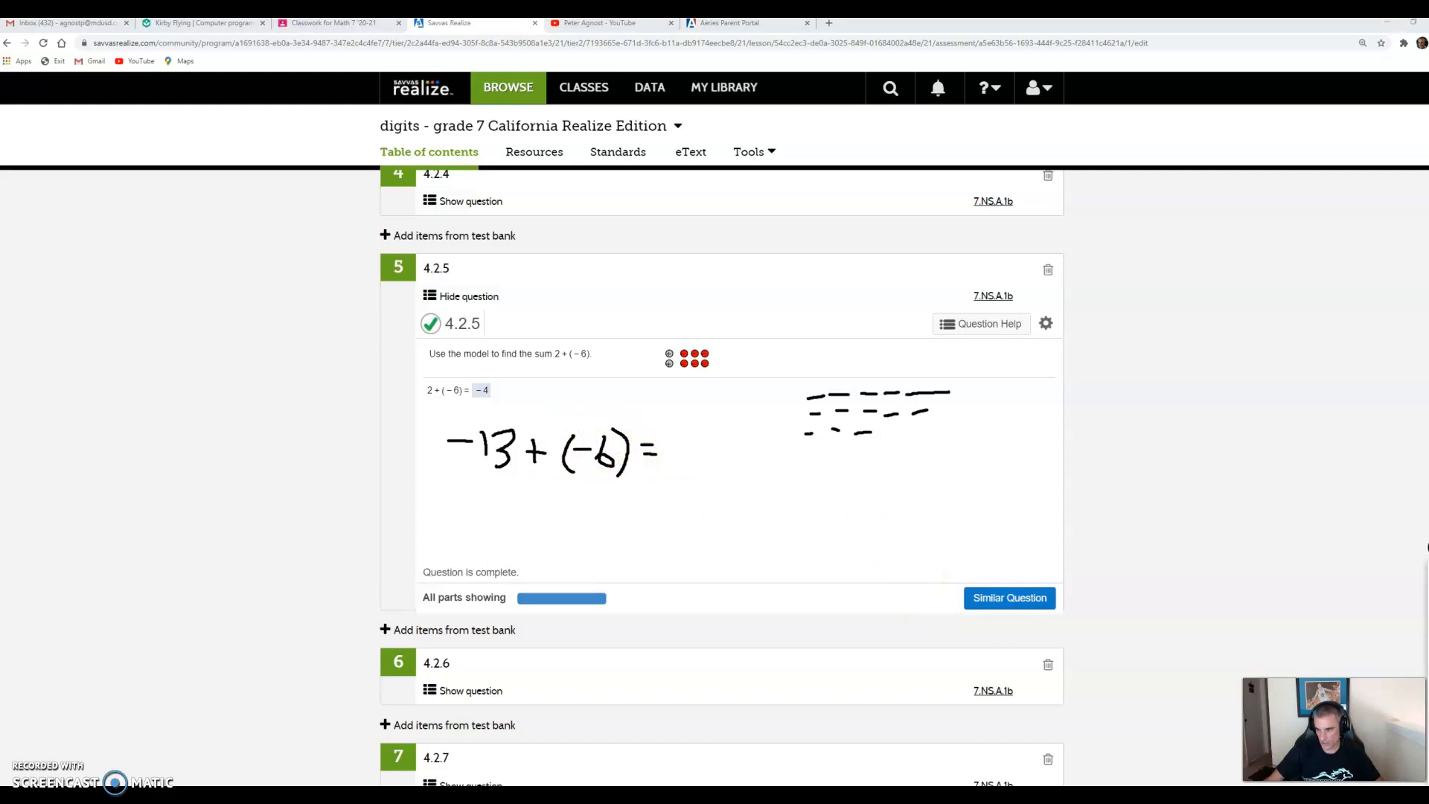
{"action": "mouse_move", "coordinate": [986, 399]}
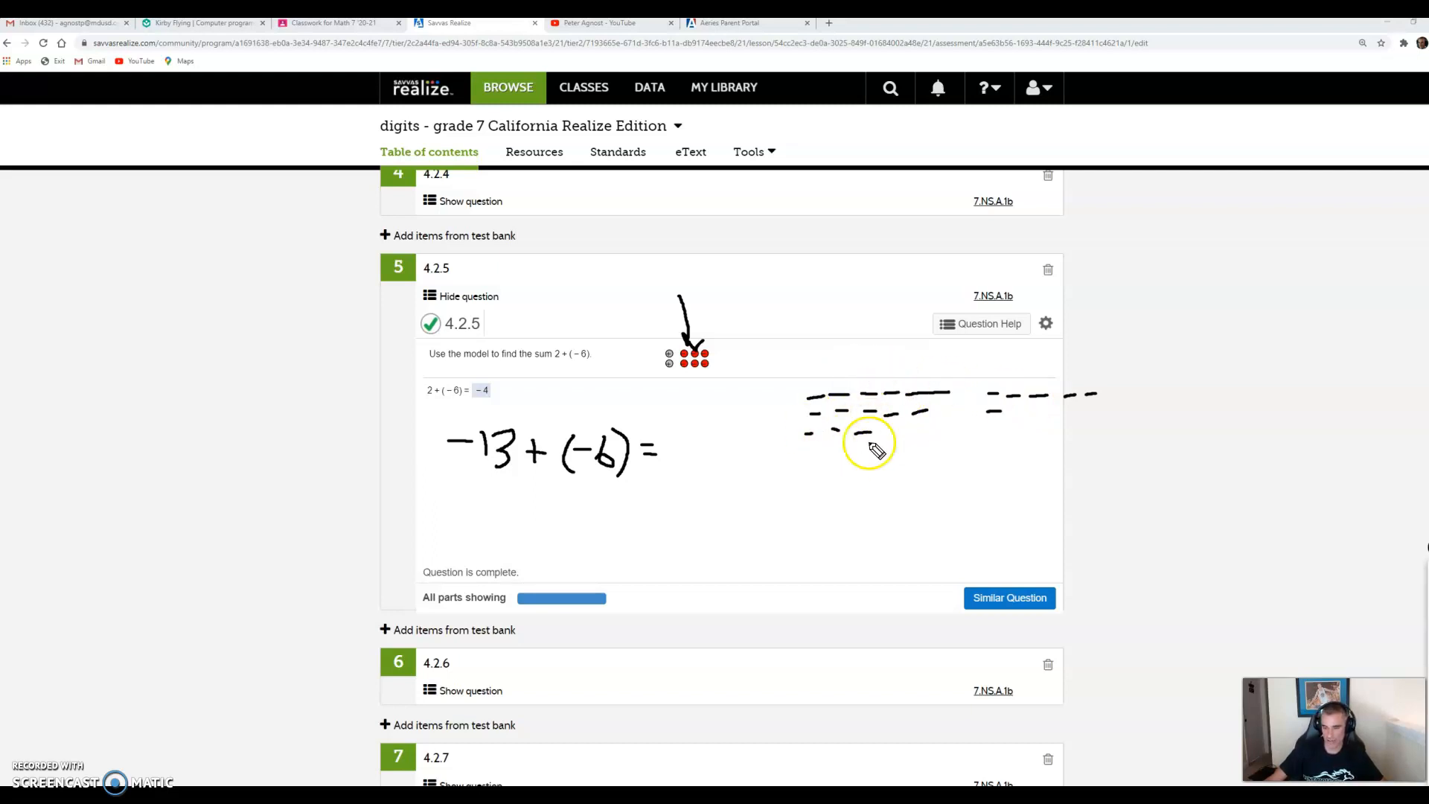
{"action": "mouse_move", "coordinate": [845, 492]}
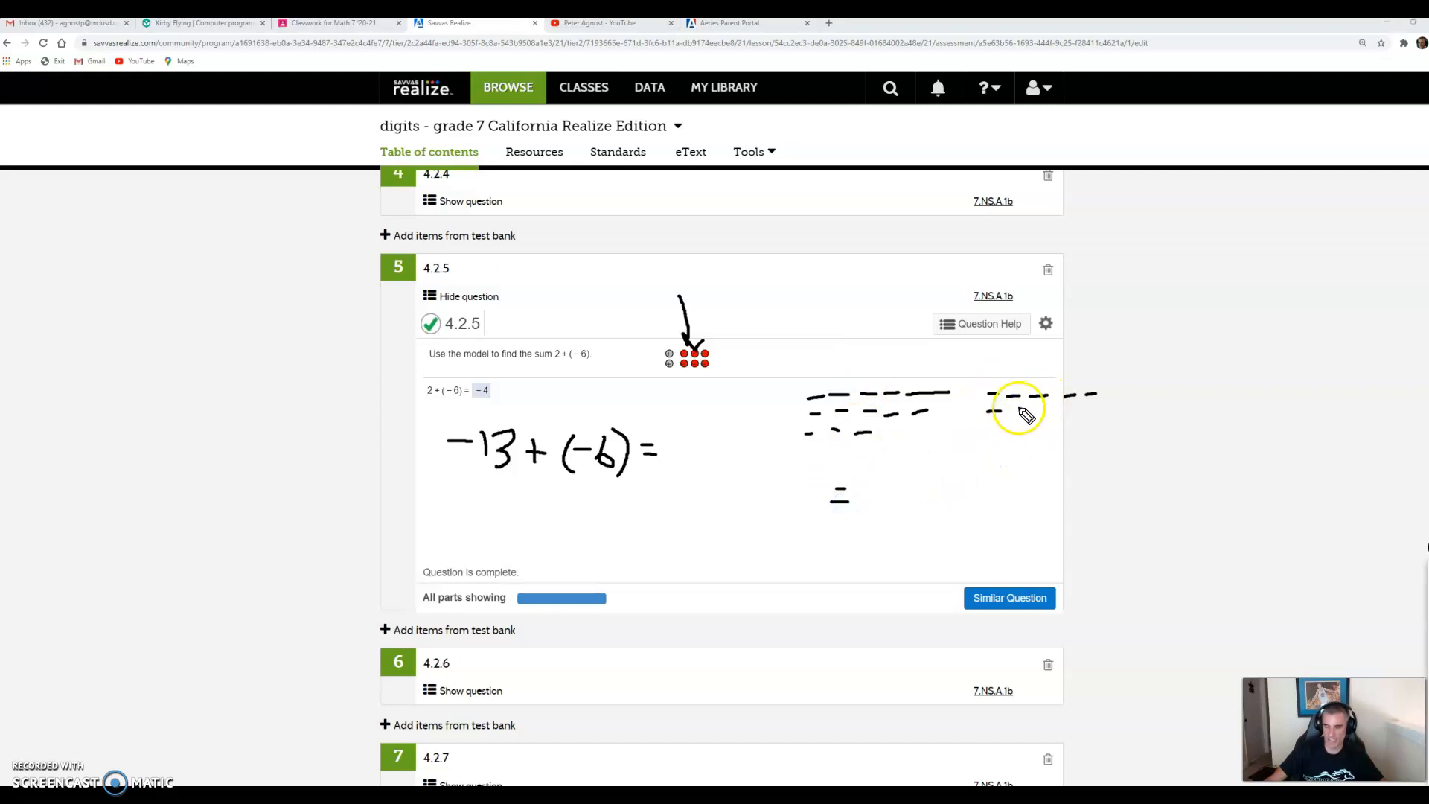
{"action": "mouse_move", "coordinate": [1009, 412]}
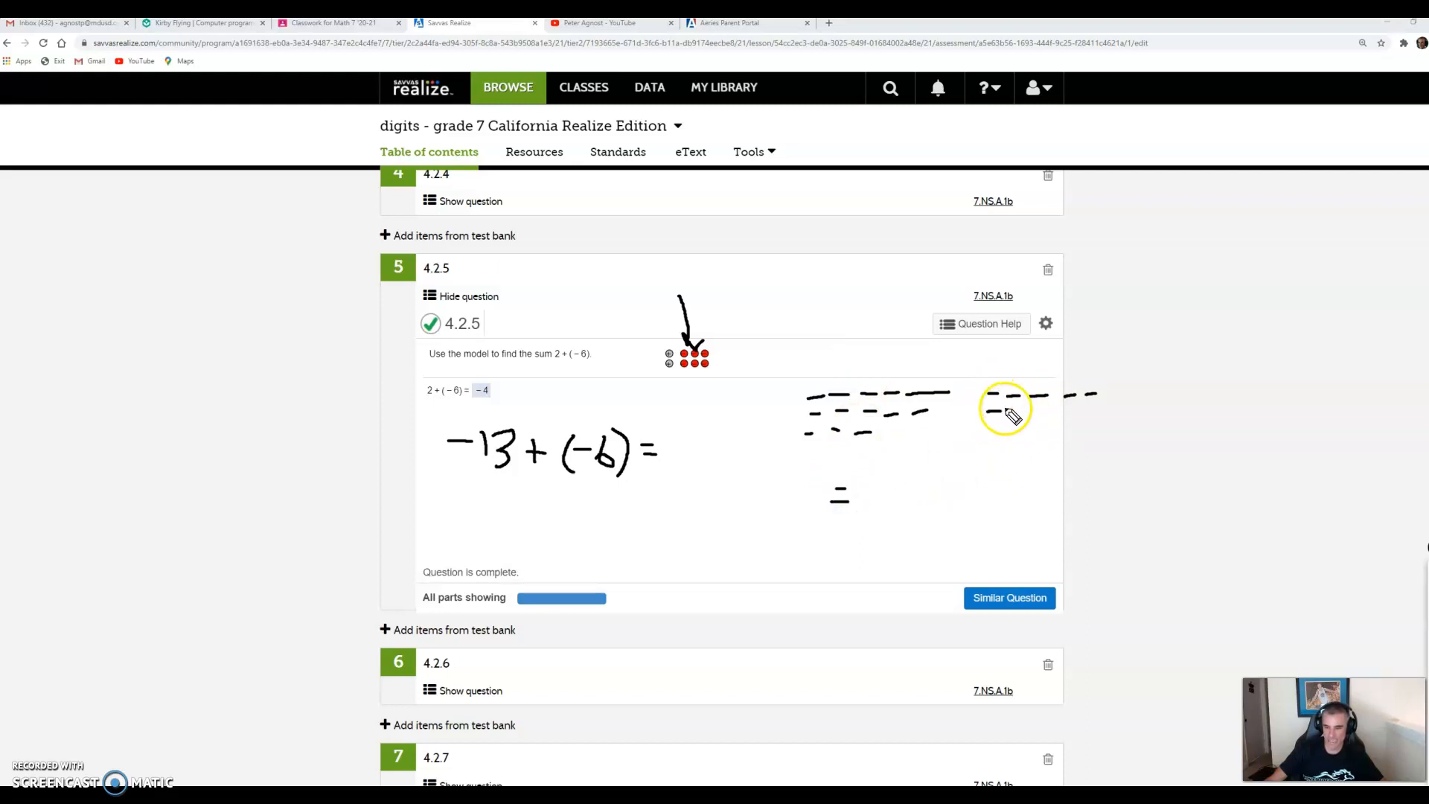
{"action": "mouse_move", "coordinate": [825, 403]}
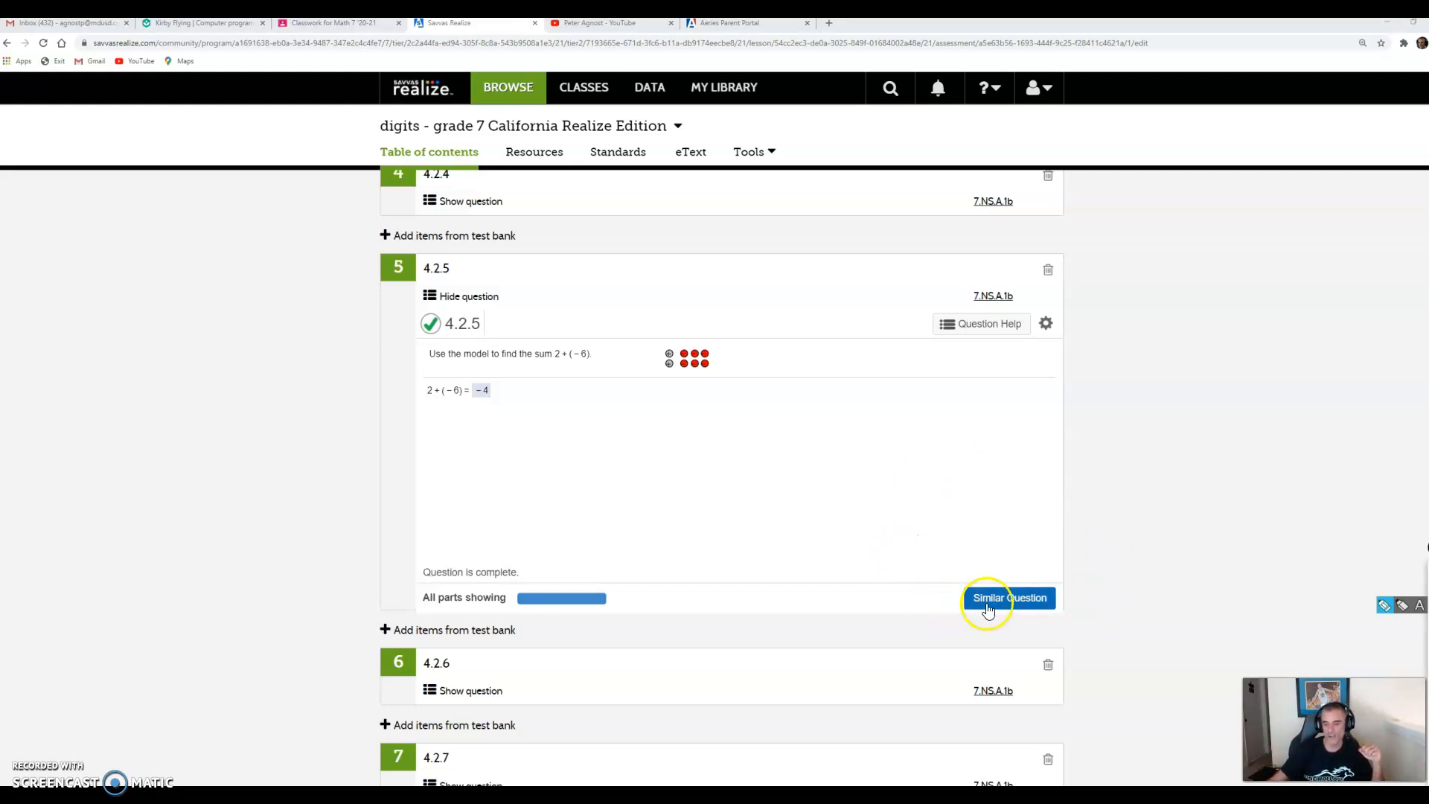
Request a similar practice question, which asks for 1 + (−6).
{"action": "left_click", "coordinate": [1007, 597]}
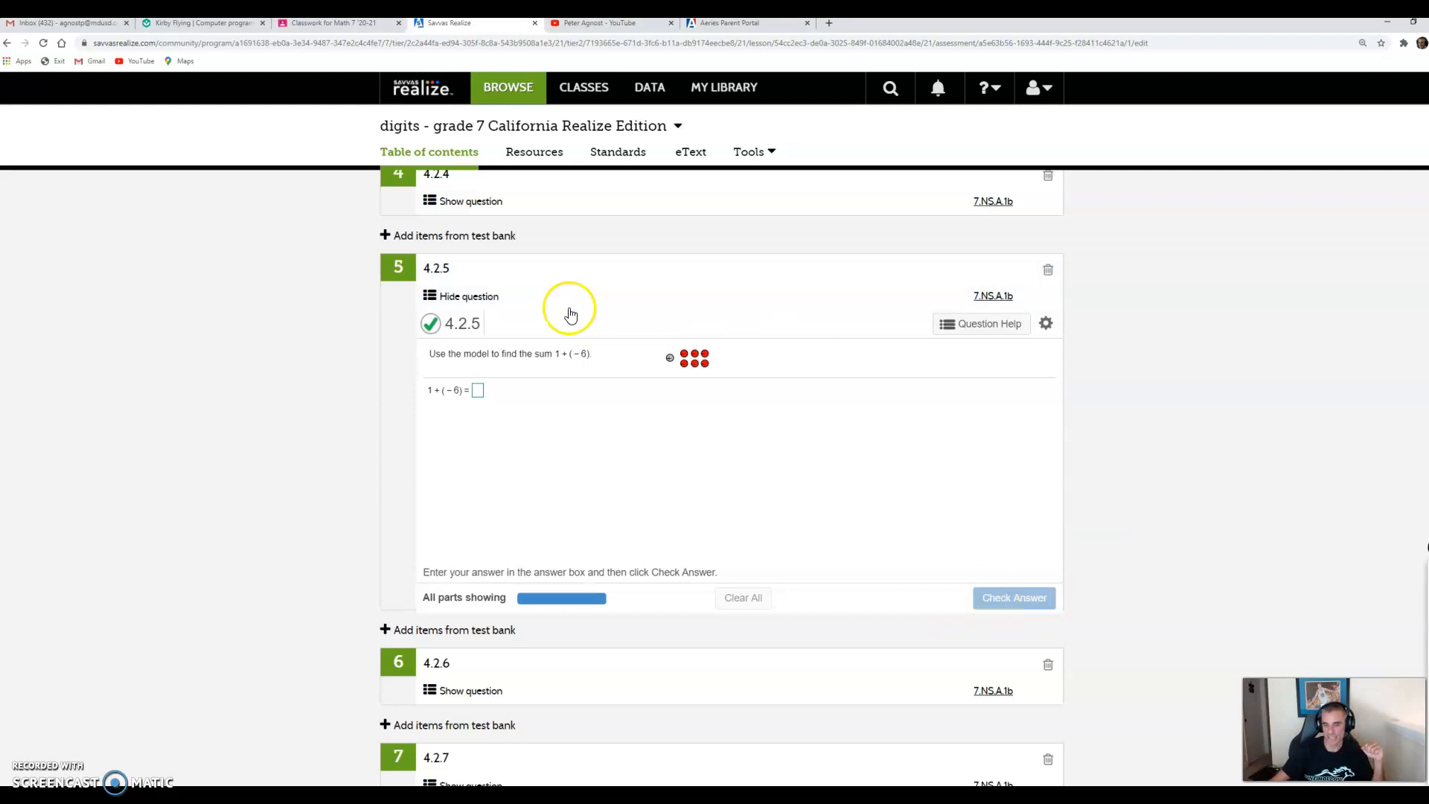
{"action": "mouse_move", "coordinate": [694, 314]}
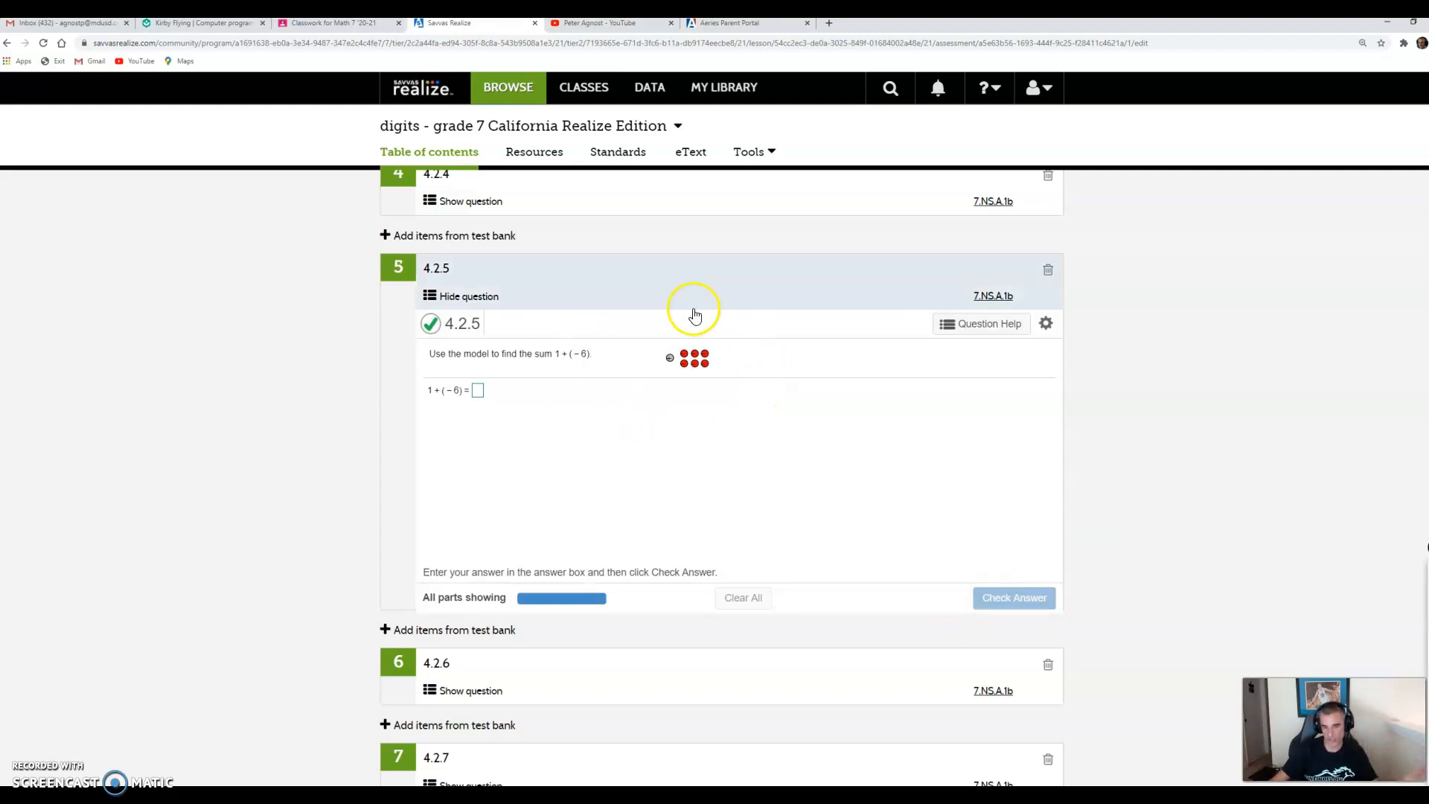
{"action": "mouse_move", "coordinate": [722, 367]}
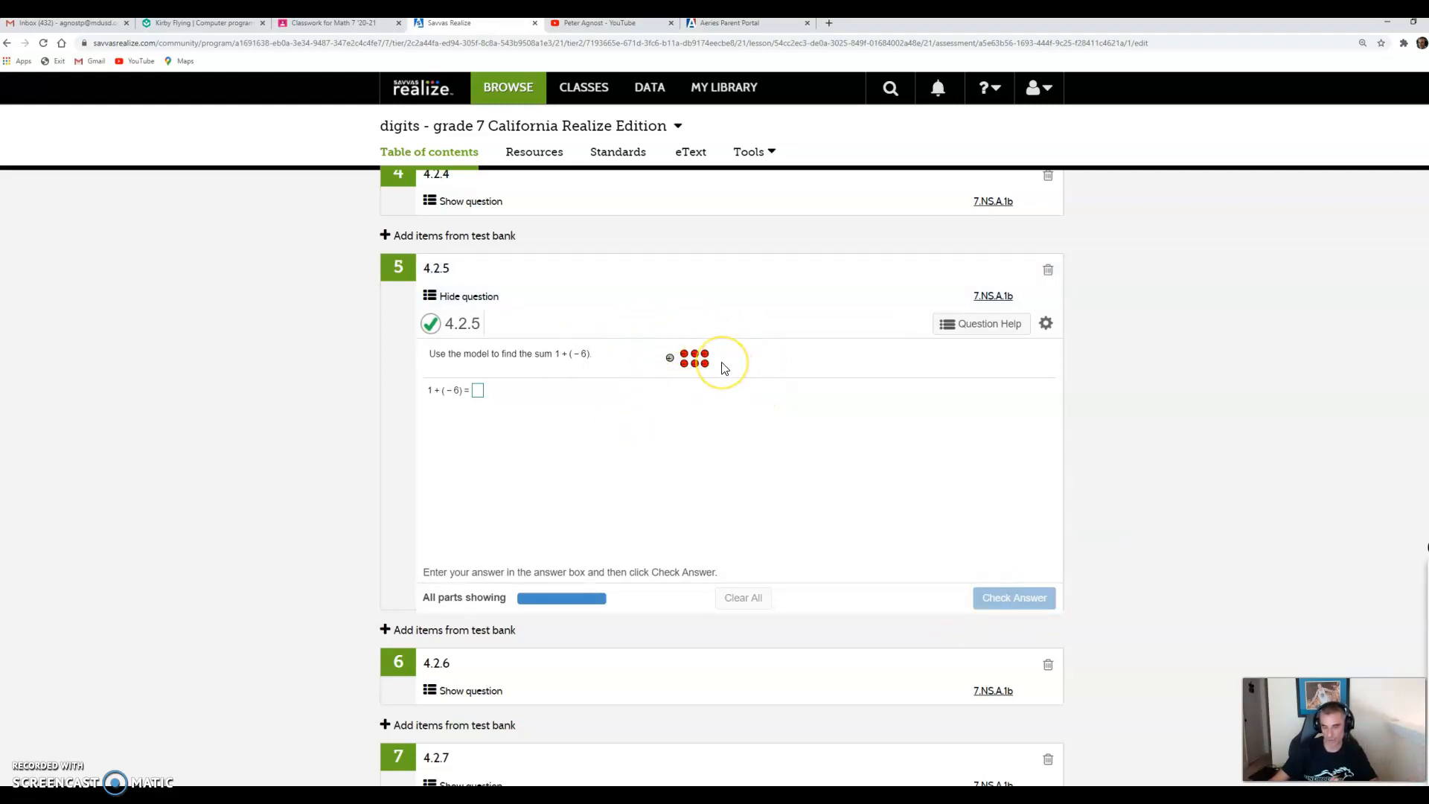
{"action": "mouse_move", "coordinate": [723, 360]}
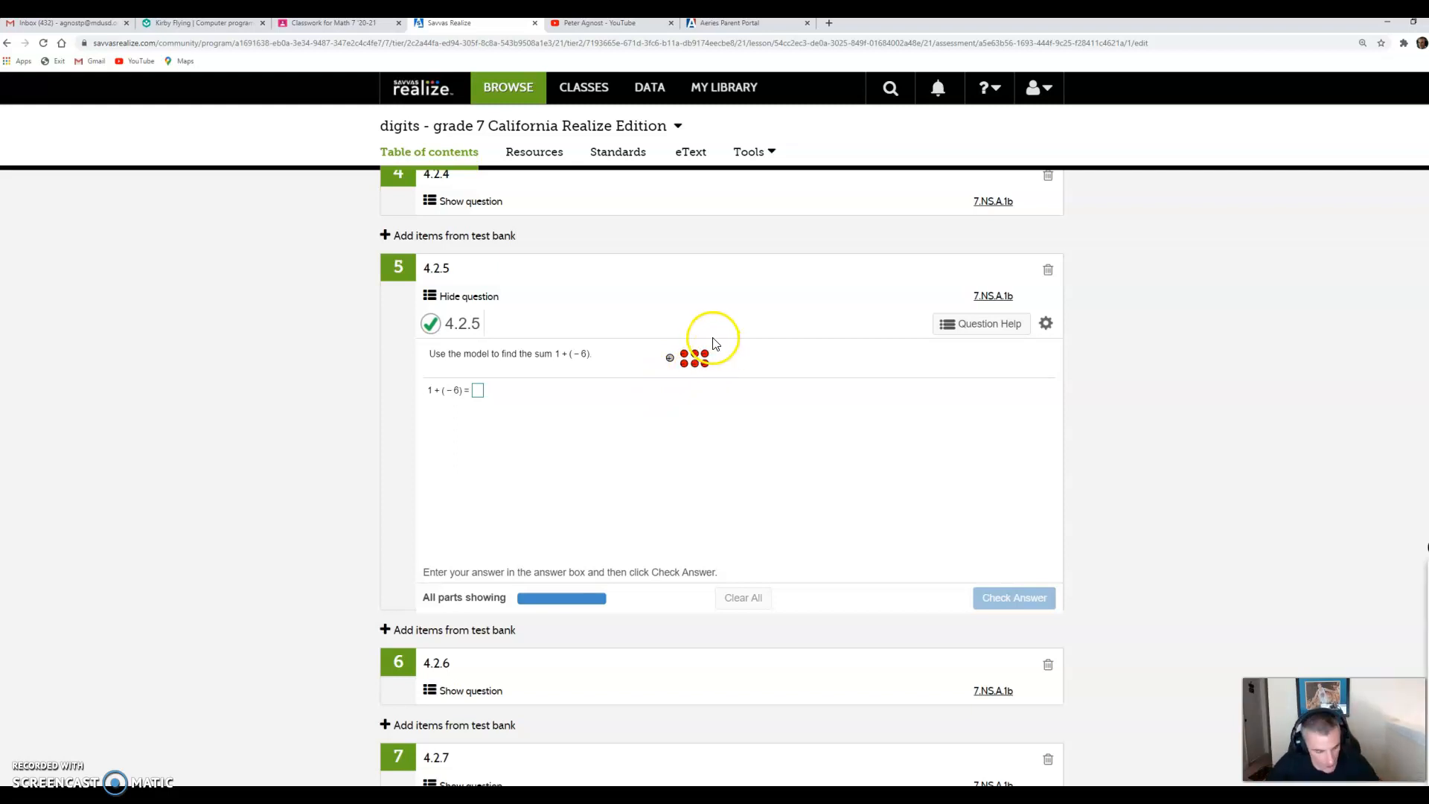
{"action": "mouse_move", "coordinate": [695, 385]}
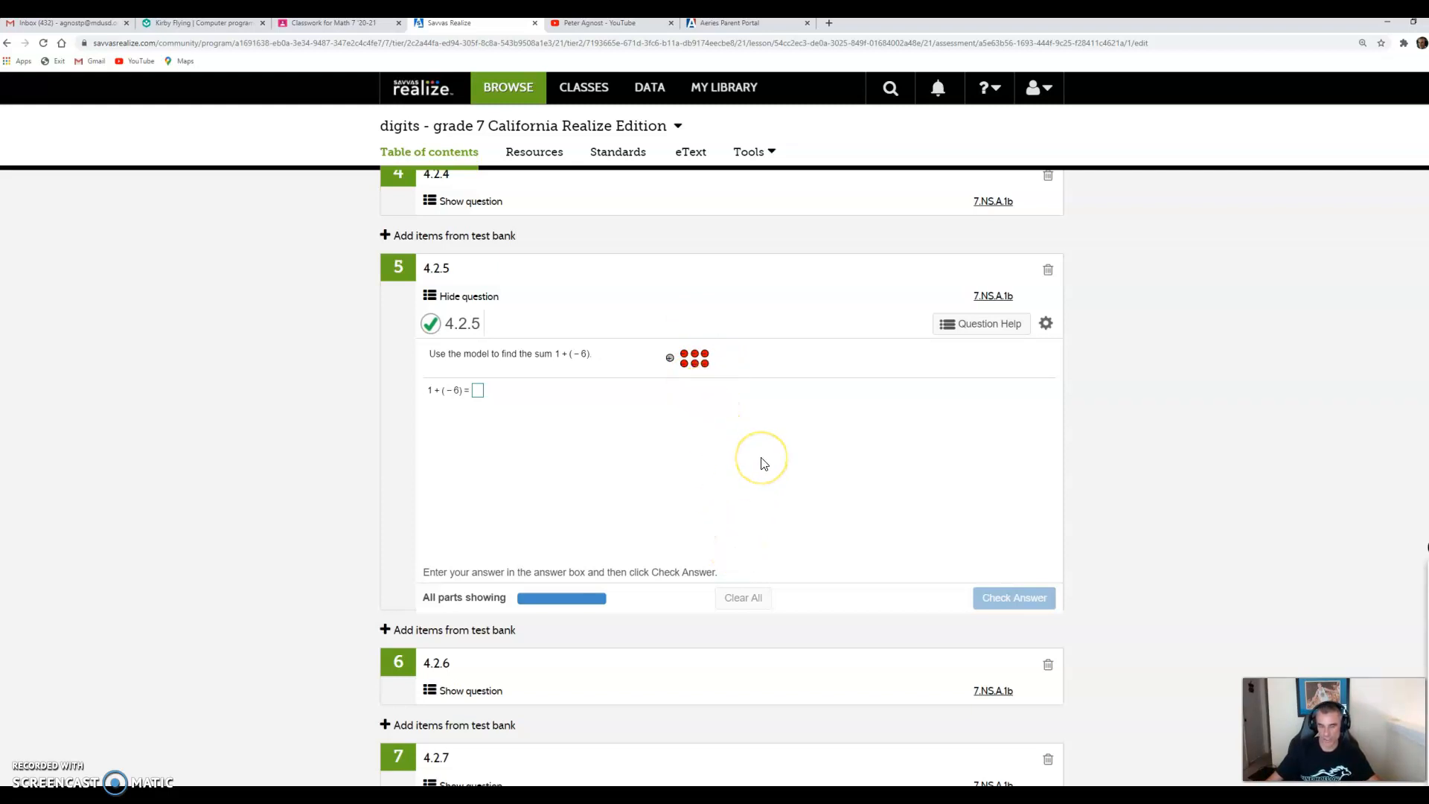
{"action": "mouse_move", "coordinate": [752, 506]}
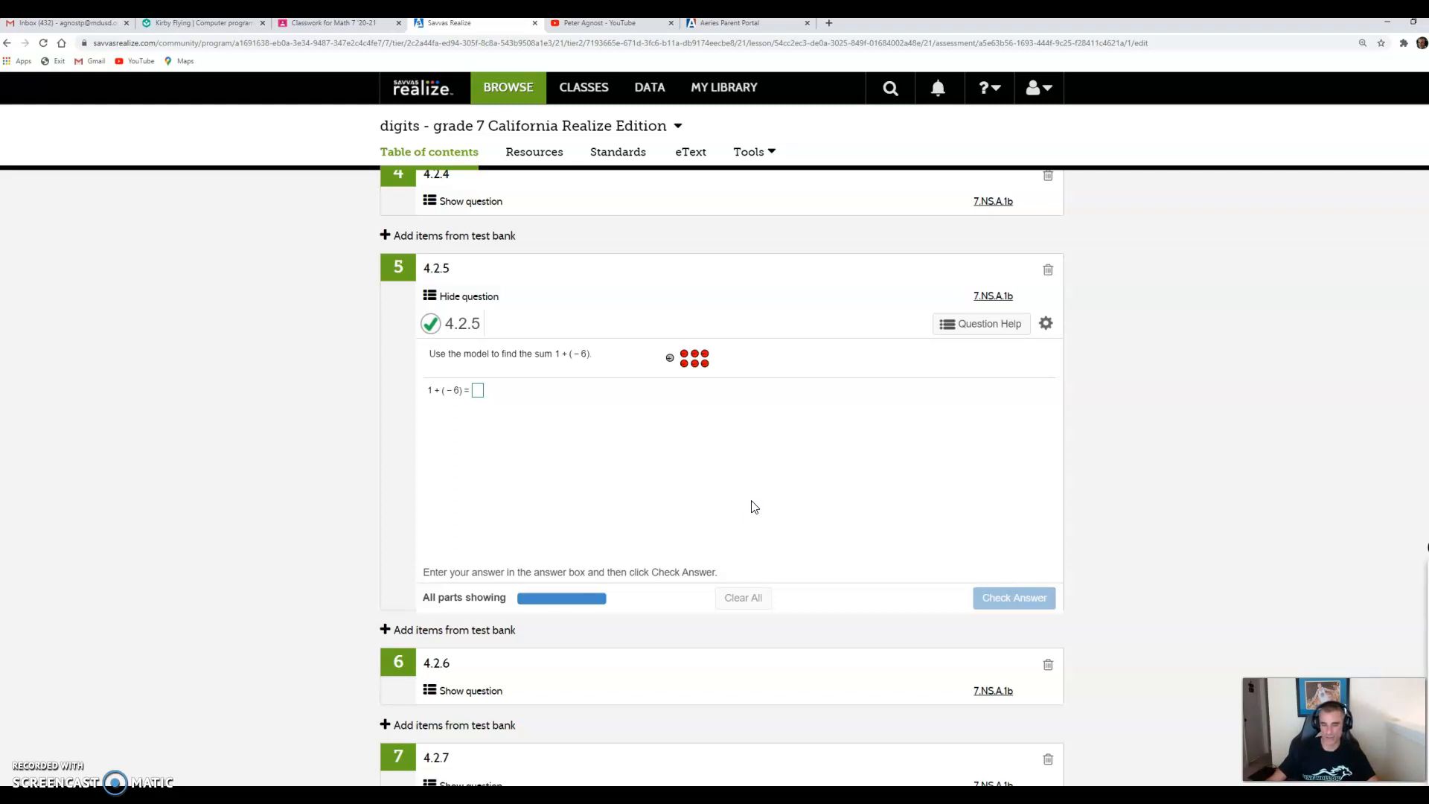
{"action": "mouse_move", "coordinate": [791, 362]}
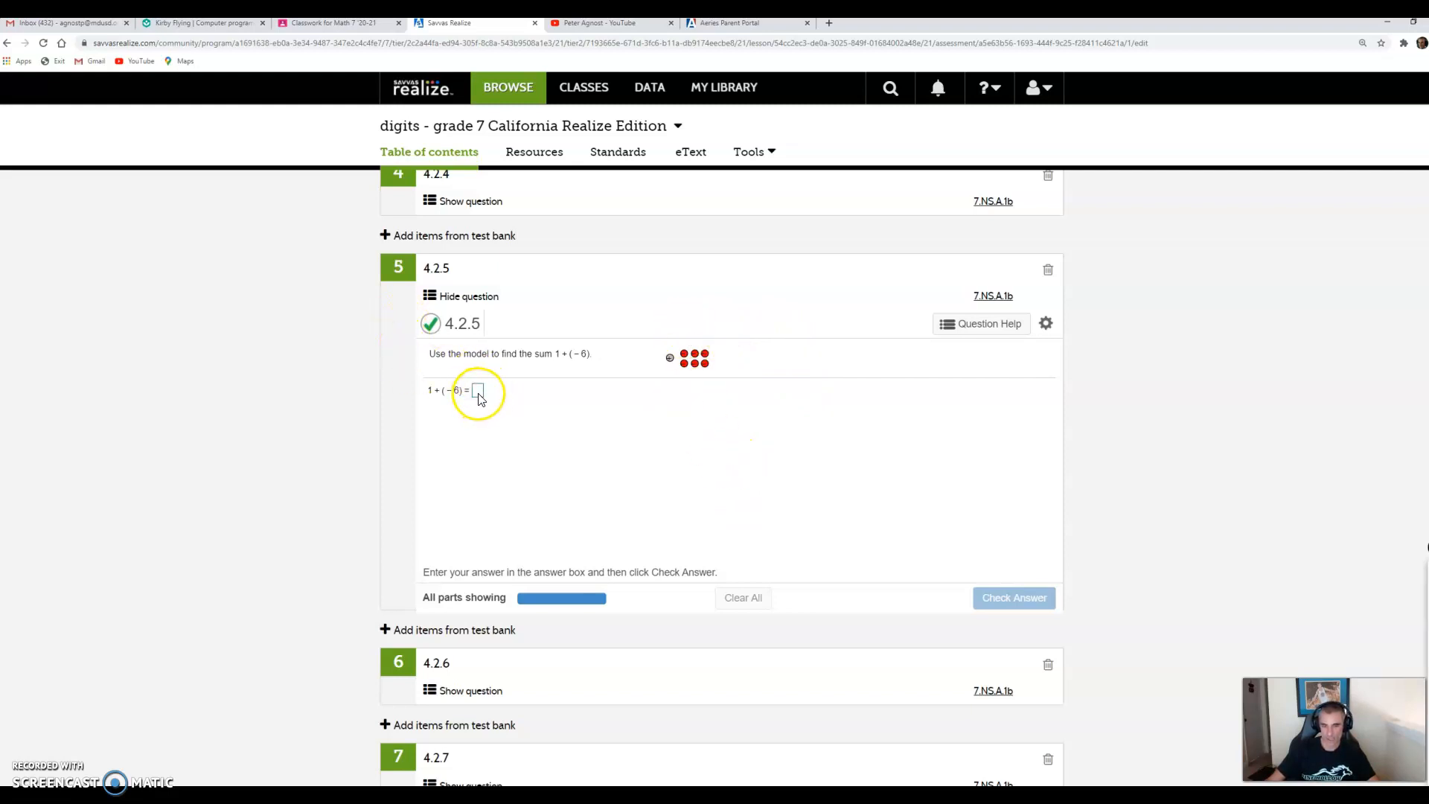
{"action": "mouse_move", "coordinate": [970, 613]}
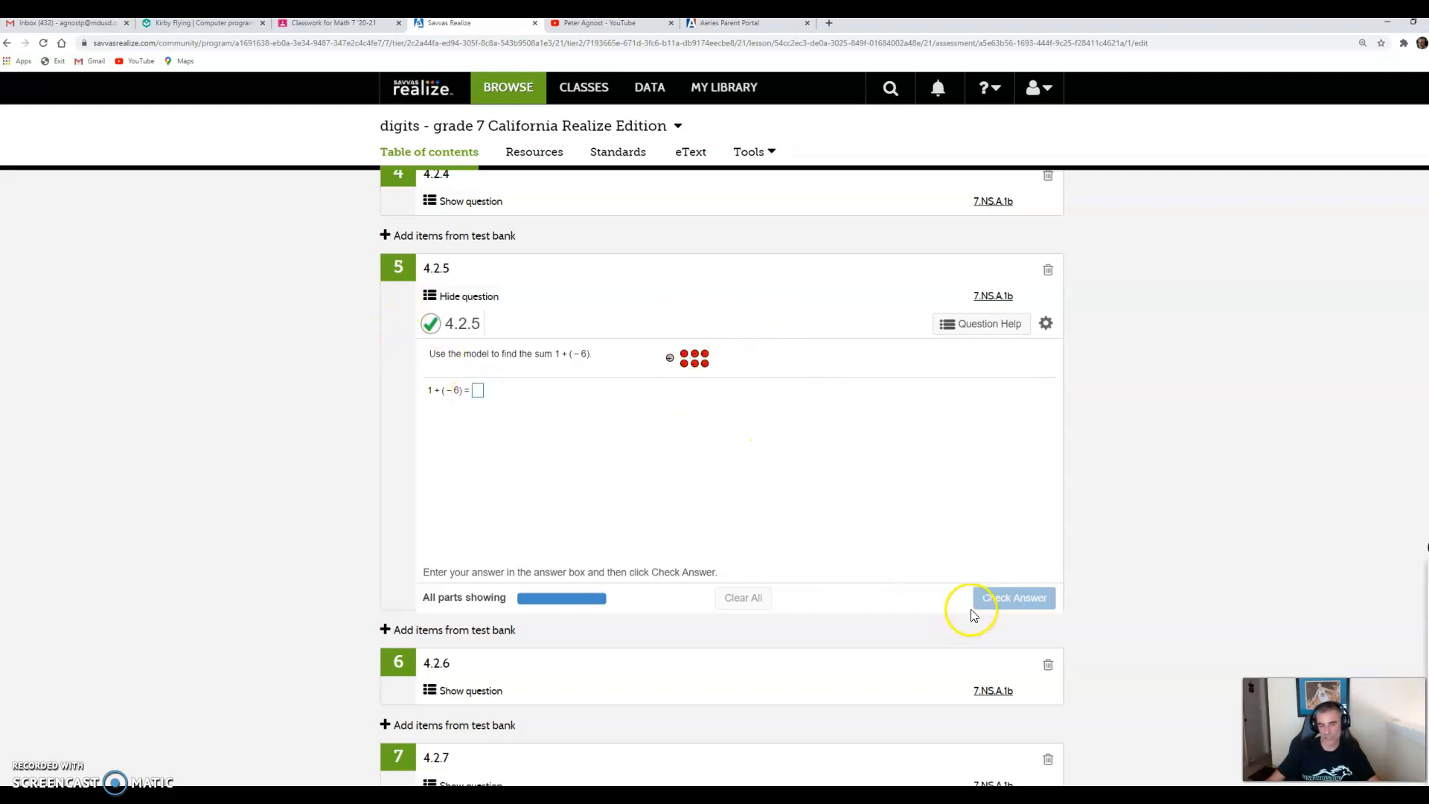
{"action": "mouse_move", "coordinate": [649, 354]}
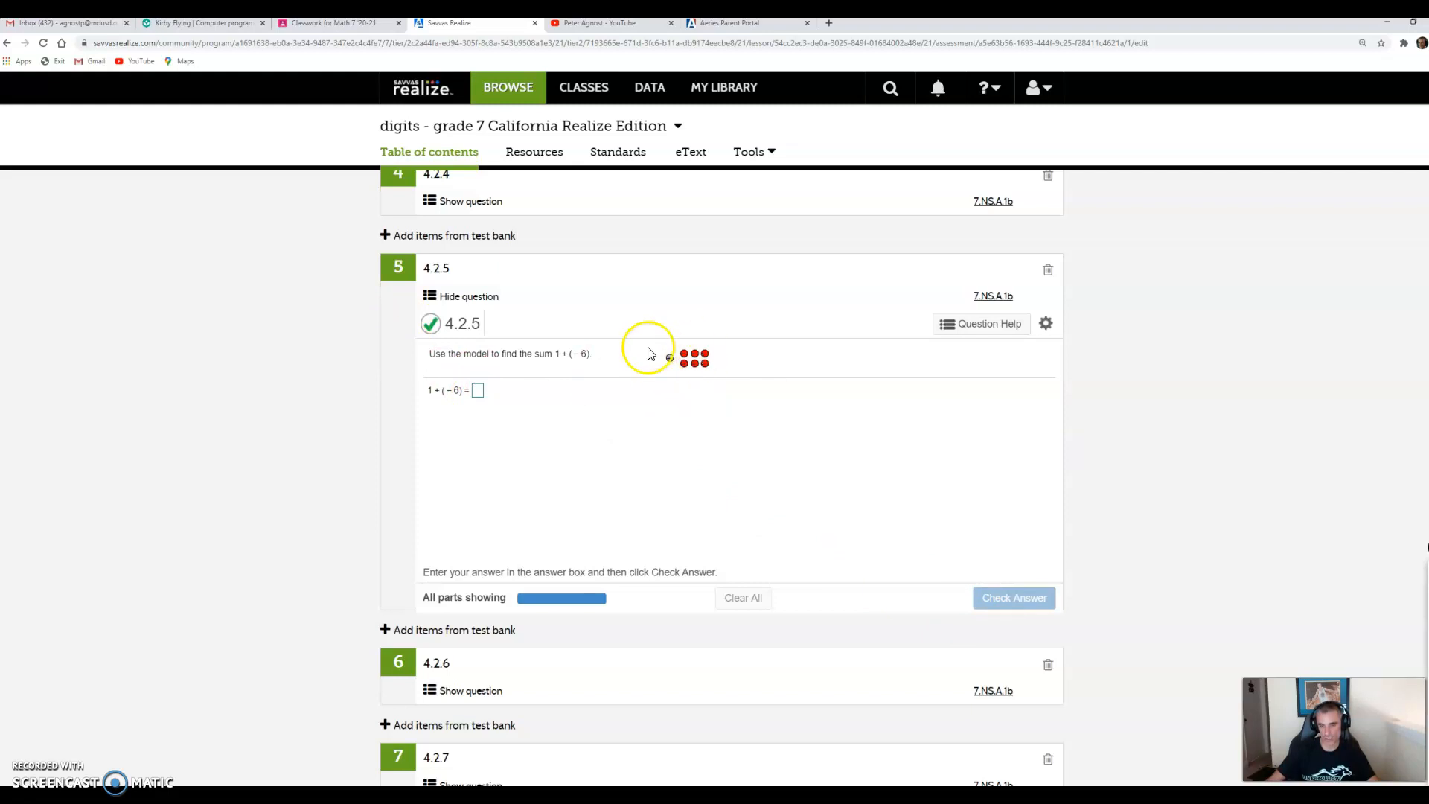
{"action": "mouse_move", "coordinate": [869, 524]}
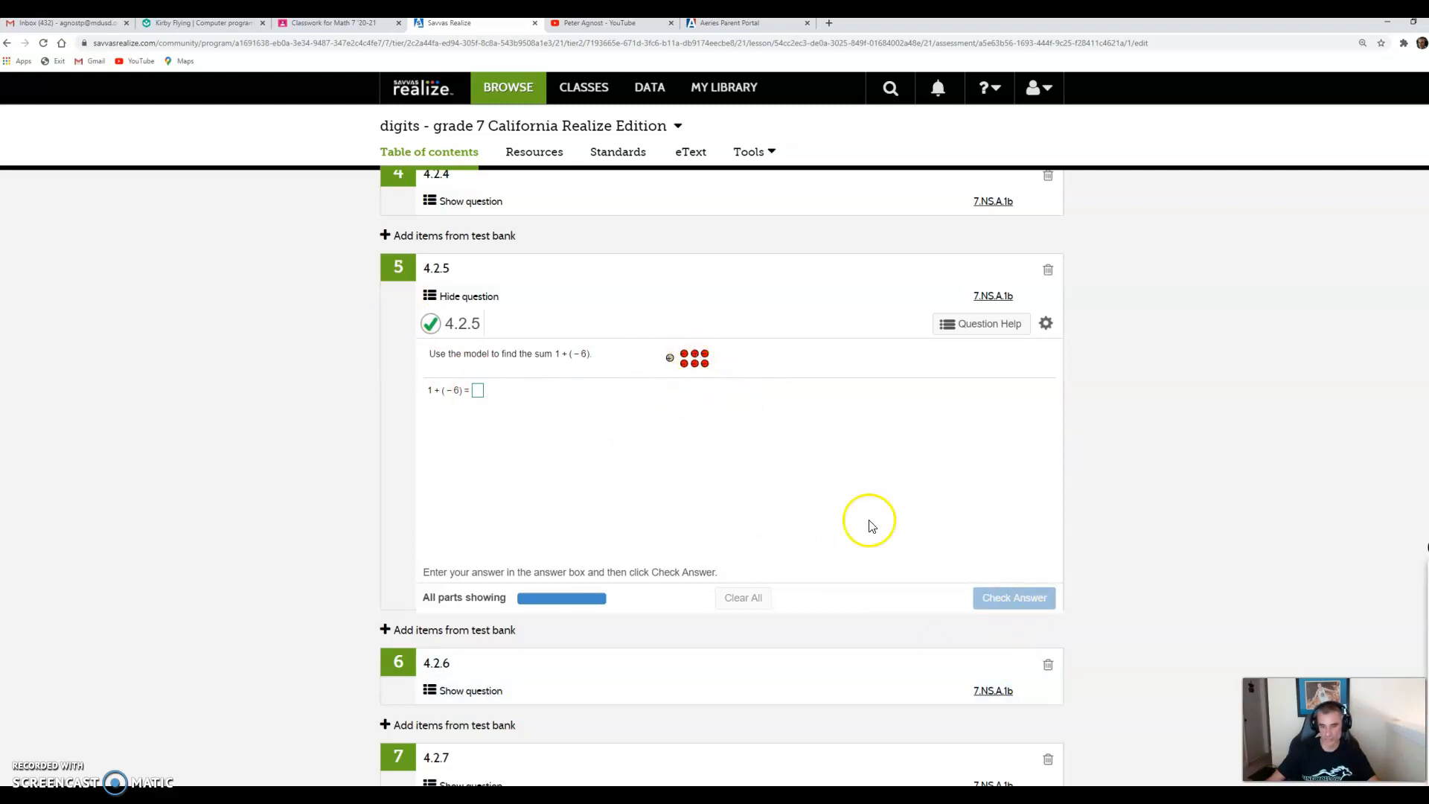
Enter −5 as the sum 1 + (−6) and get the similar question marked complete.
{"action": "left_click", "coordinate": [477, 390]}
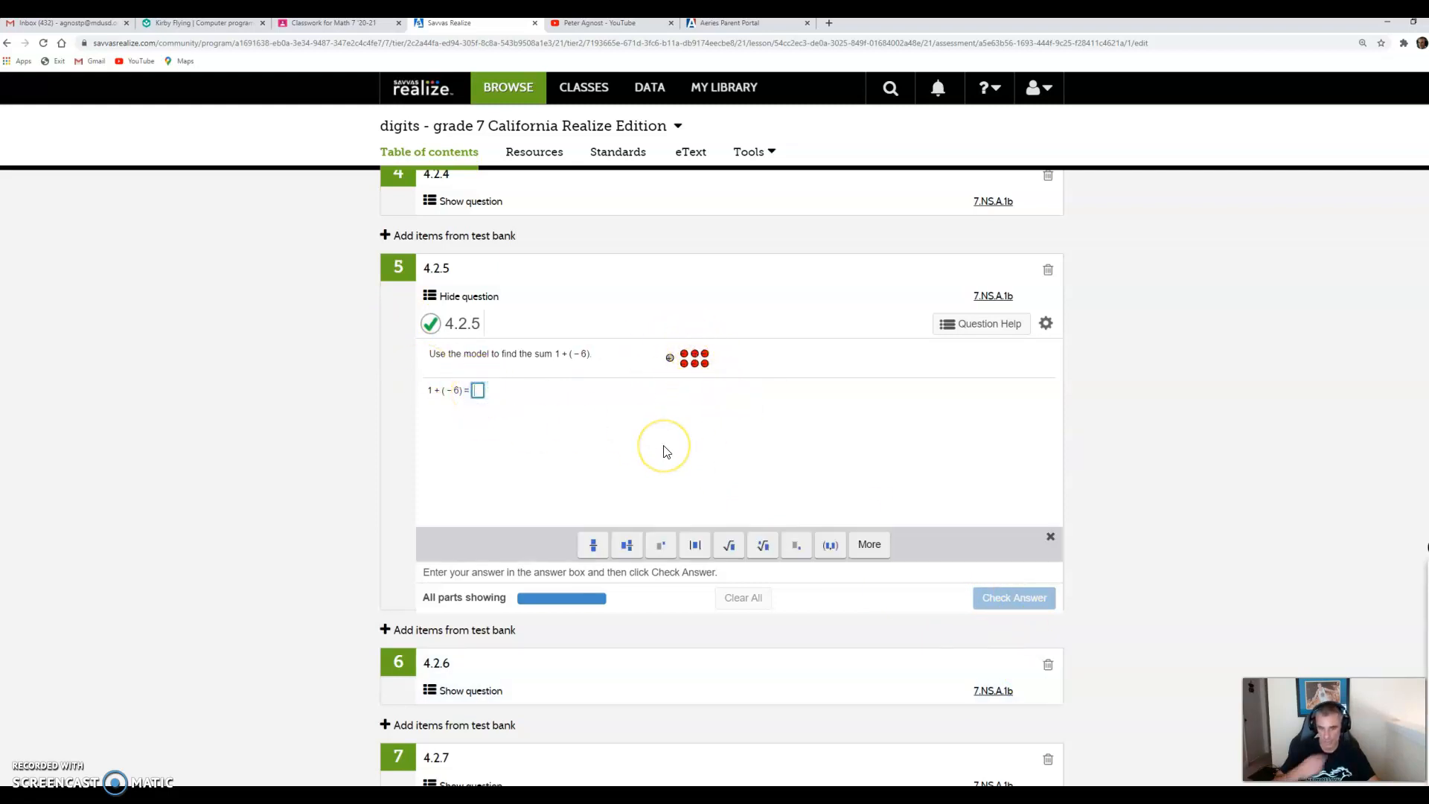
{"action": "type", "text": "-5"}
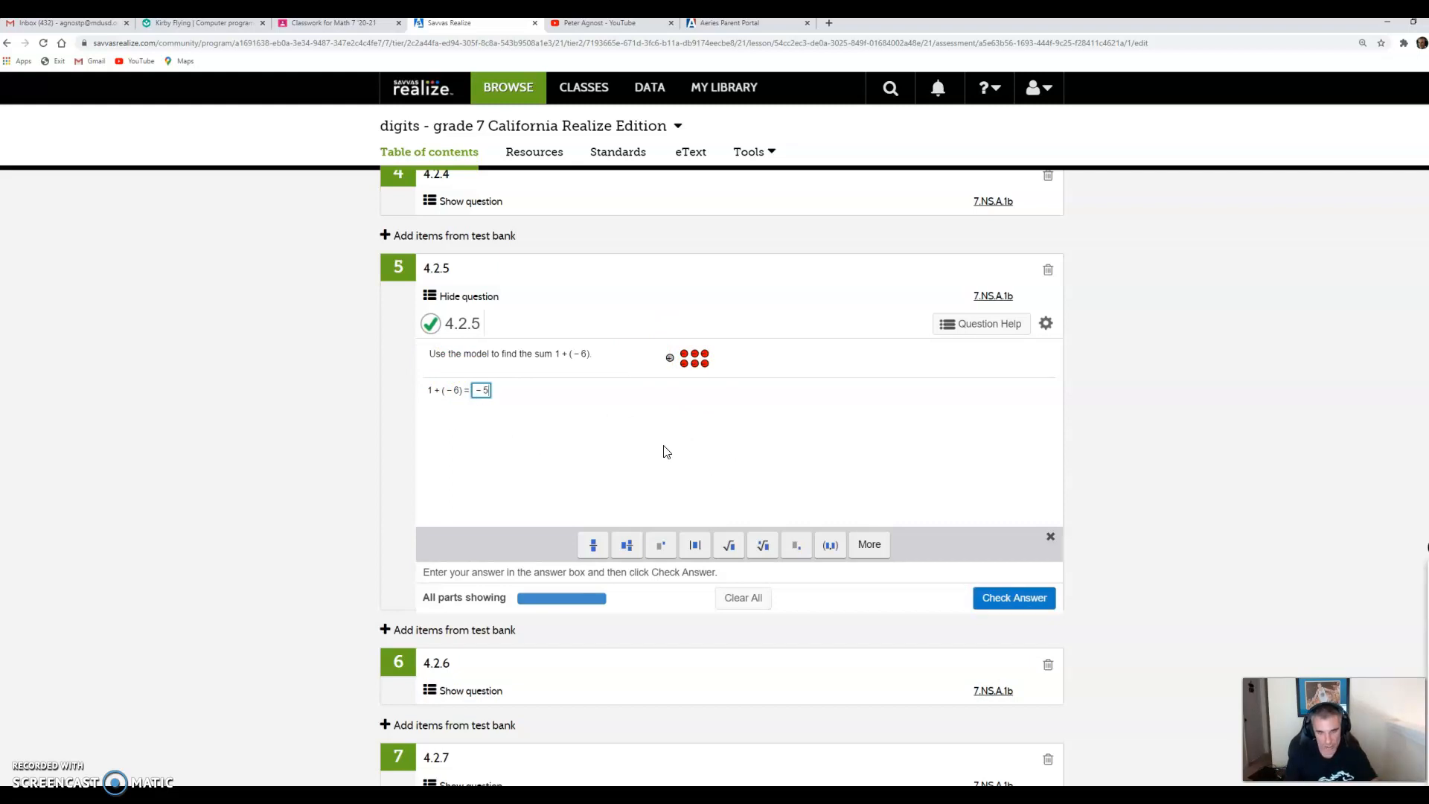
{"action": "left_click", "coordinate": [1012, 596]}
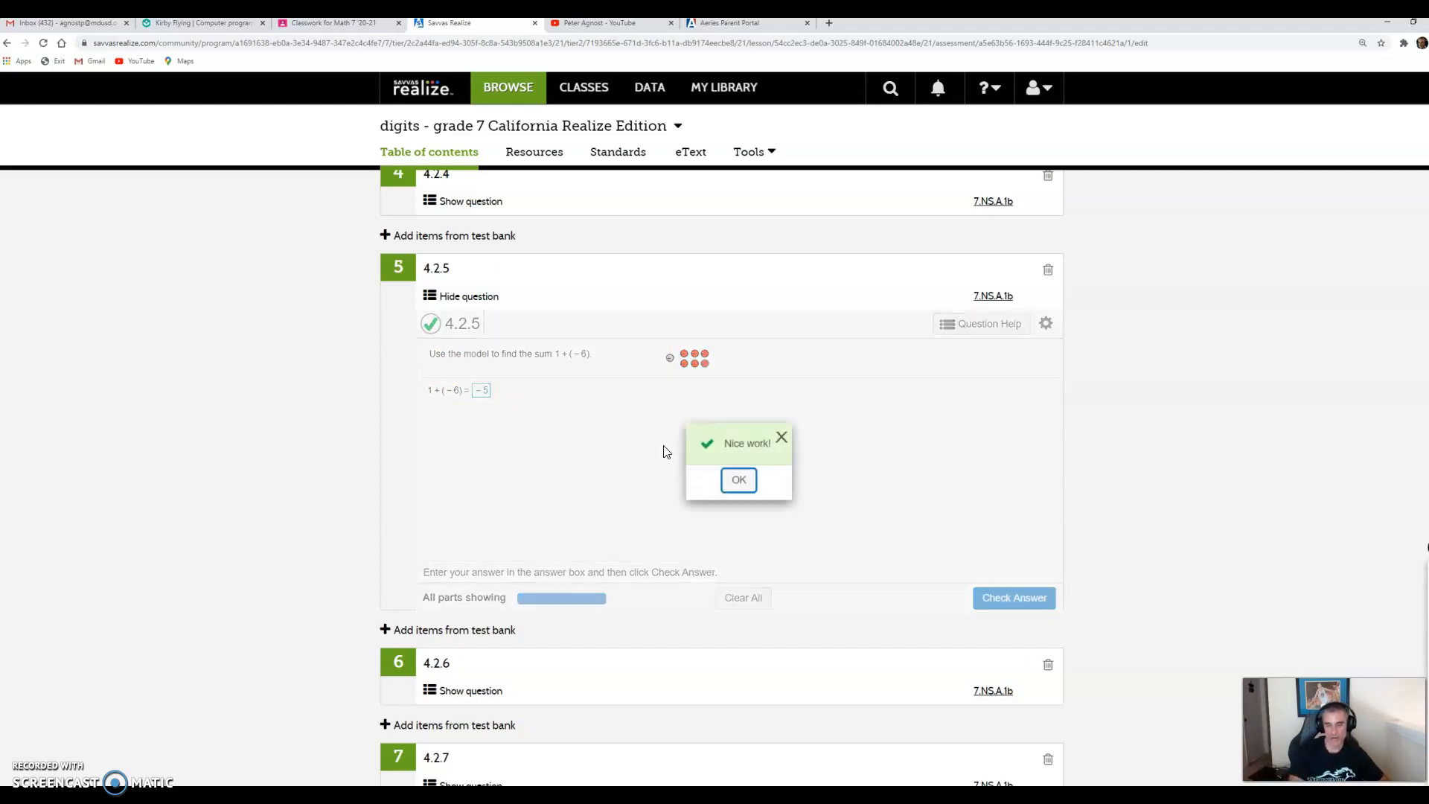
{"action": "left_click", "coordinate": [738, 480]}
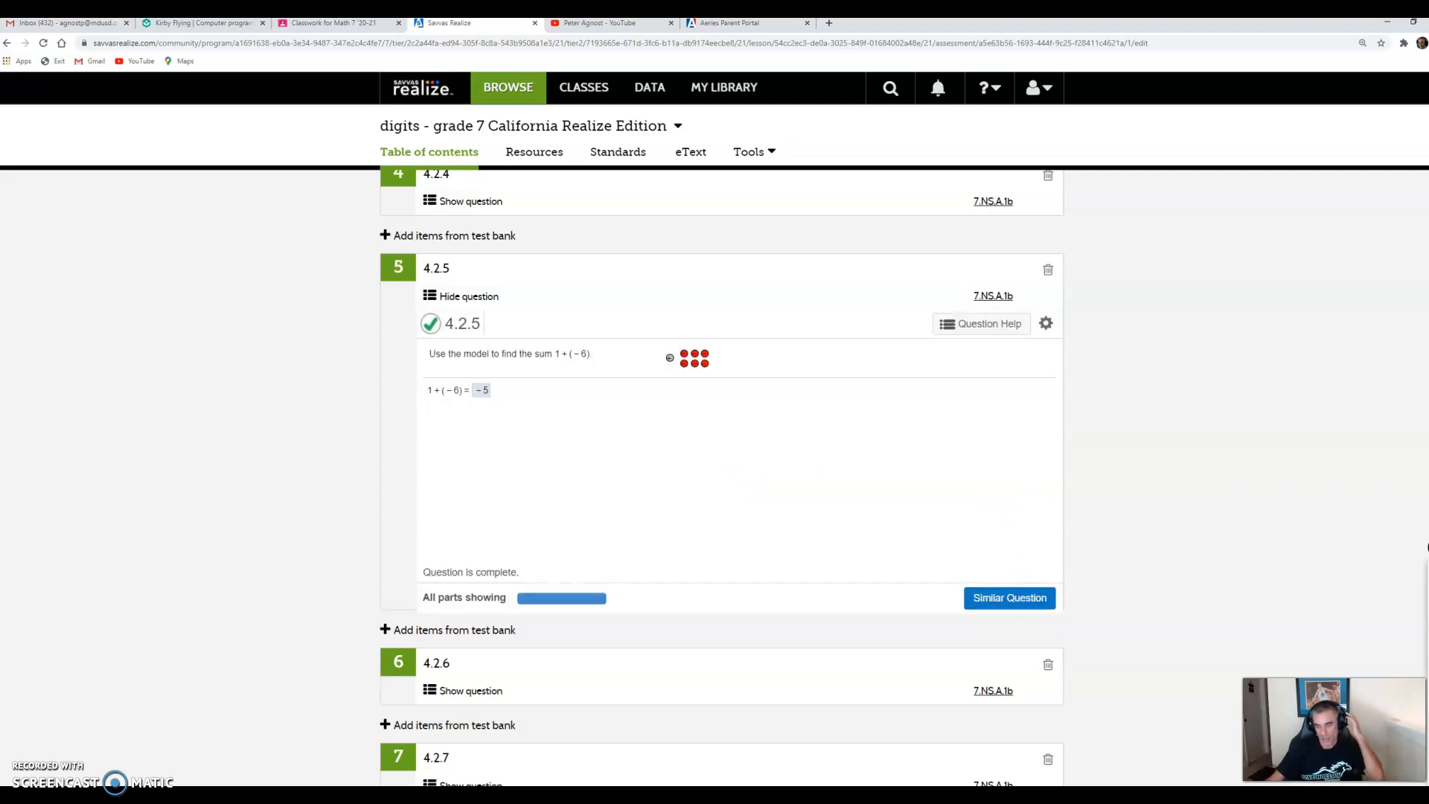
{"action": "mouse_move", "coordinate": [934, 344]}
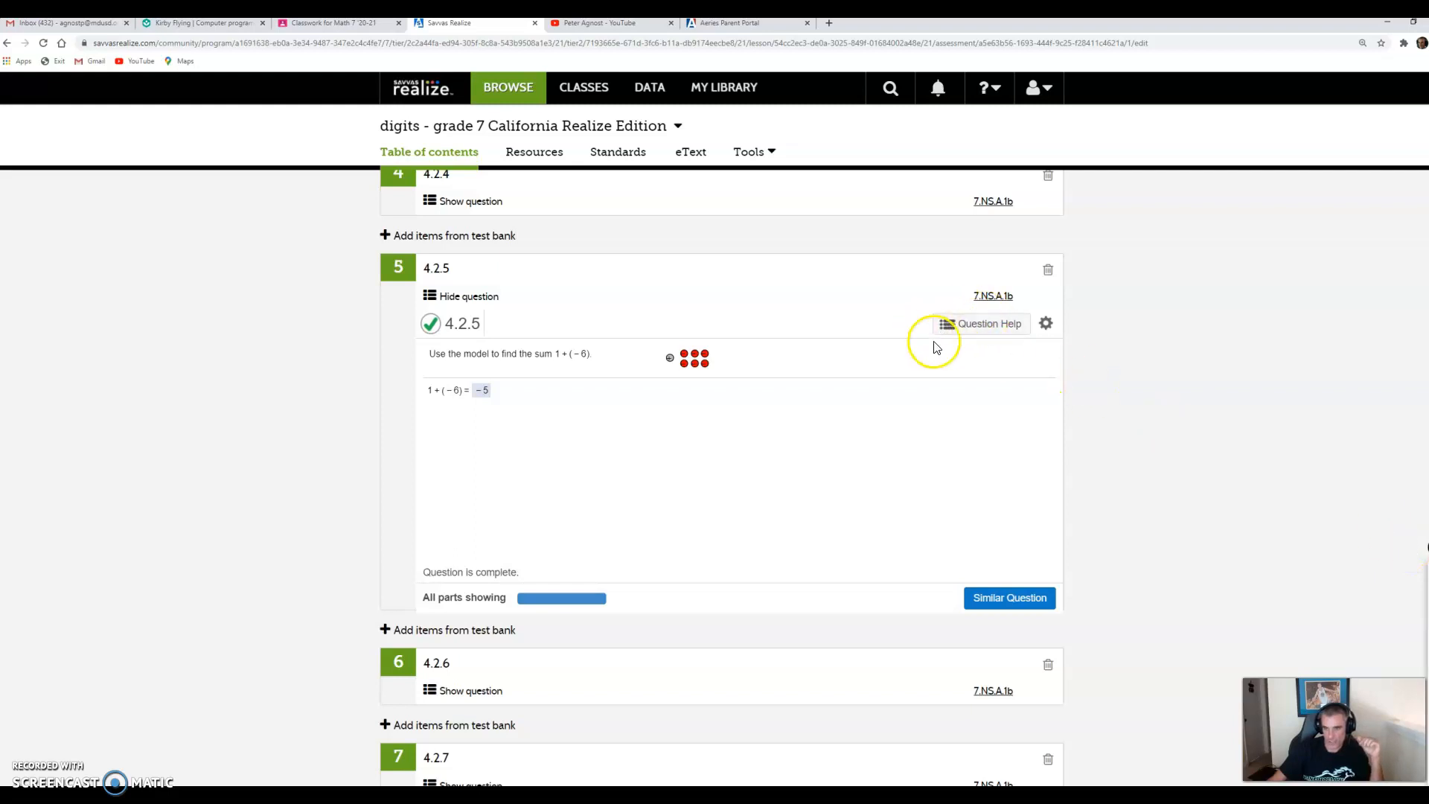
{"action": "mouse_move", "coordinate": [982, 344]}
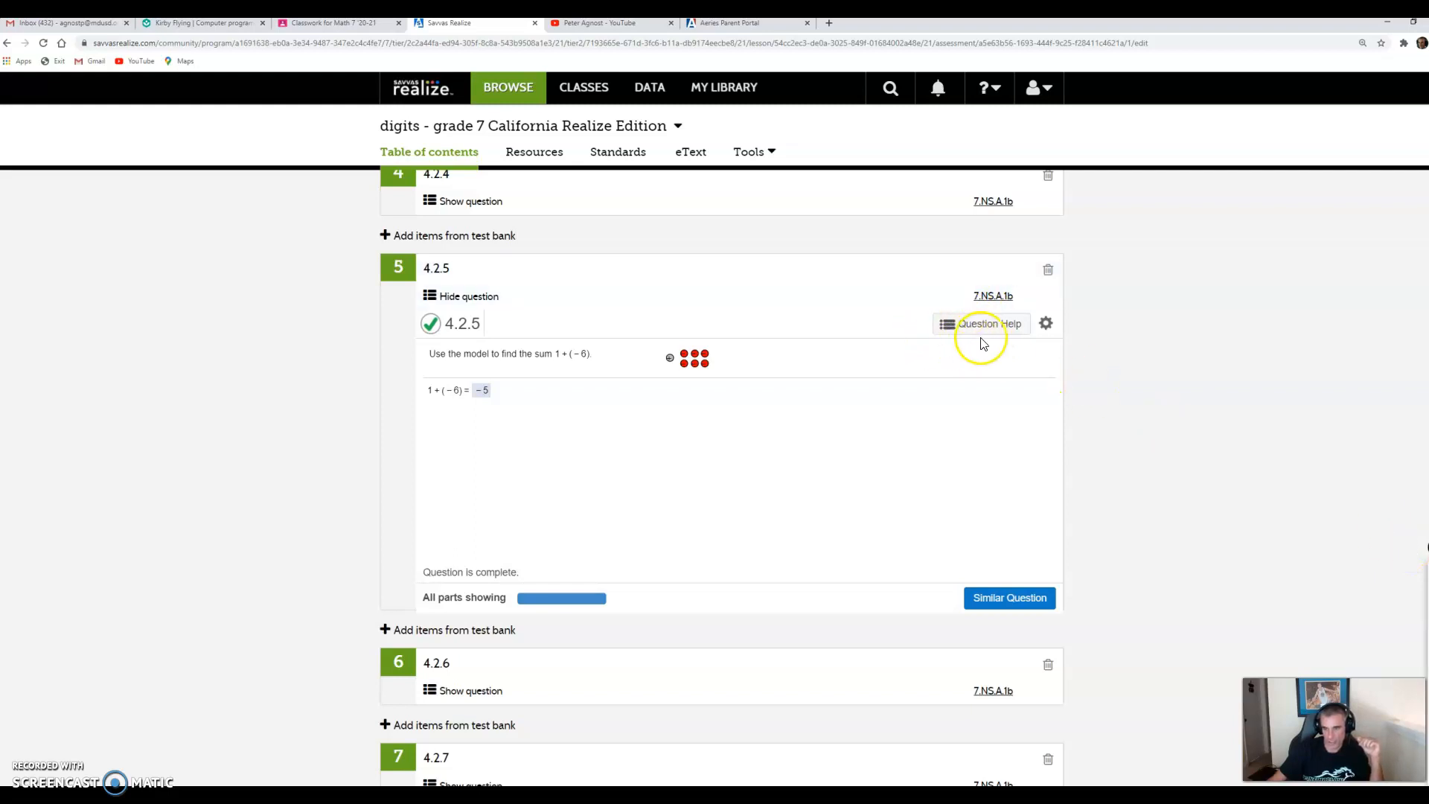
Show the Question Help menu for the completed 1 + (−6) question.
{"action": "left_click", "coordinate": [990, 324]}
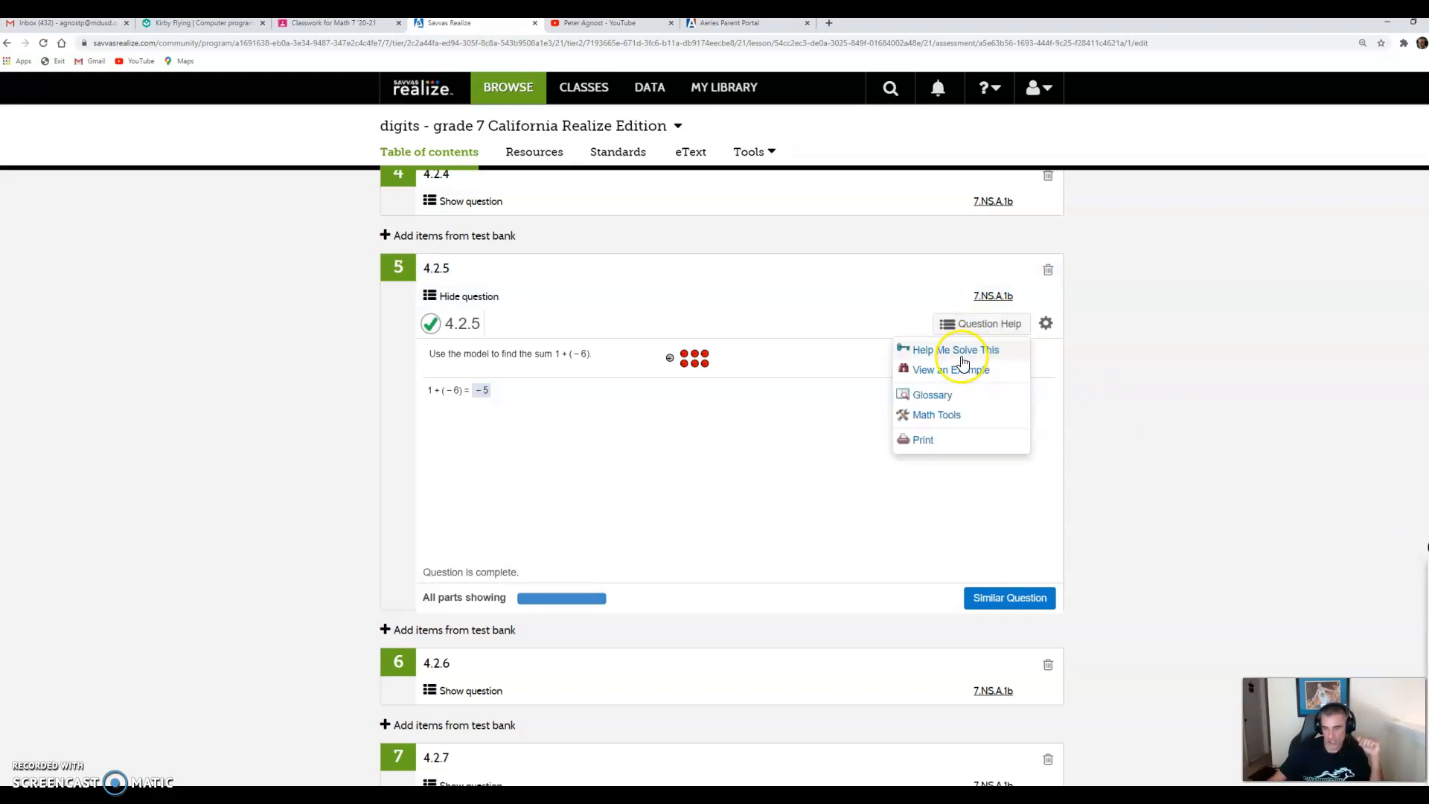
{"action": "mouse_move", "coordinate": [555, 433]}
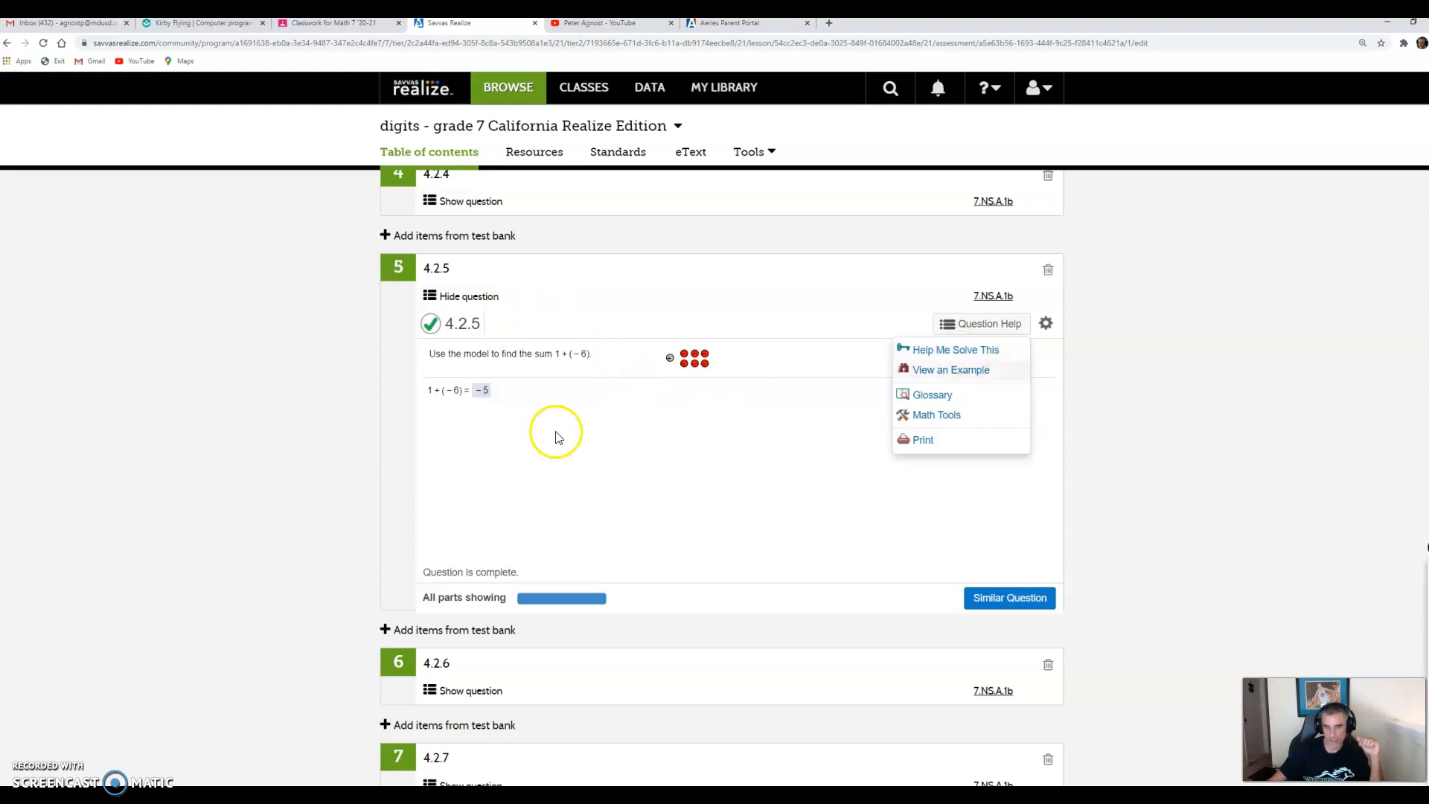
{"action": "mouse_move", "coordinate": [468, 393]}
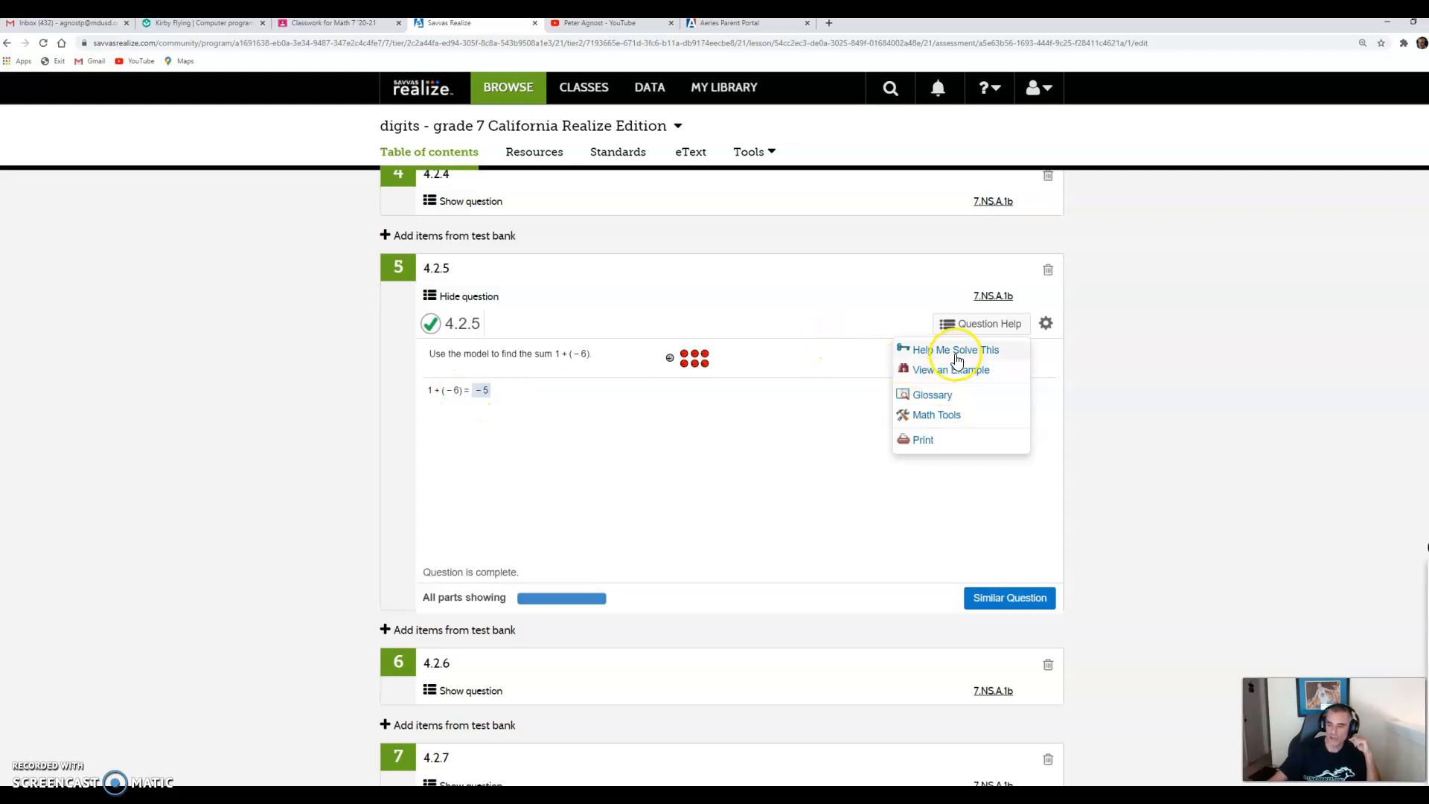
{"action": "mouse_move", "coordinate": [957, 358]}
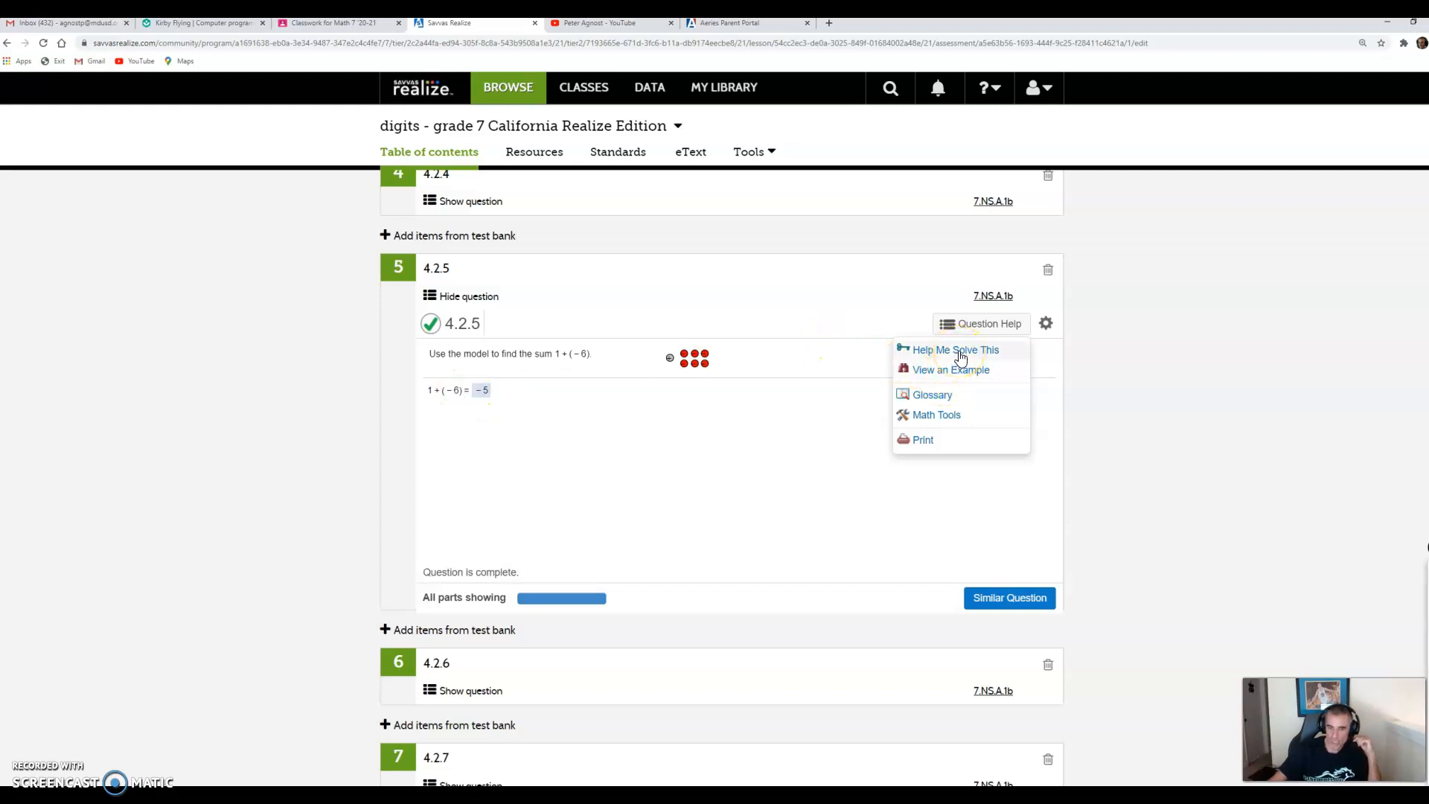
{"action": "mouse_move", "coordinate": [429, 344]}
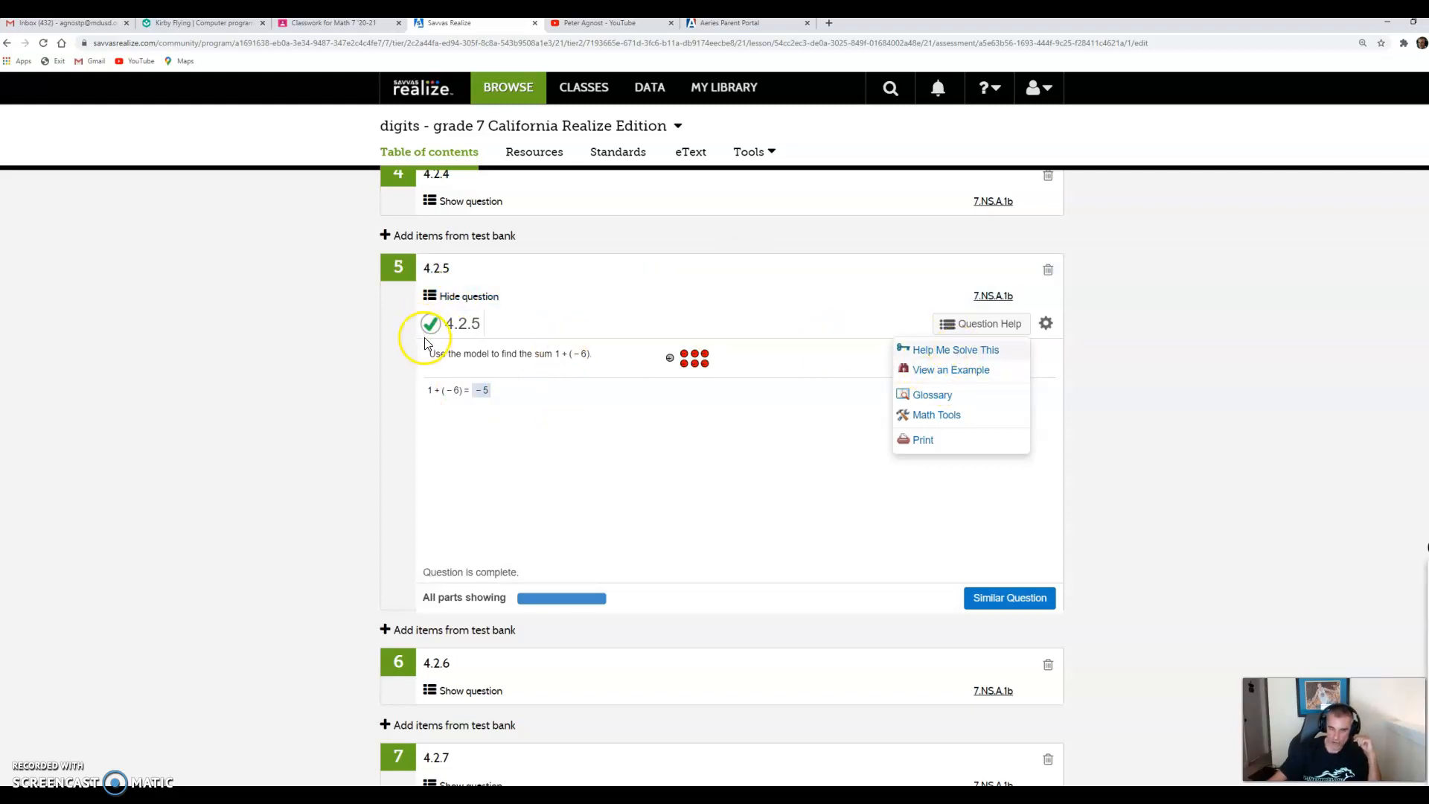
{"action": "mouse_move", "coordinate": [966, 358]}
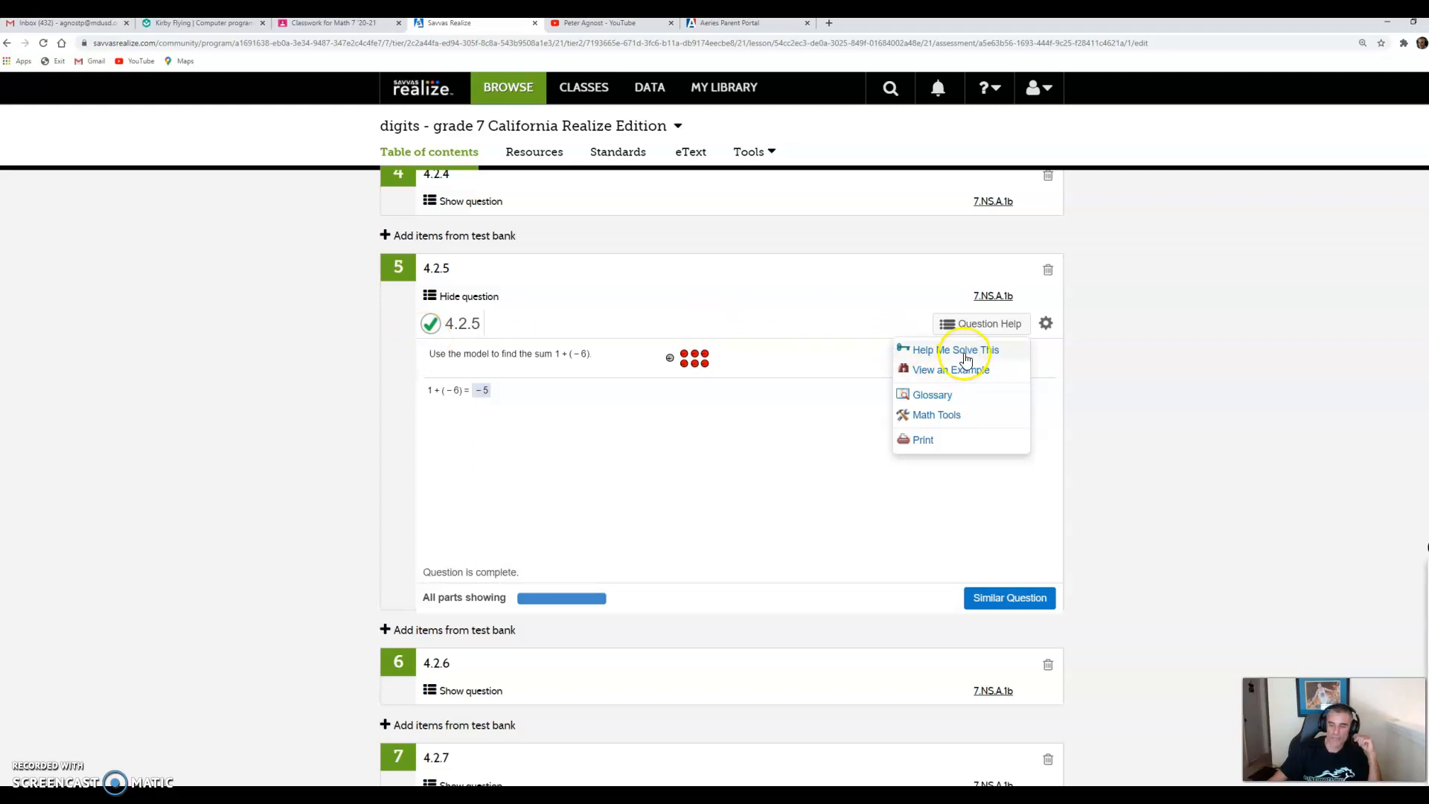
{"action": "mouse_move", "coordinate": [543, 324]}
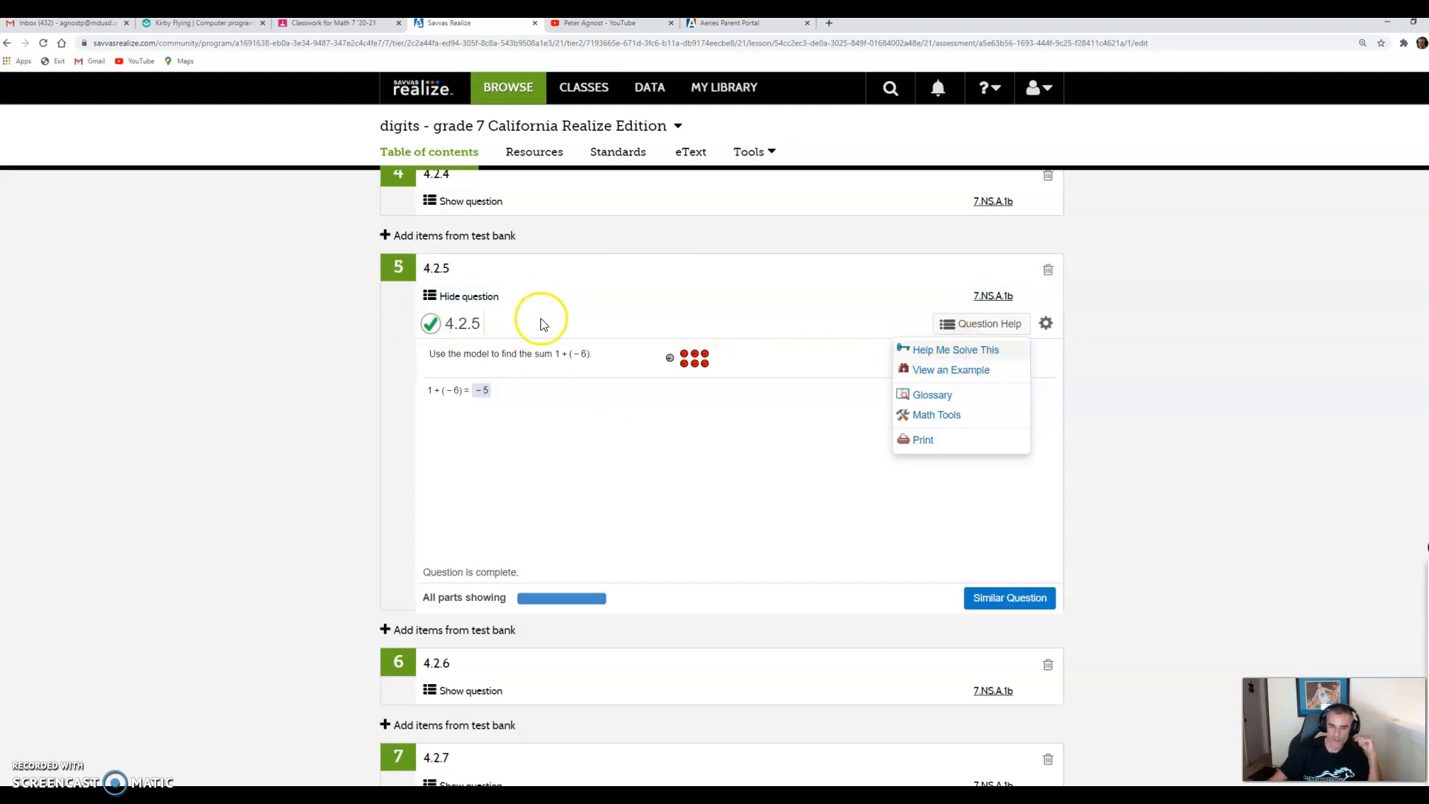
{"action": "mouse_move", "coordinate": [1009, 597]}
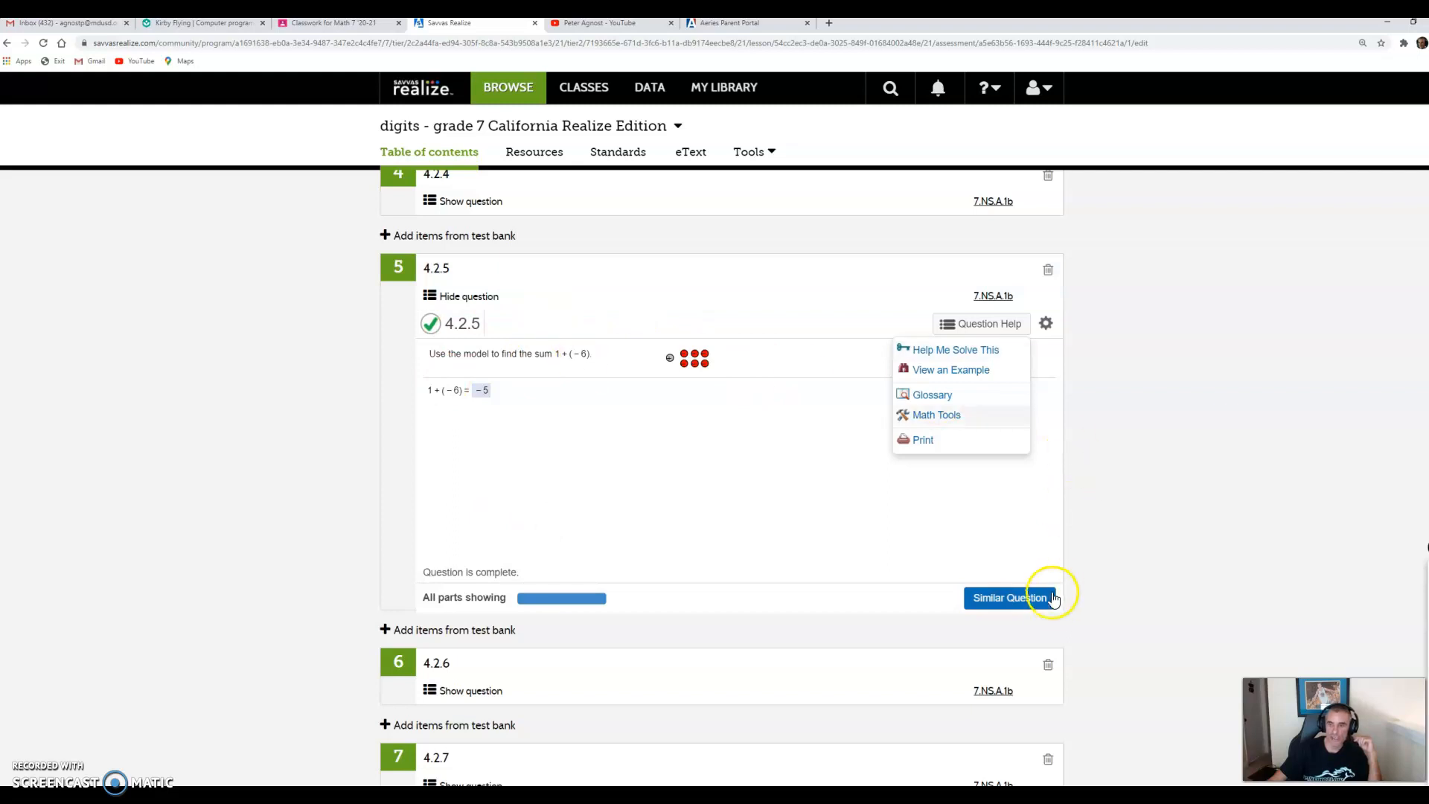
{"action": "mouse_move", "coordinate": [1054, 599]}
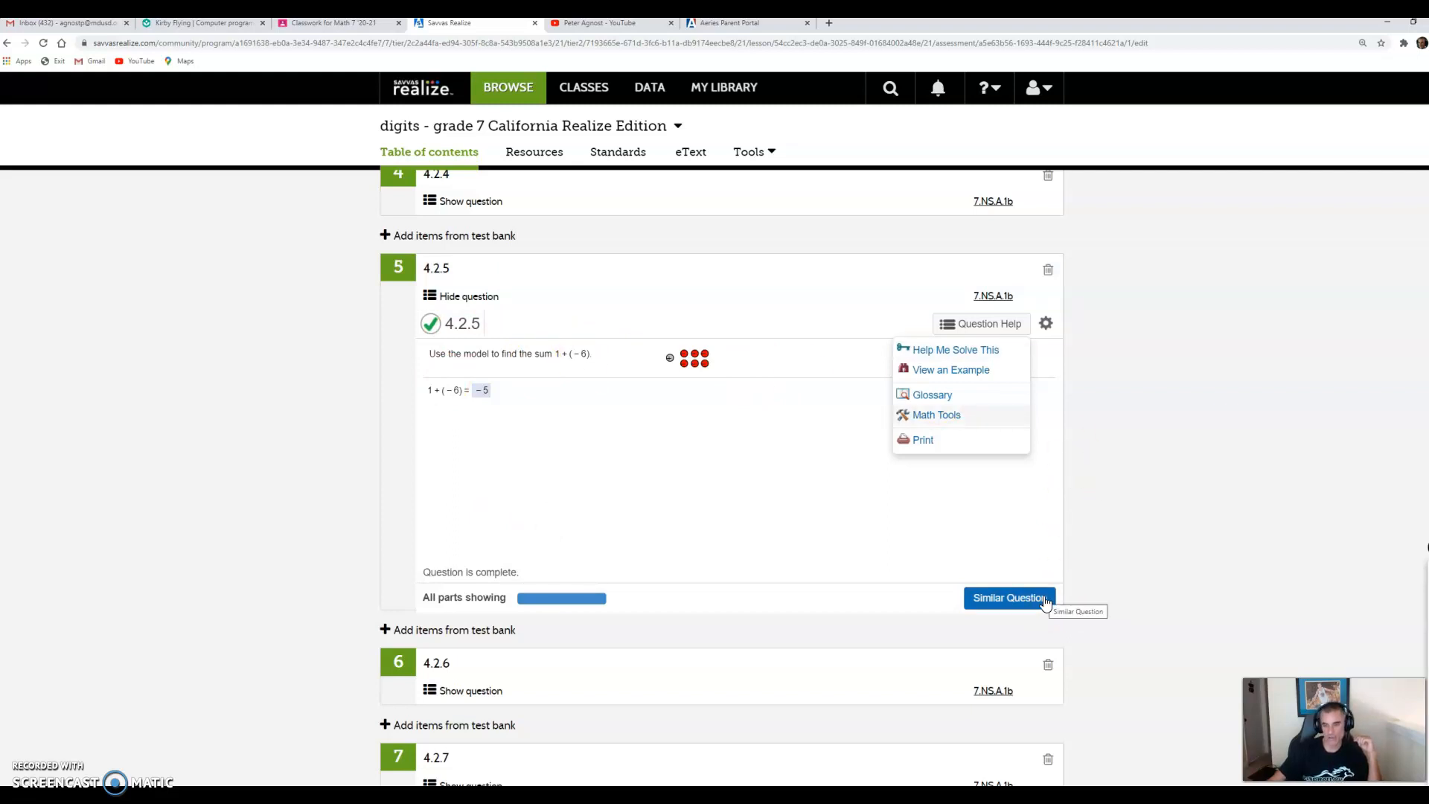
{"action": "mouse_move", "coordinate": [911, 369]}
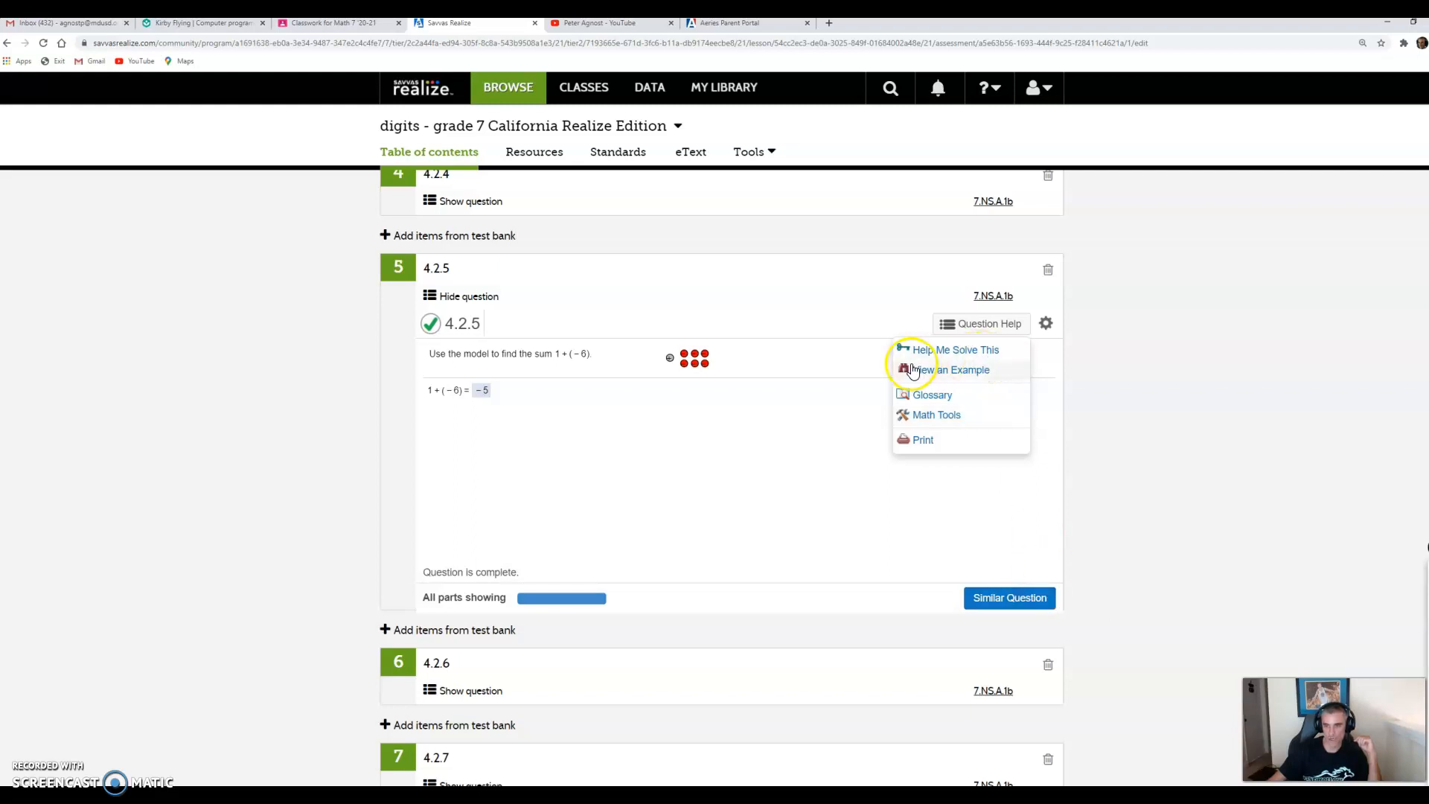
{"action": "mouse_move", "coordinate": [979, 405]}
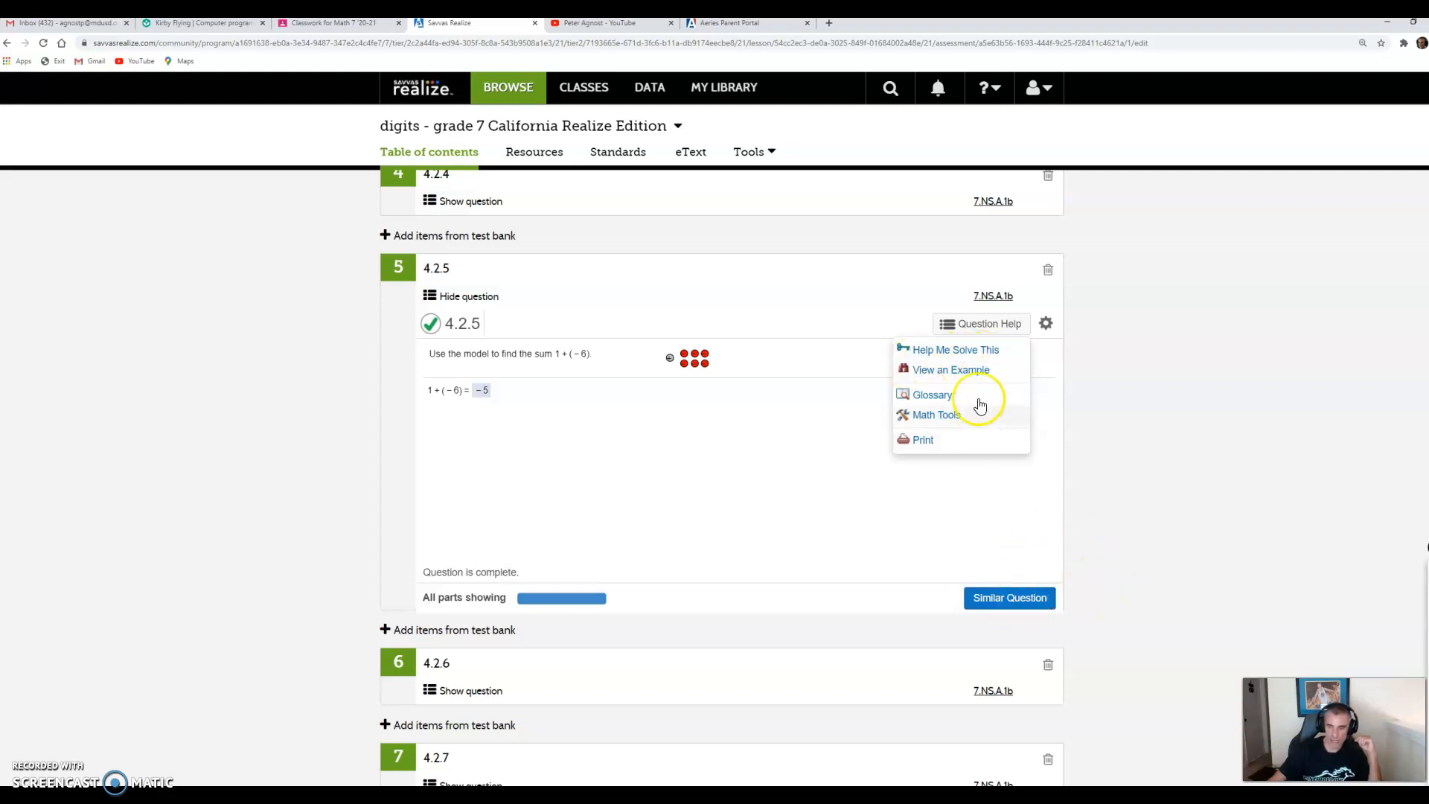
Walk through the worked chip example 2 + (−4) = −2, close it, and bring back the help menu.
{"action": "left_click", "coordinate": [950, 369]}
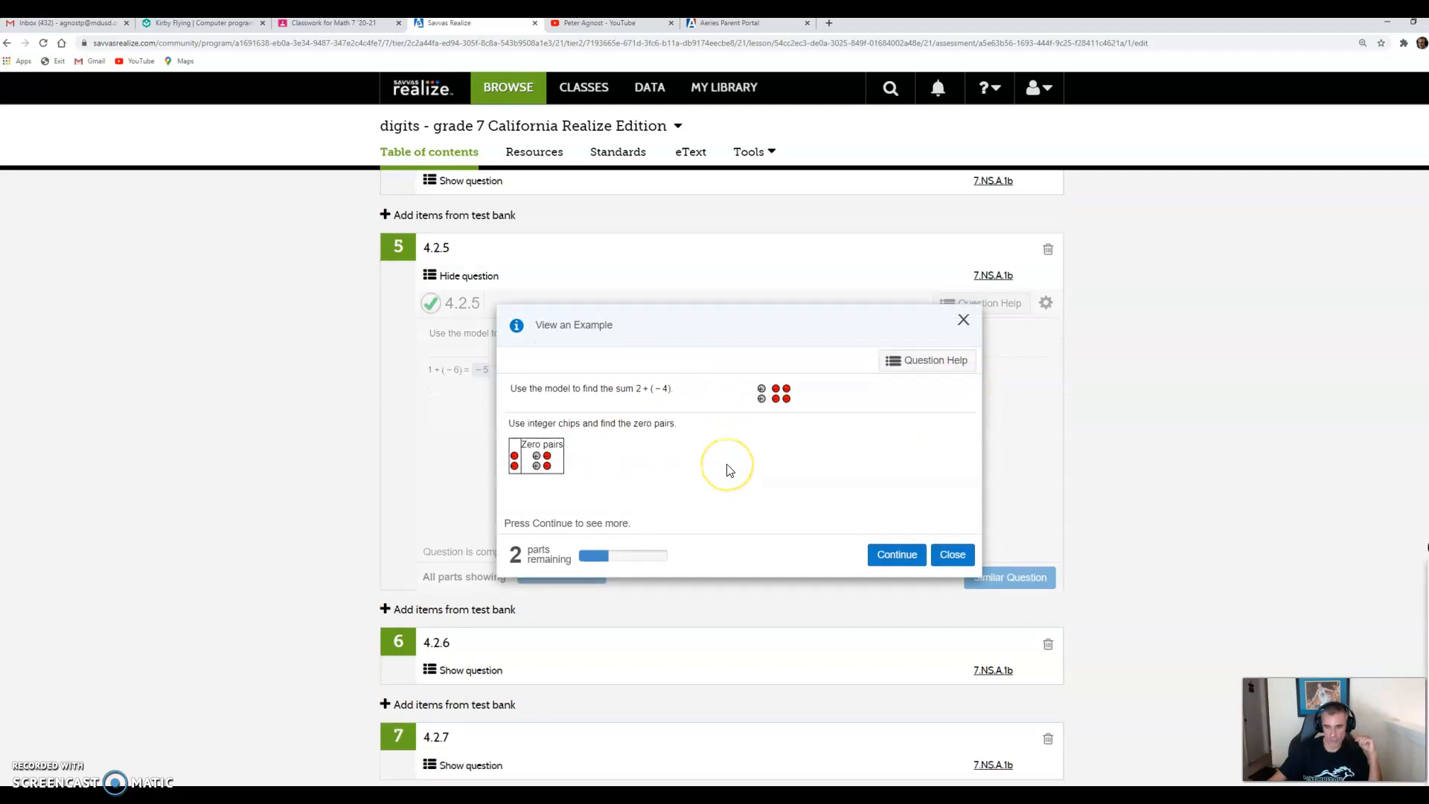
{"action": "scroll", "scroll_direction": "up", "scroll_amount": 3}
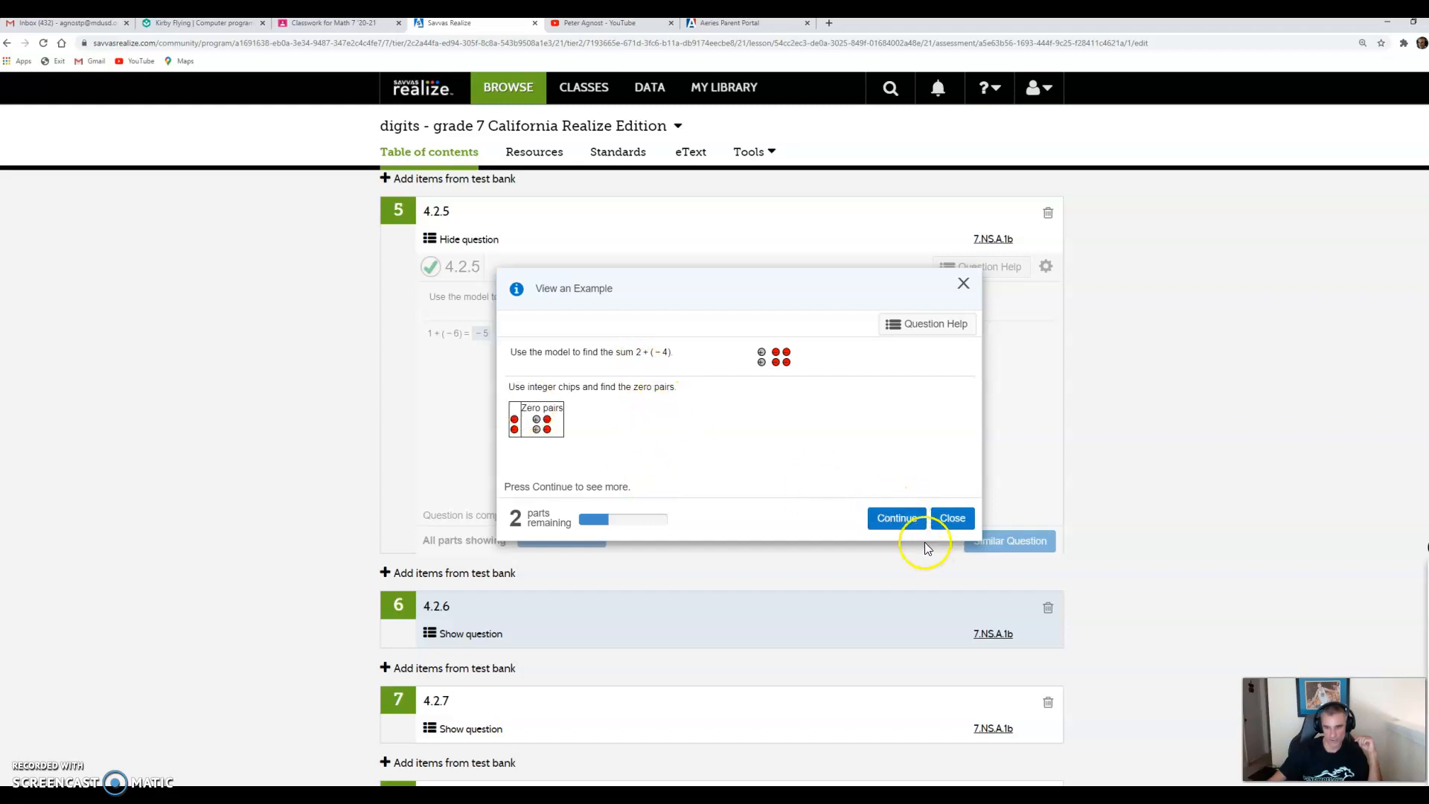
{"action": "left_click", "coordinate": [896, 518]}
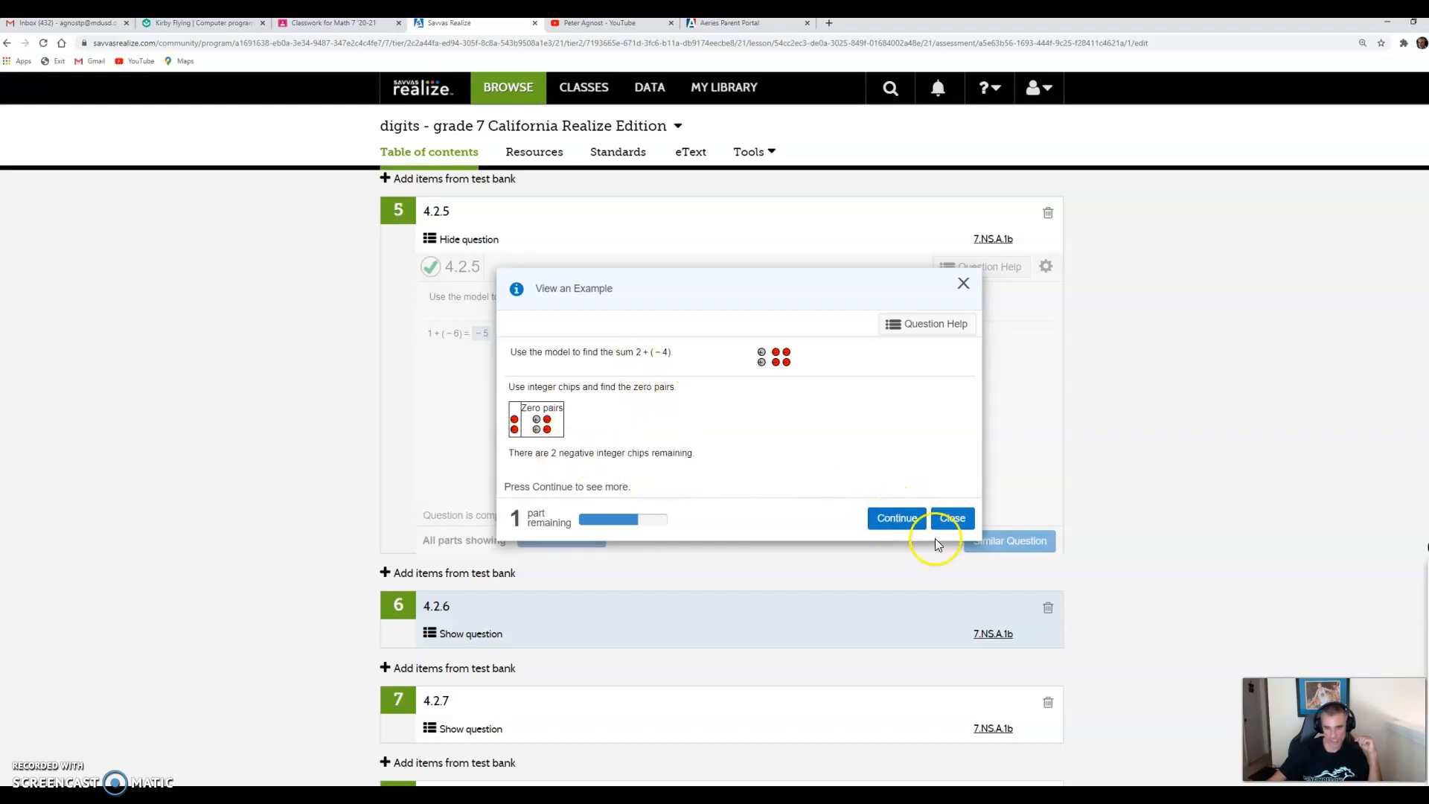
{"action": "left_click", "coordinate": [897, 517]}
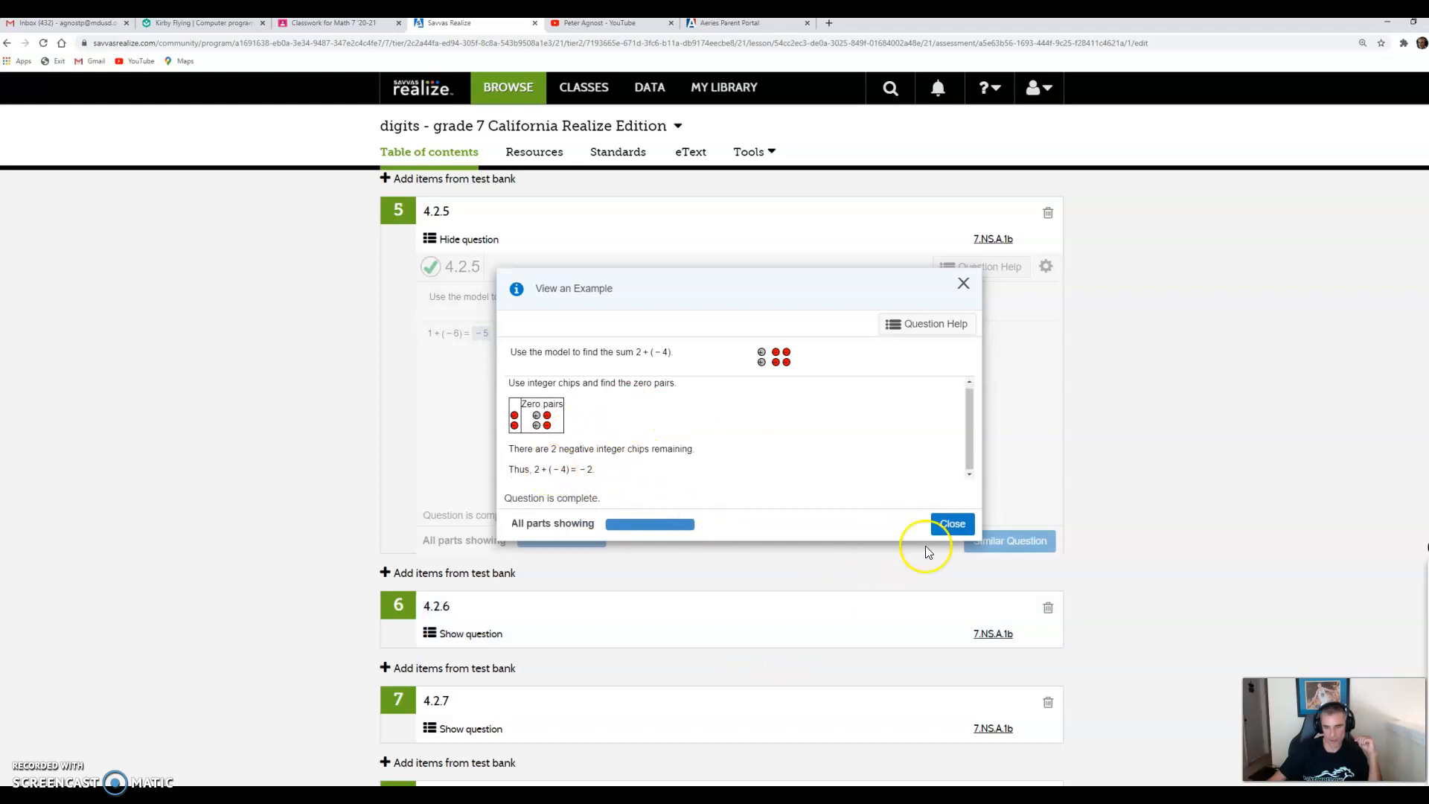
{"action": "left_click", "coordinate": [951, 523]}
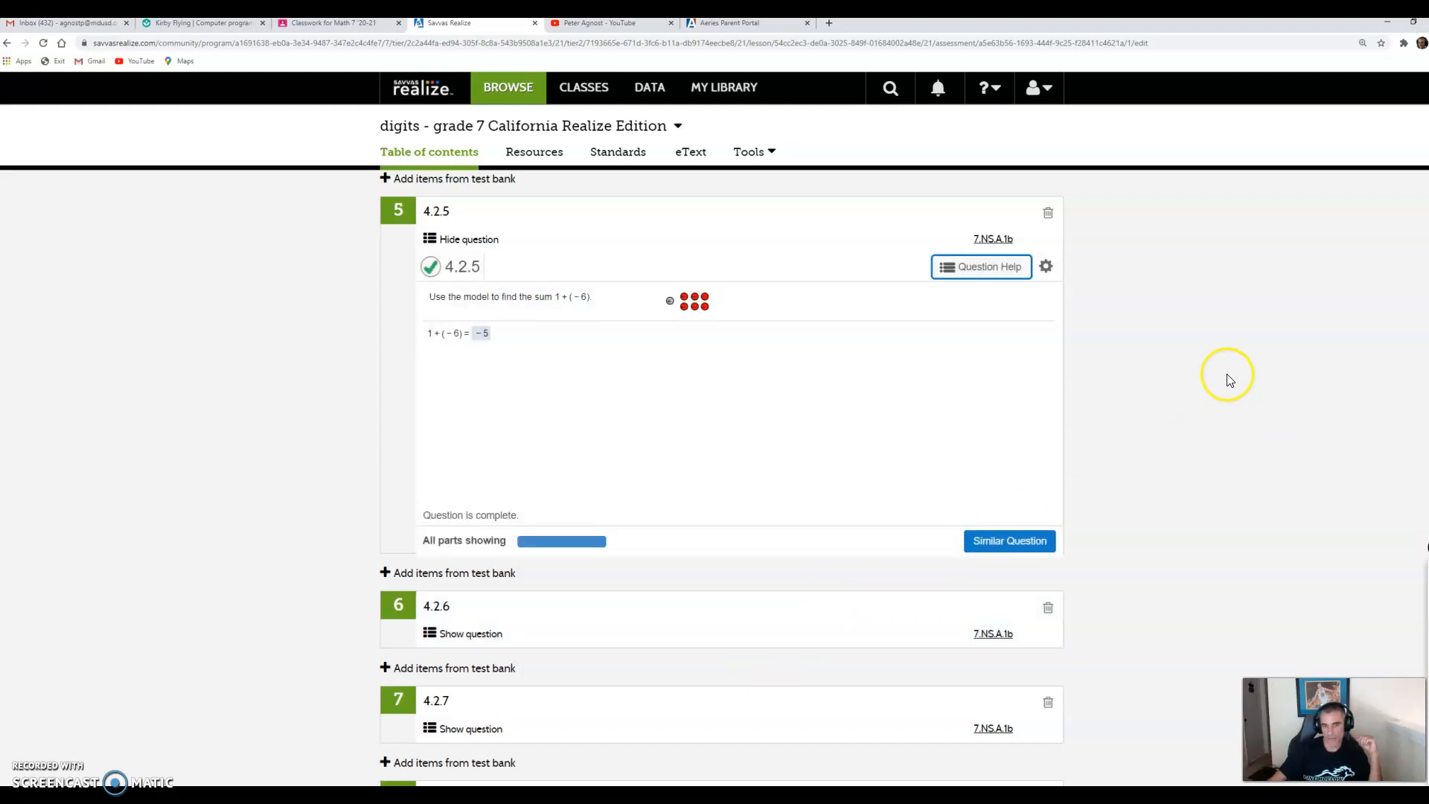
{"action": "mouse_move", "coordinate": [995, 399]}
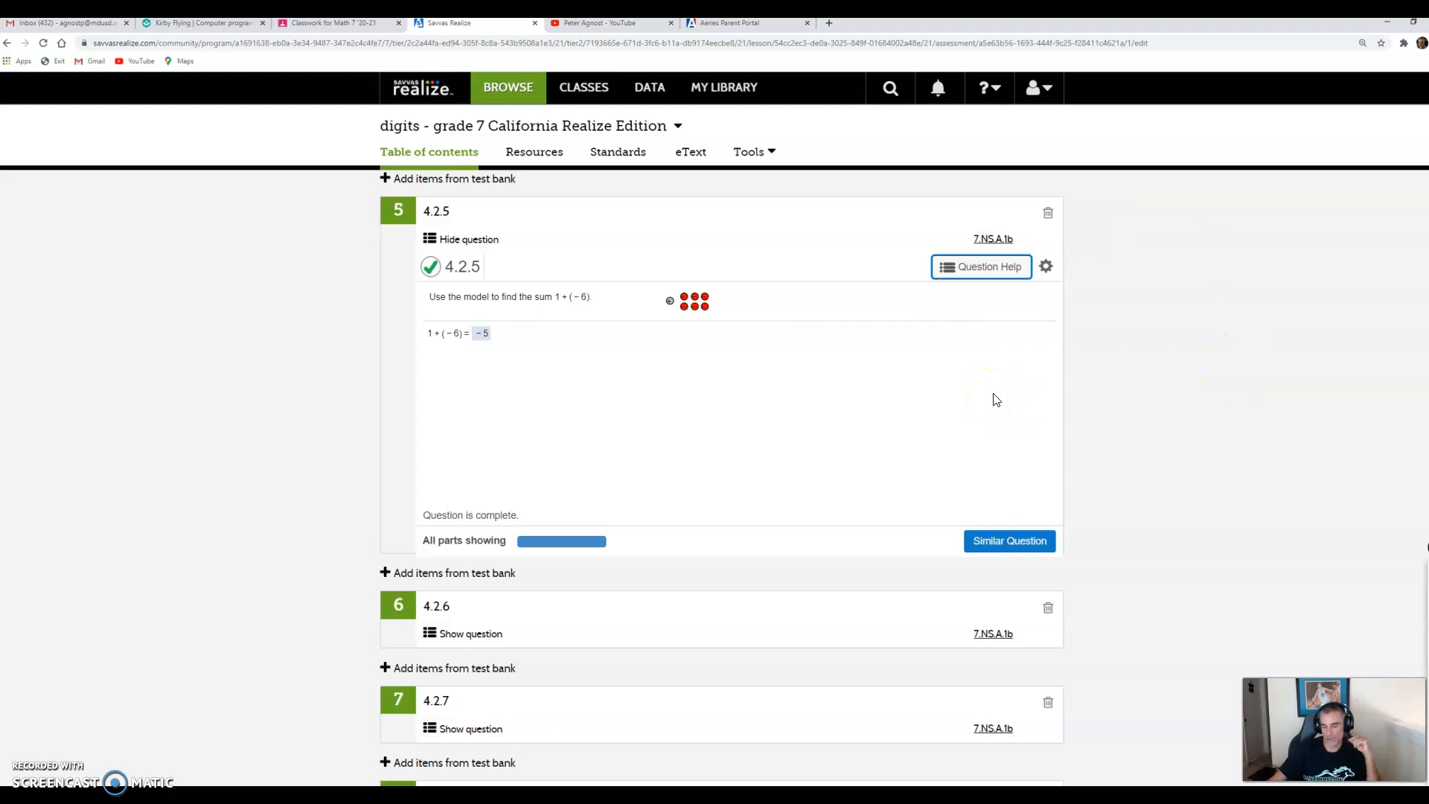
{"action": "mouse_move", "coordinate": [1030, 540]}
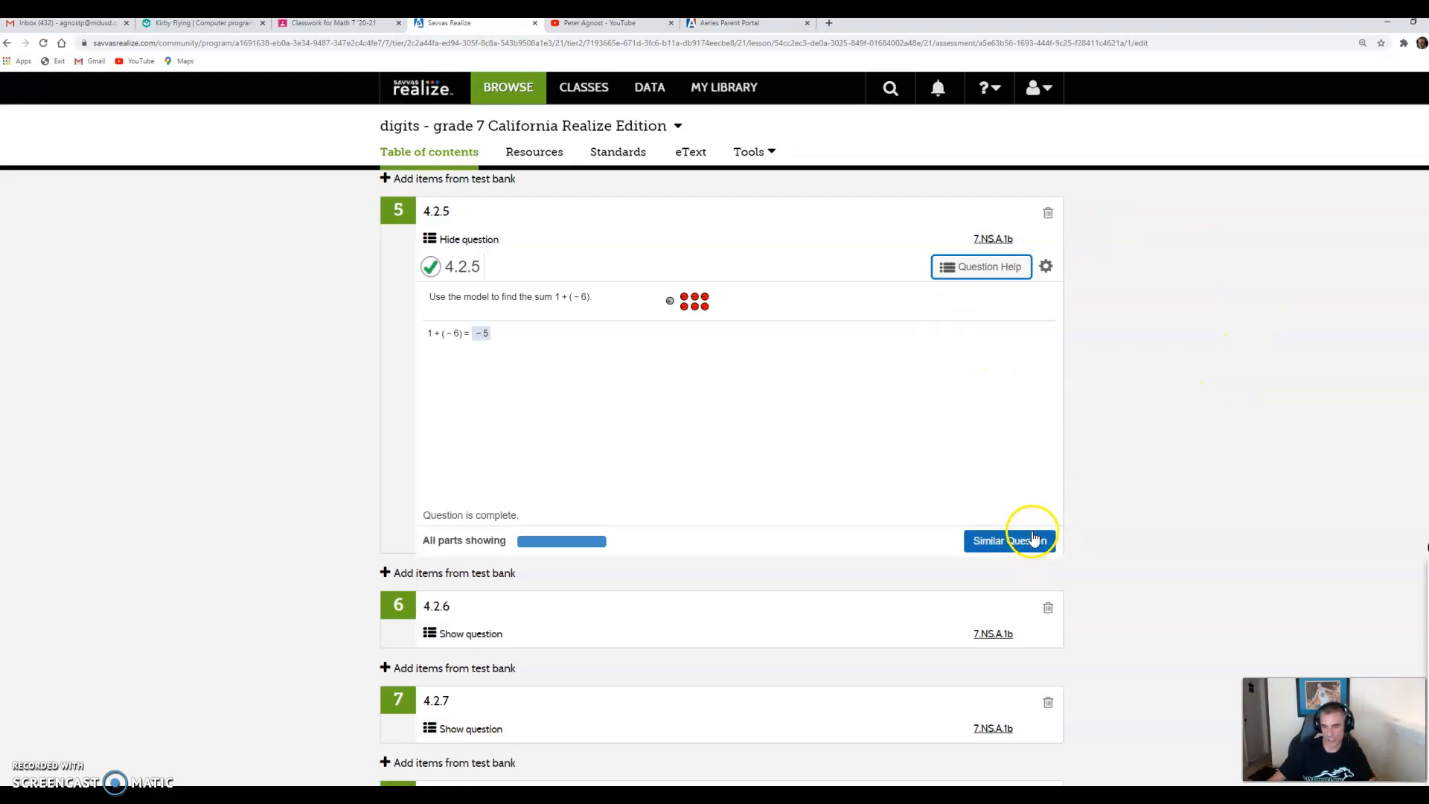
{"action": "left_click", "coordinate": [981, 267]}
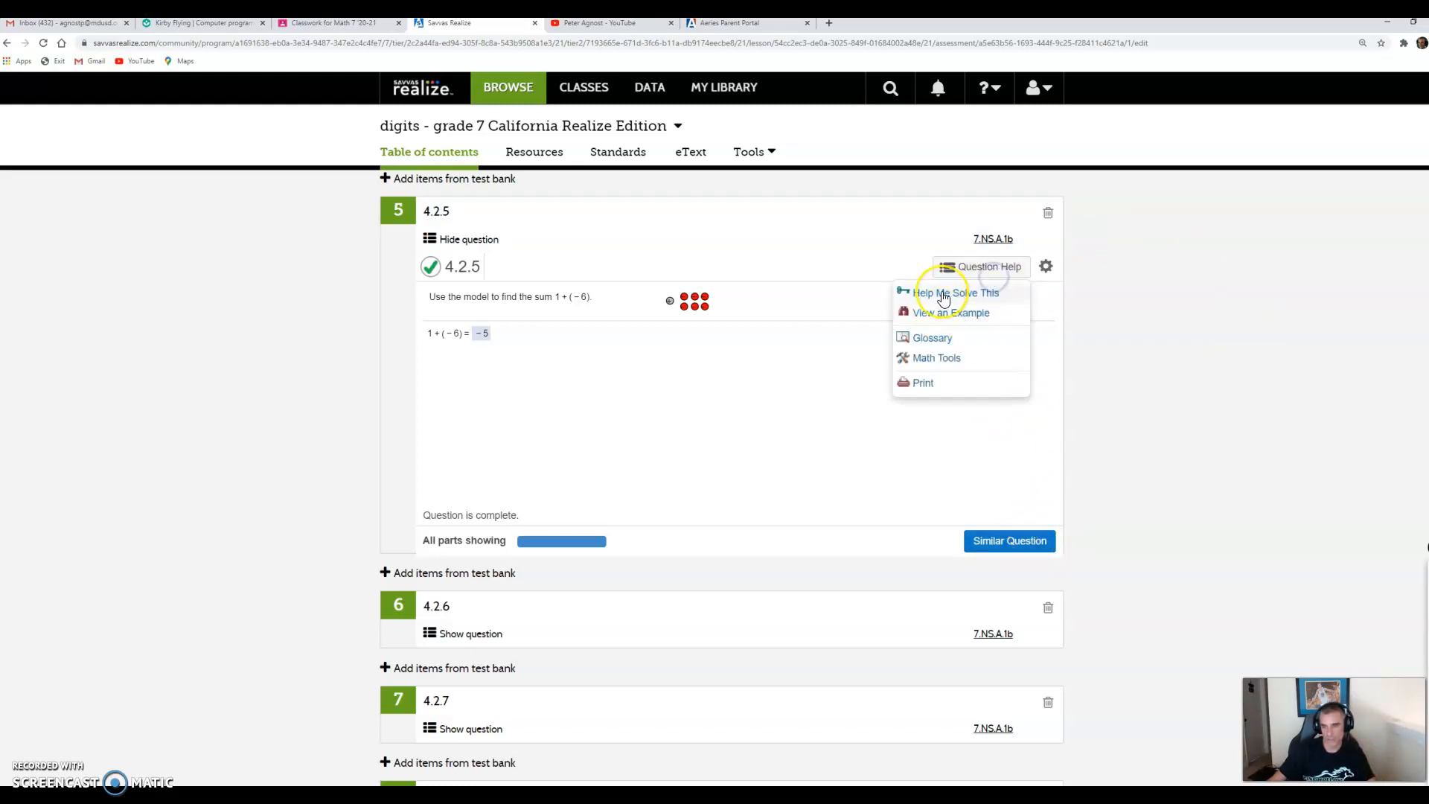
{"action": "mouse_move", "coordinate": [950, 329]}
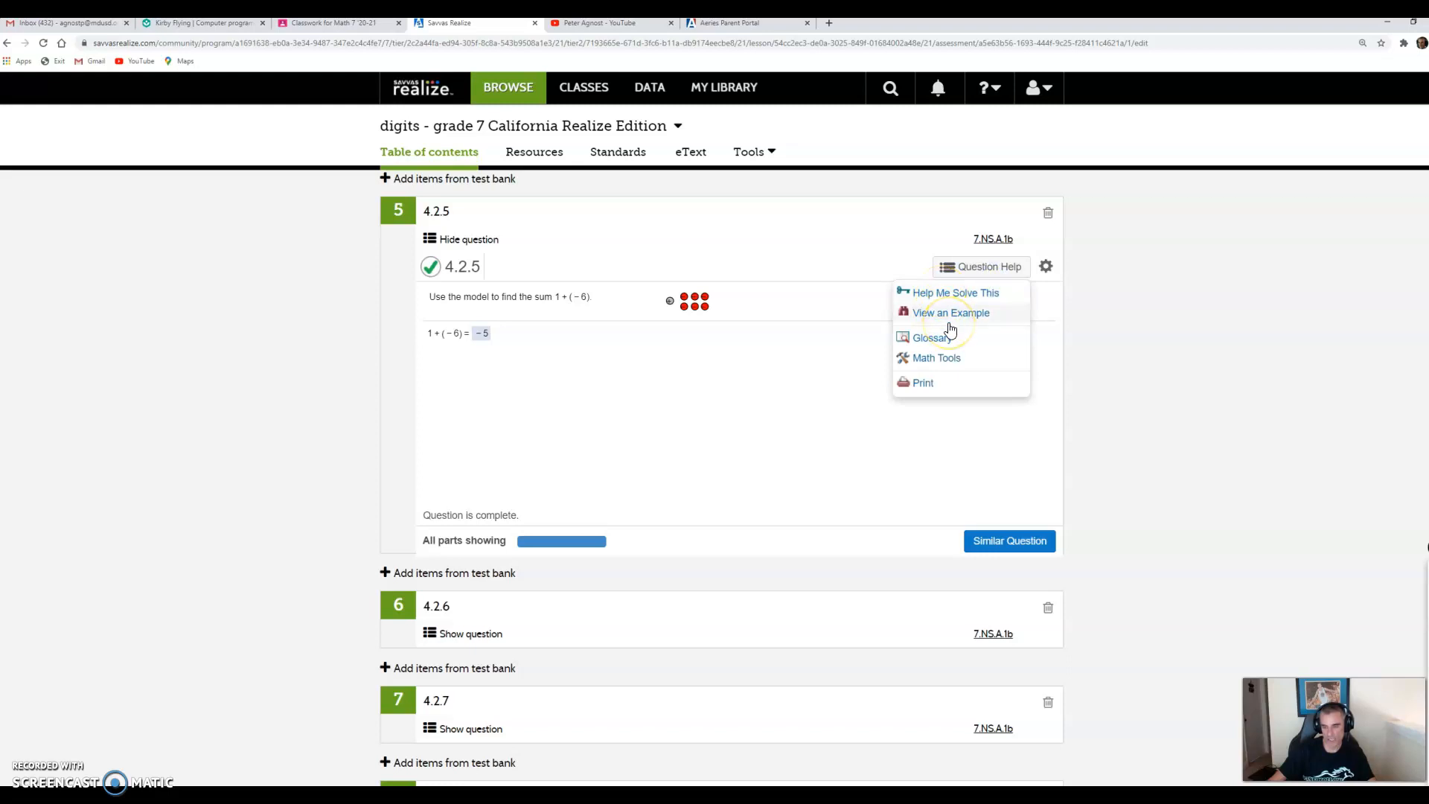